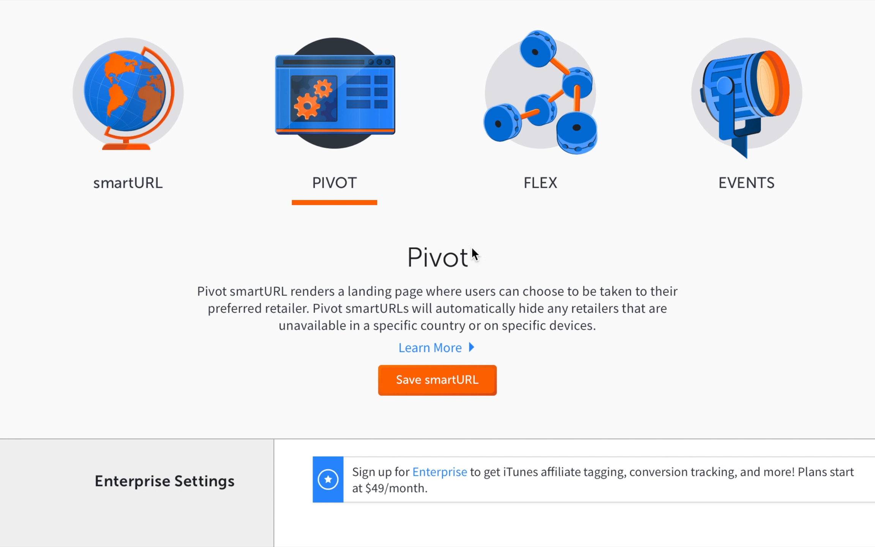
{"action": "mouse_move", "coordinate": [512, 272]}
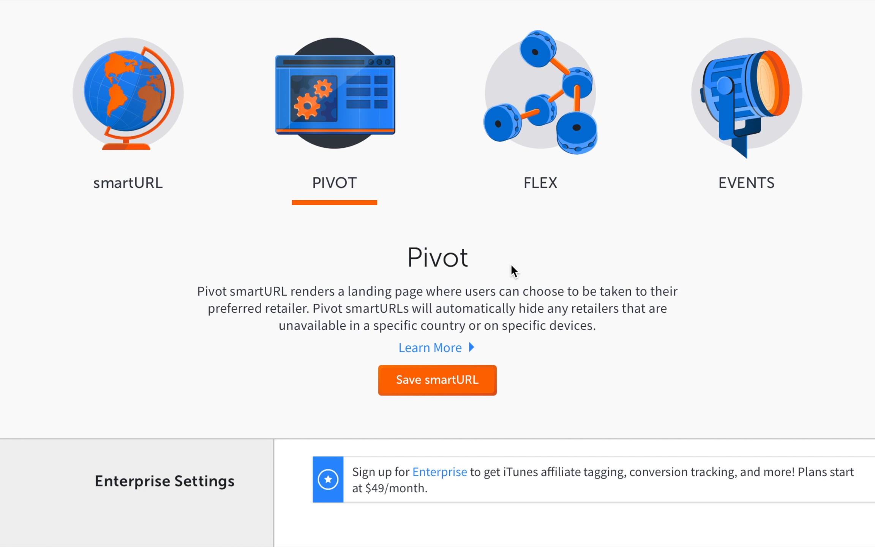
{"action": "mouse_move", "coordinate": [508, 269]}
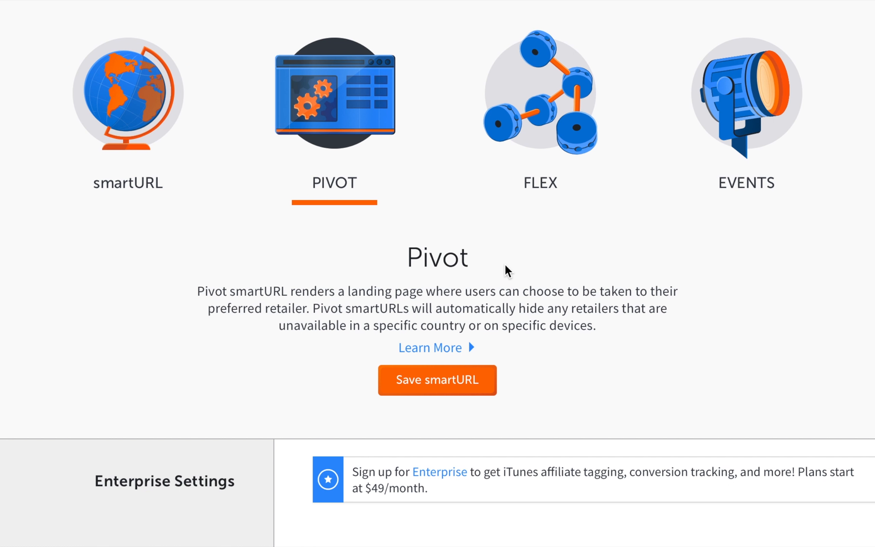
{"action": "mouse_move", "coordinate": [629, 182]}
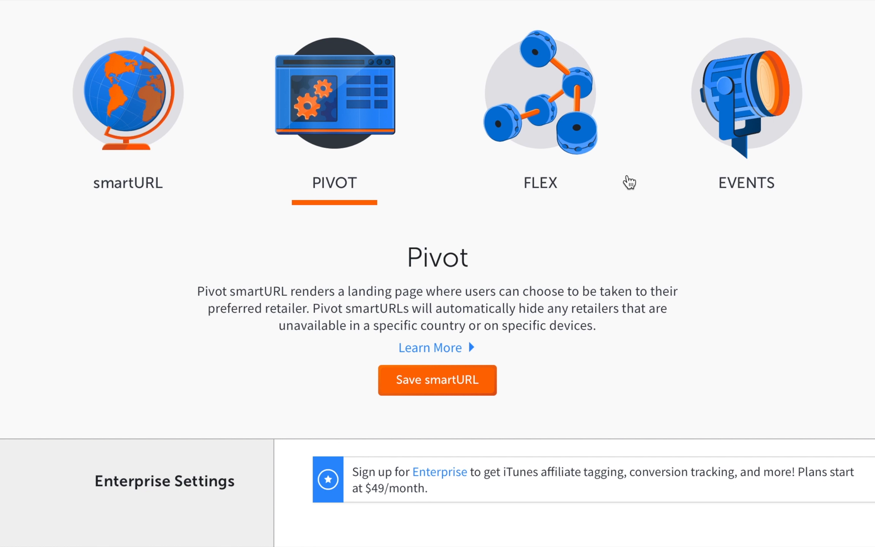
{"action": "mouse_move", "coordinate": [654, 13]}
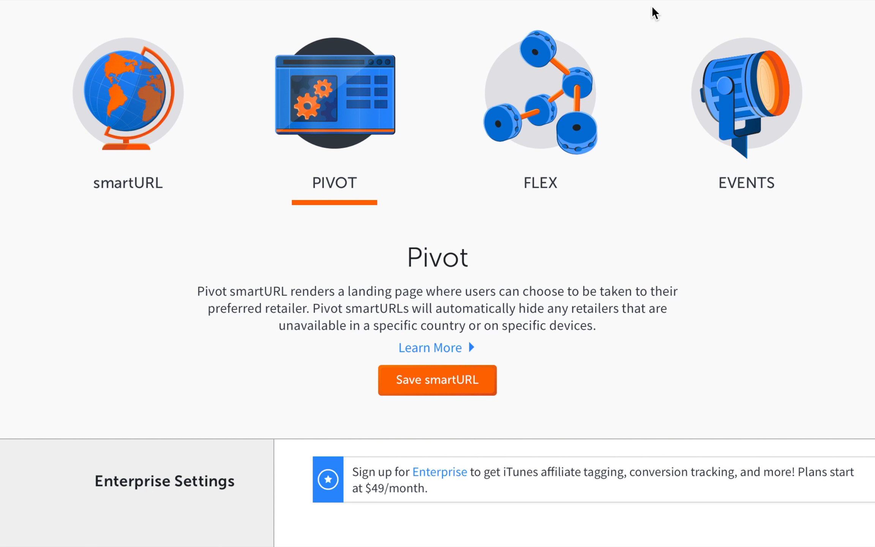
{"action": "mouse_move", "coordinate": [540, 264]}
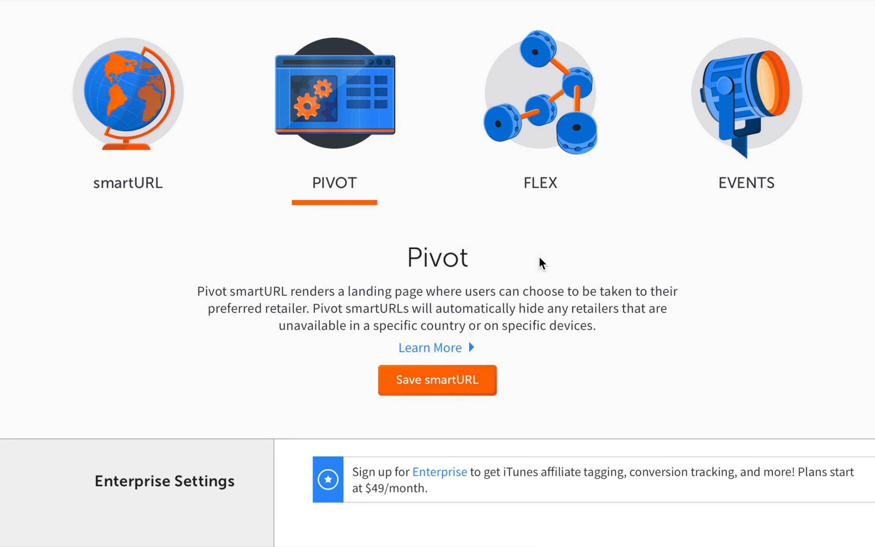
{"action": "scroll", "scroll_direction": "down", "scroll_amount": 3}
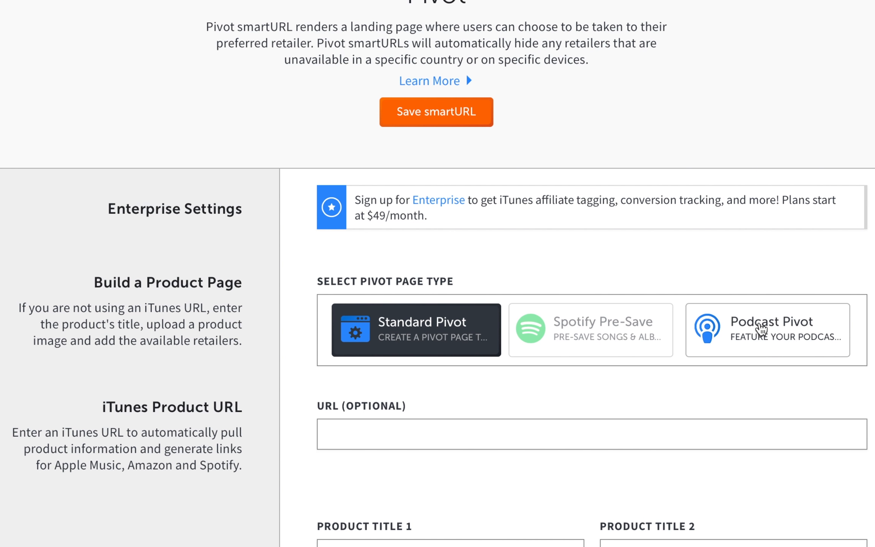
{"action": "mouse_move", "coordinate": [430, 324]}
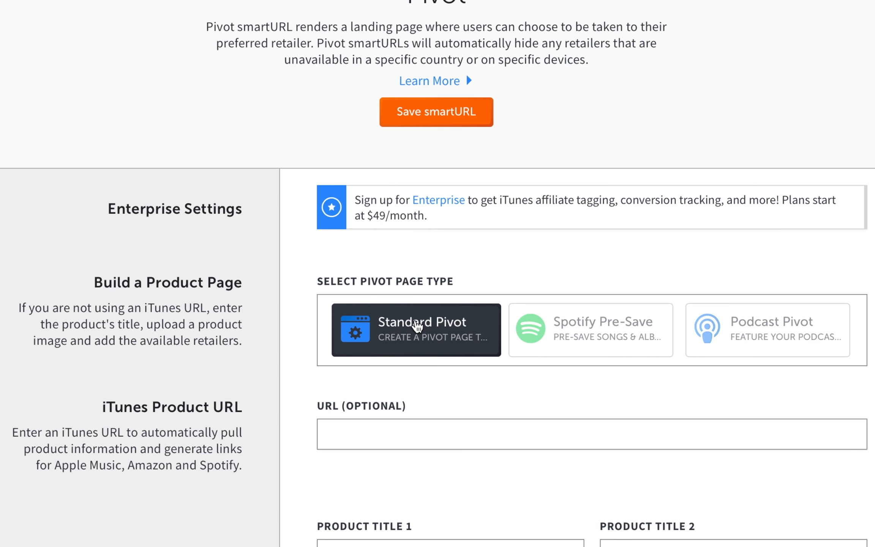
{"action": "mouse_move", "coordinate": [412, 341]}
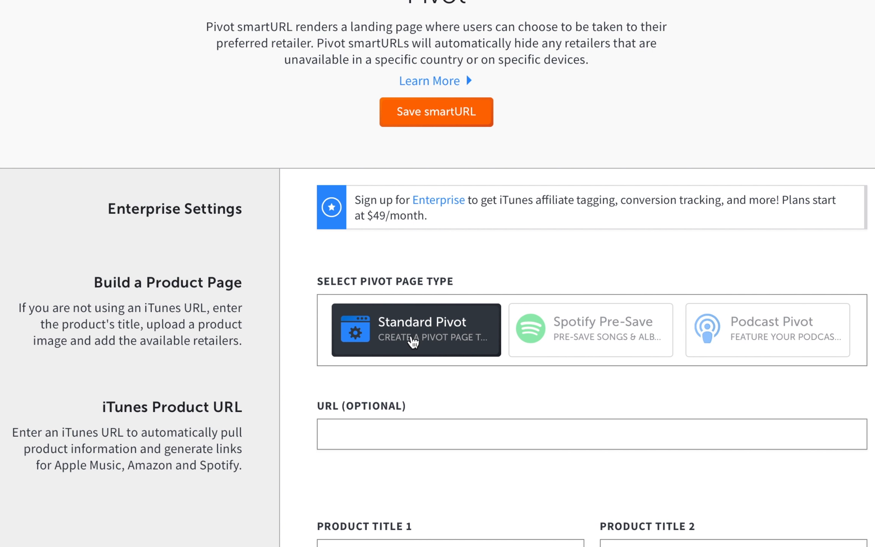
{"action": "mouse_move", "coordinate": [767, 346]}
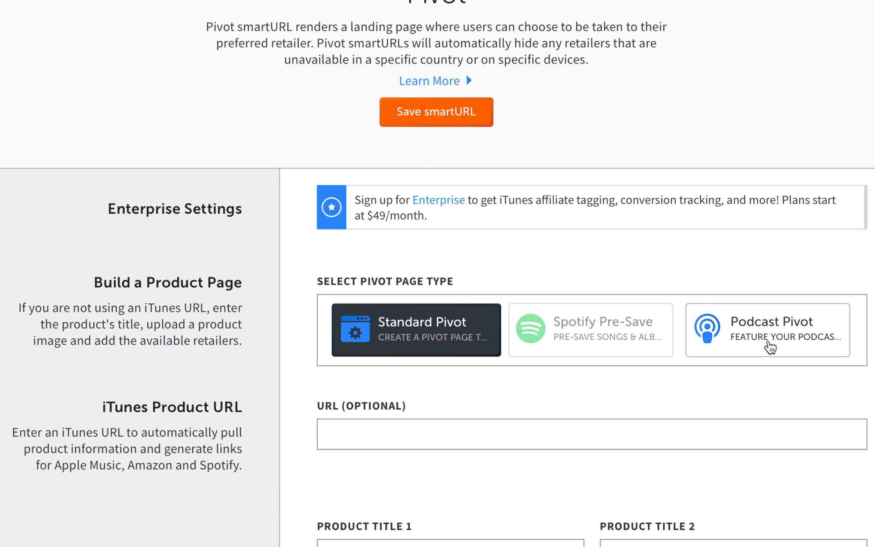
{"action": "mouse_move", "coordinate": [767, 335]}
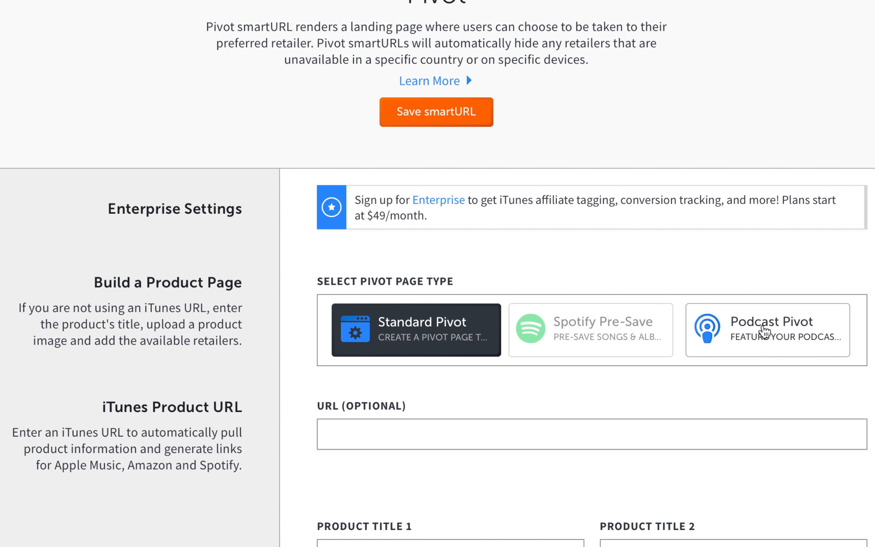
{"action": "mouse_move", "coordinate": [578, 367]}
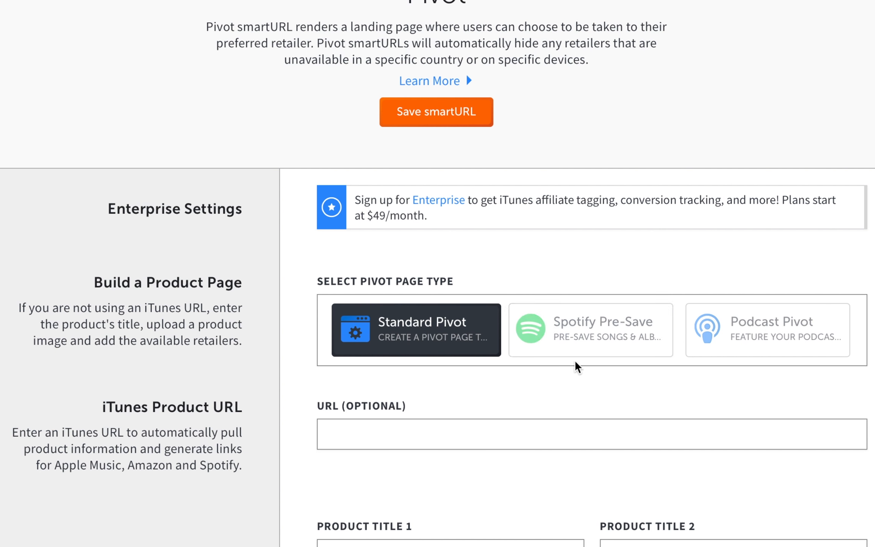
{"action": "mouse_move", "coordinate": [569, 340]}
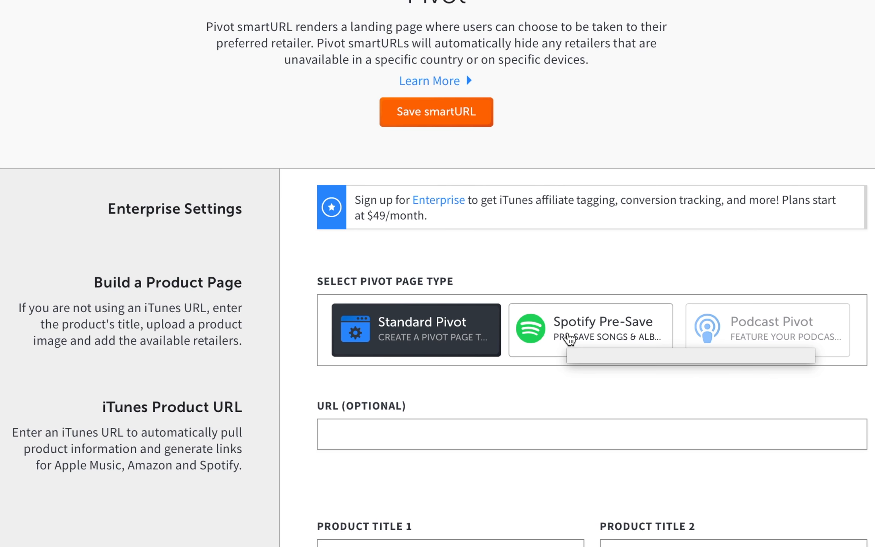
{"action": "mouse_move", "coordinate": [588, 329]}
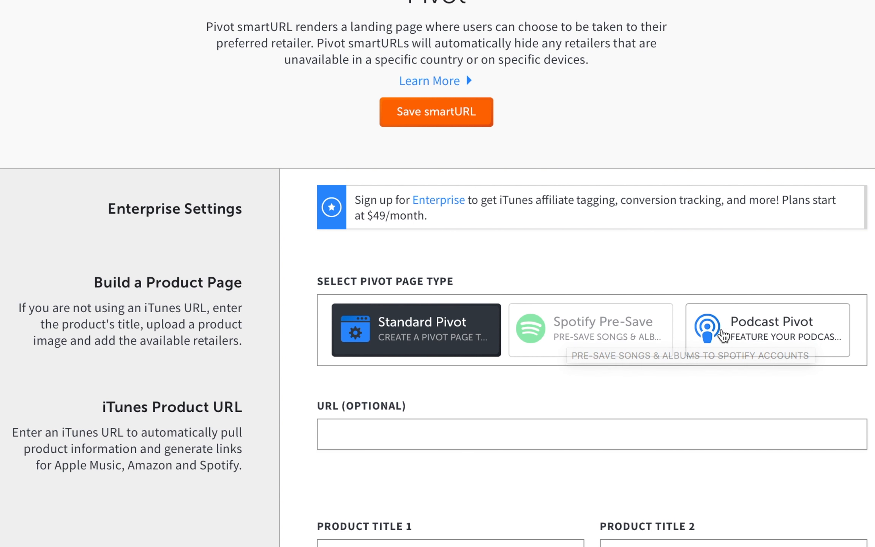
{"action": "mouse_move", "coordinate": [775, 302]}
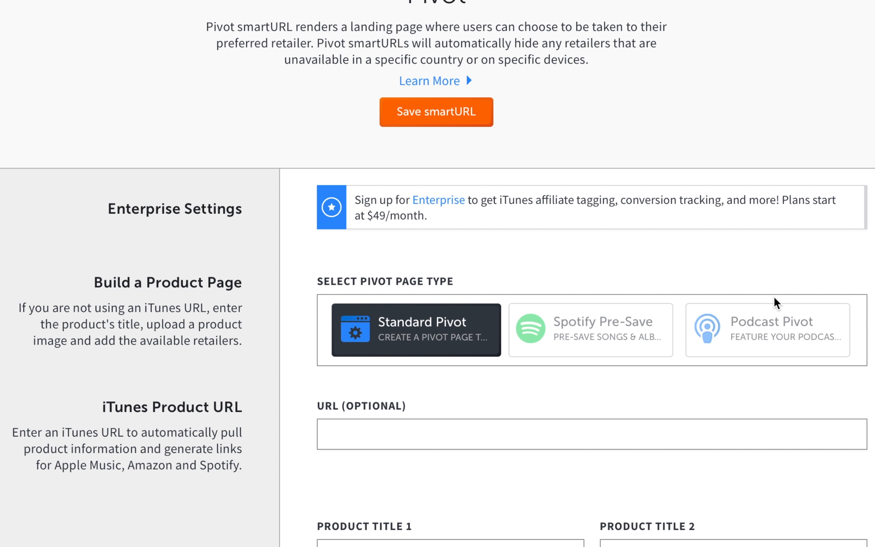
{"action": "mouse_move", "coordinate": [437, 332]}
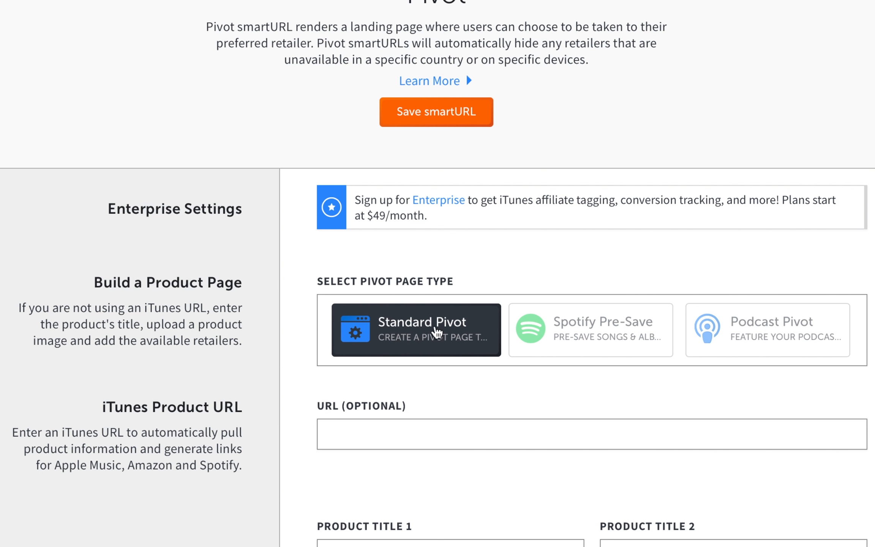
{"action": "mouse_move", "coordinate": [310, 353]}
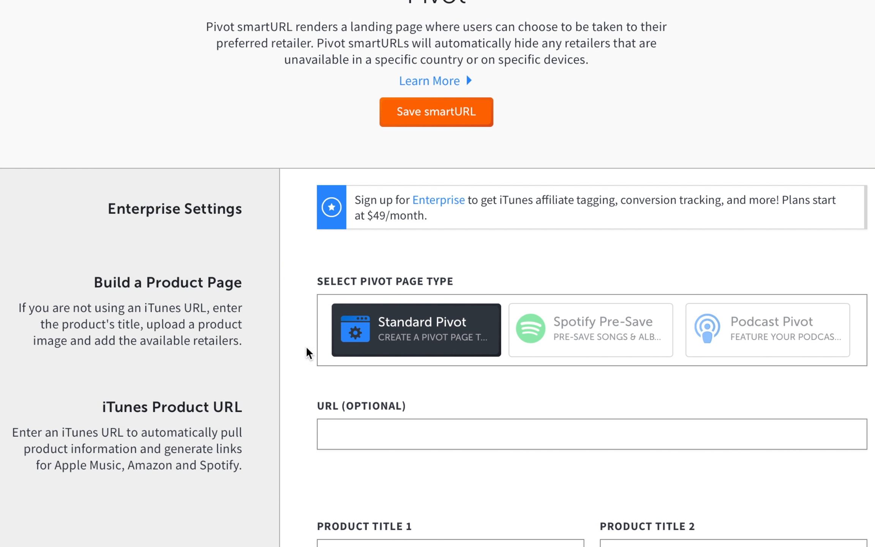
{"action": "mouse_move", "coordinate": [336, 295]}
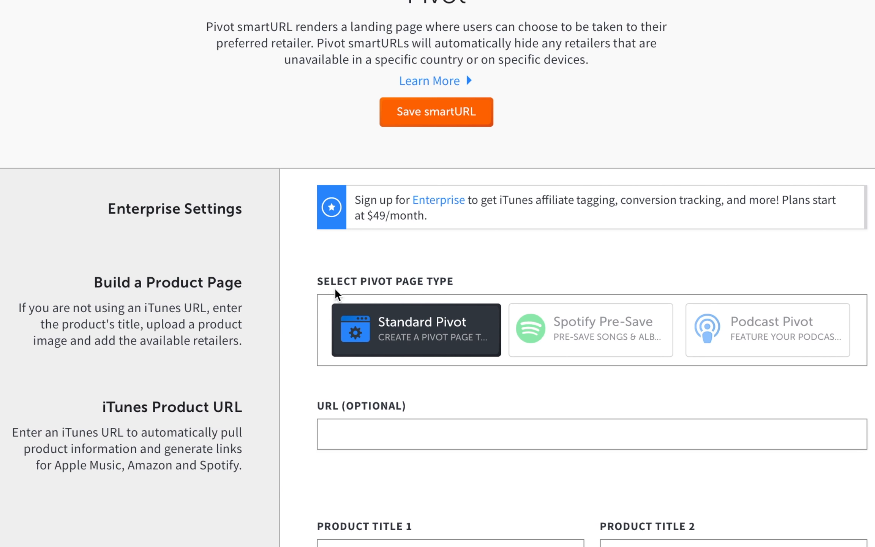
{"action": "mouse_move", "coordinate": [424, 402]}
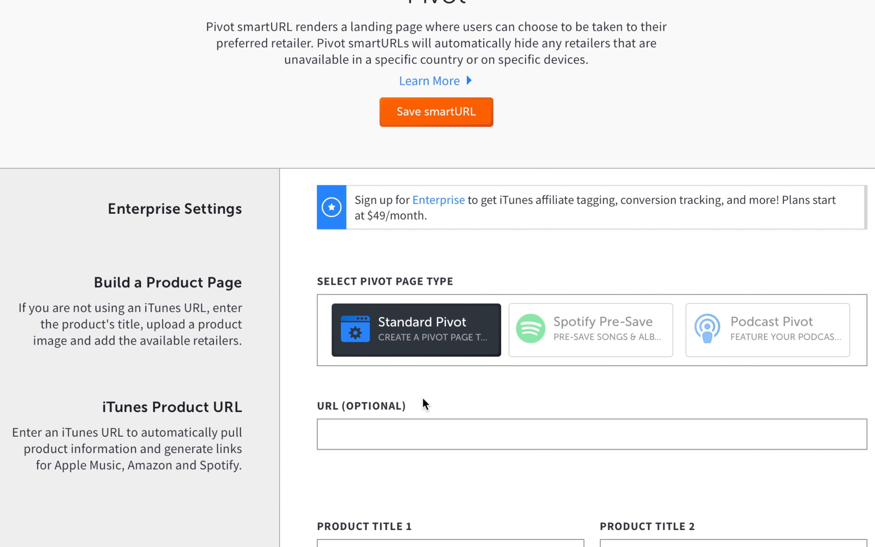
{"action": "scroll", "scroll_direction": "down", "scroll_amount": 3}
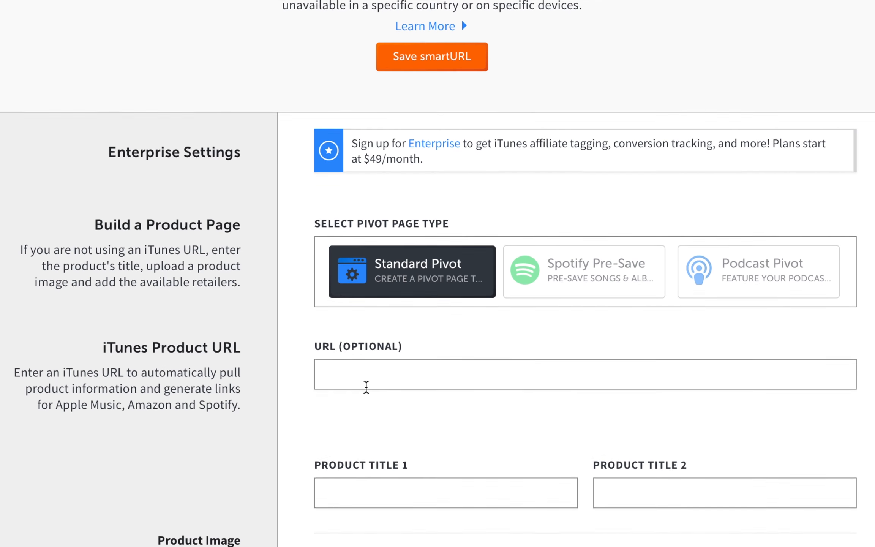
{"action": "scroll", "scroll_direction": "down", "scroll_amount": 3}
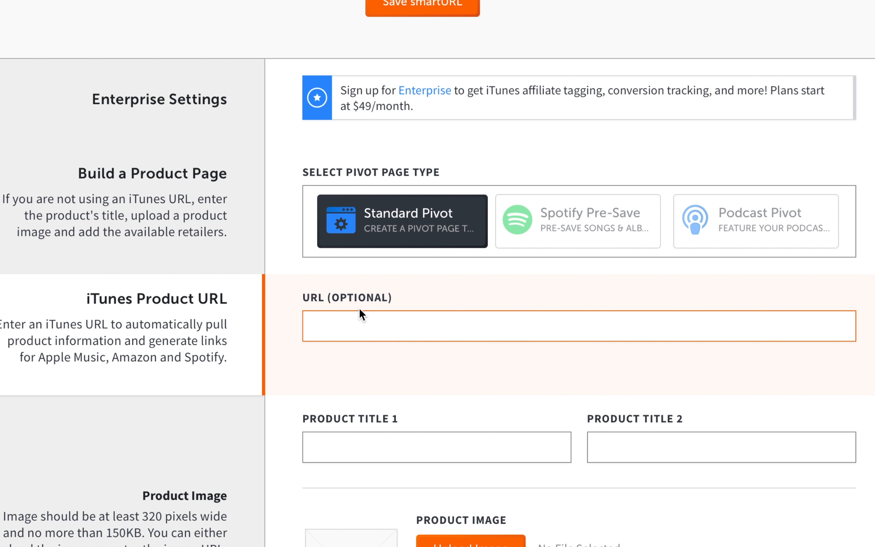
{"action": "type", "text": "https://itunes.apple.com/us/album/beginnings-ep/1320547066"}
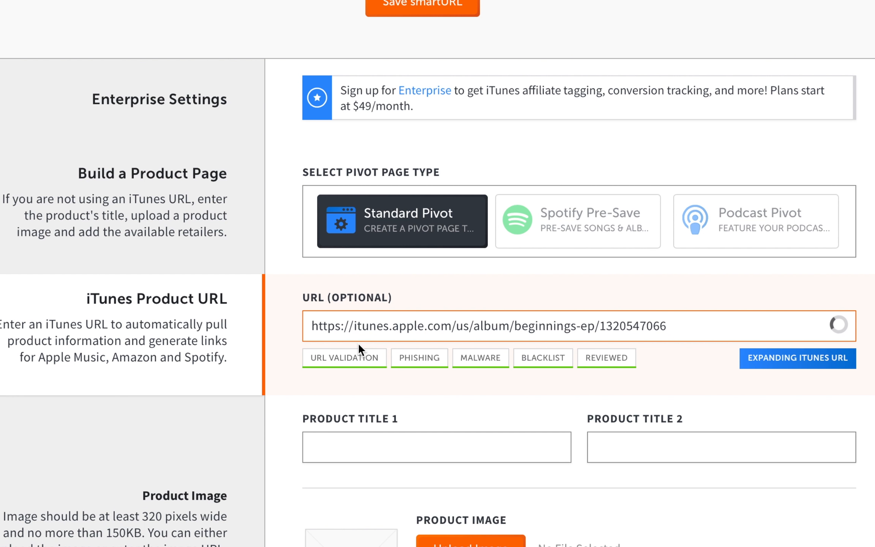
{"action": "scroll", "scroll_direction": "down", "scroll_amount": 3}
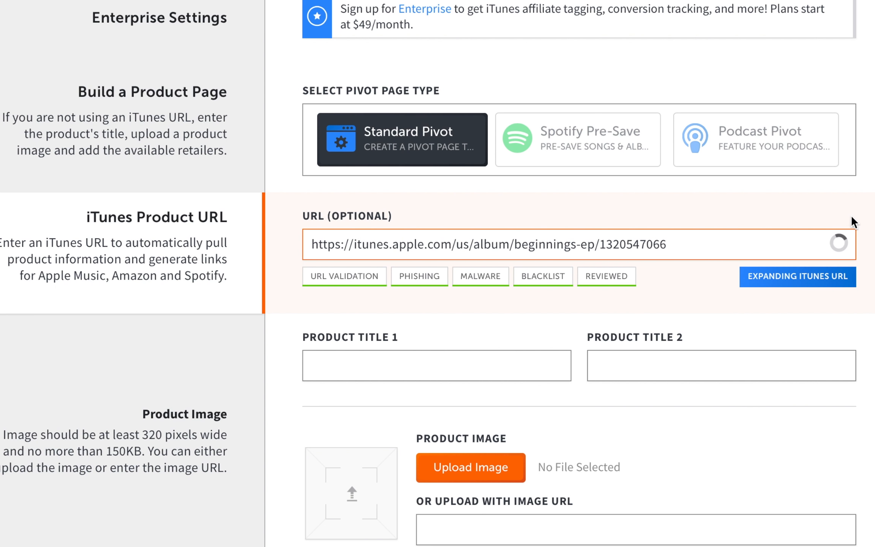
{"action": "mouse_move", "coordinate": [783, 248]}
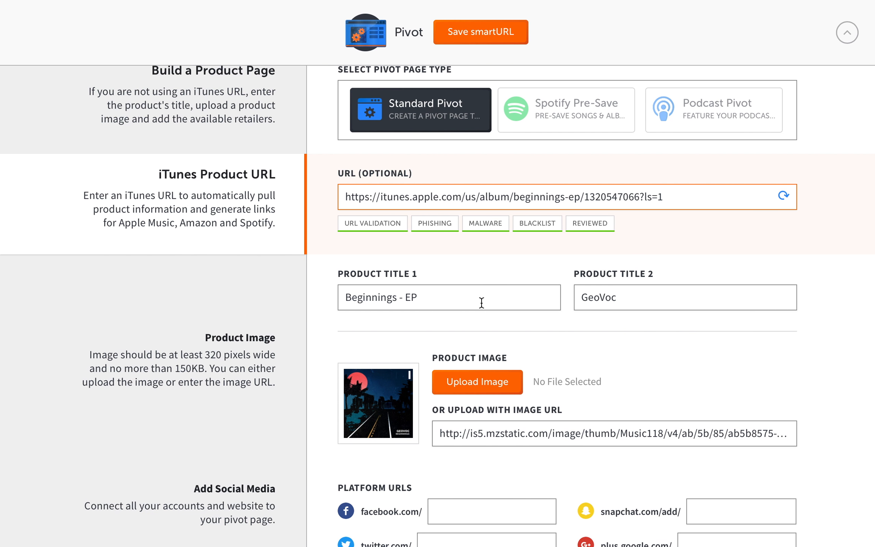
{"action": "scroll", "scroll_direction": "down", "scroll_amount": 3}
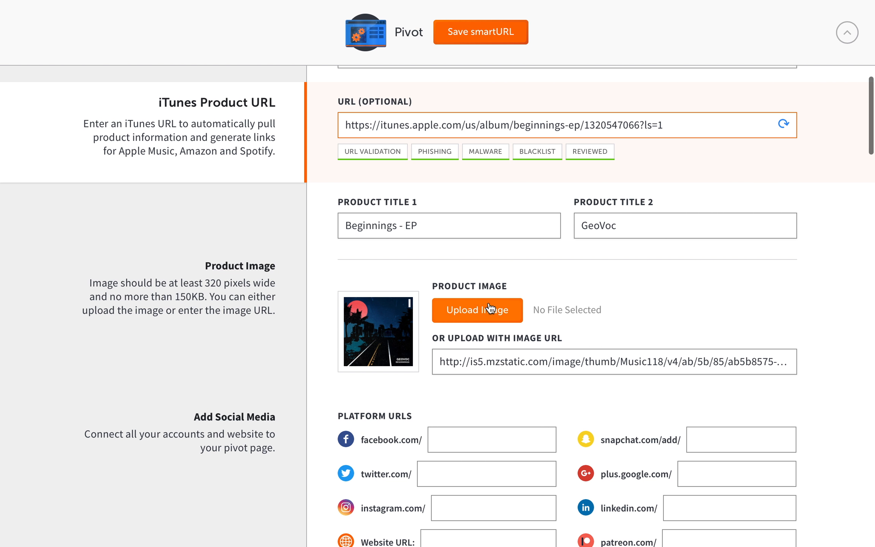
{"action": "mouse_move", "coordinate": [449, 308]}
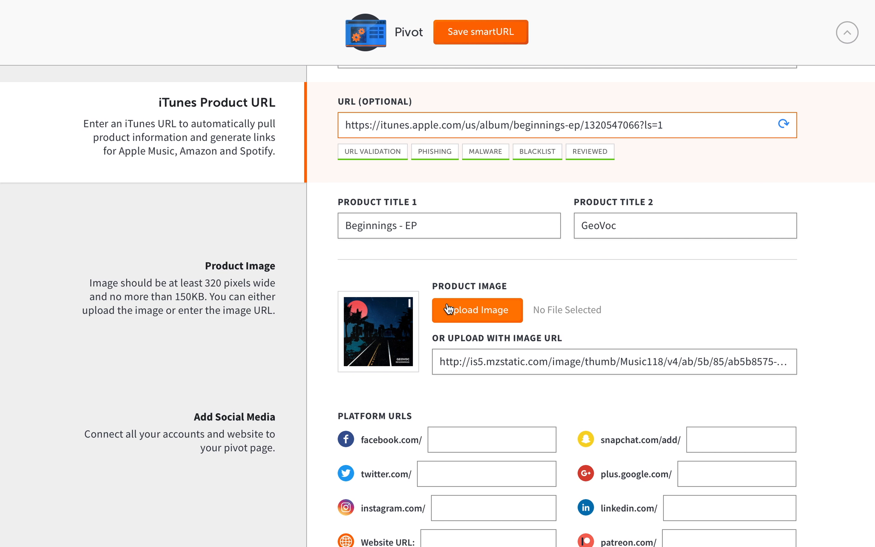
{"action": "mouse_move", "coordinate": [366, 227]}
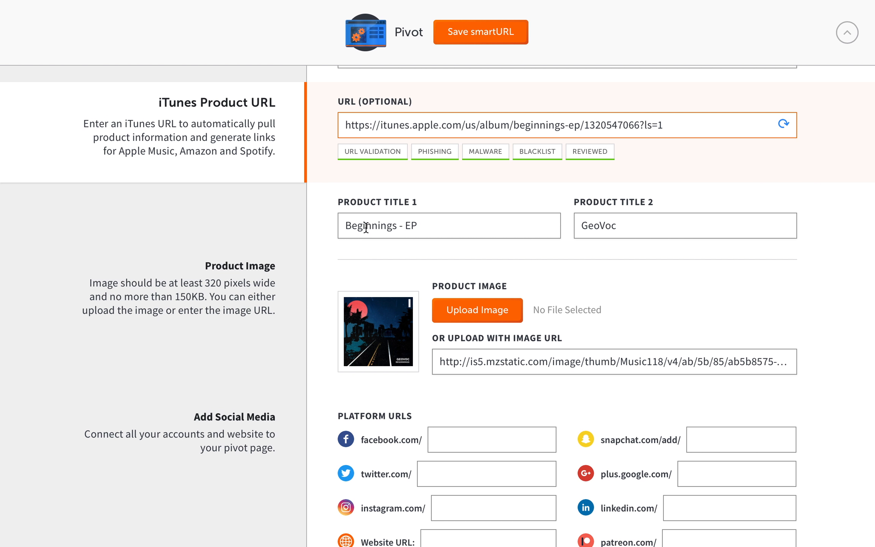
{"action": "mouse_move", "coordinate": [421, 221]}
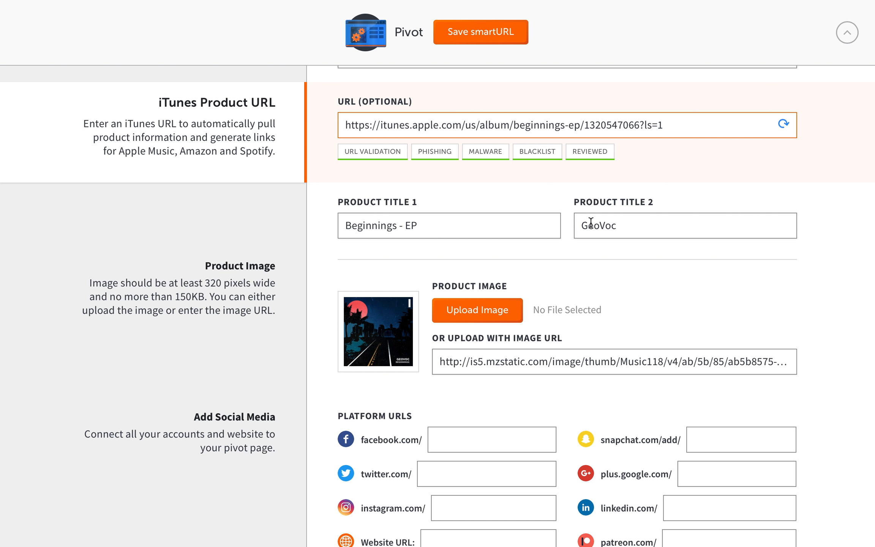
{"action": "mouse_move", "coordinate": [403, 225]}
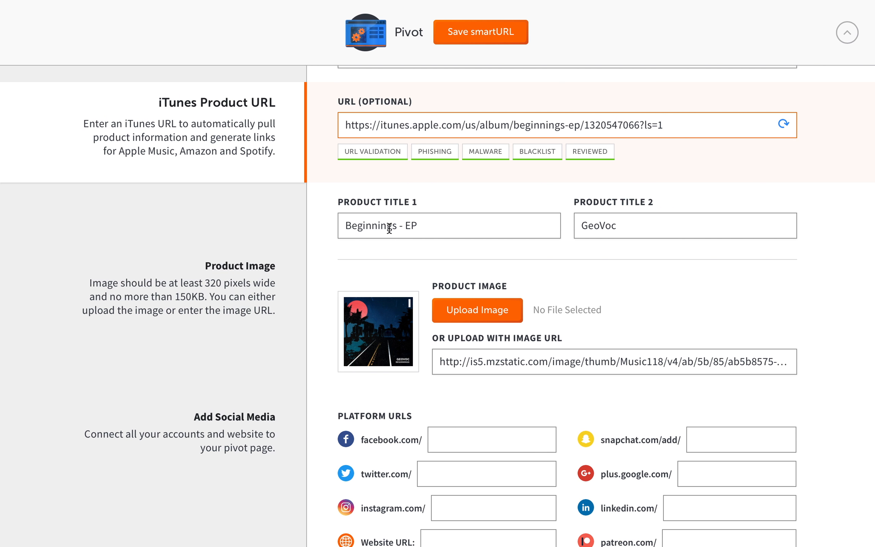
{"action": "scroll", "scroll_direction": "down", "scroll_amount": 3}
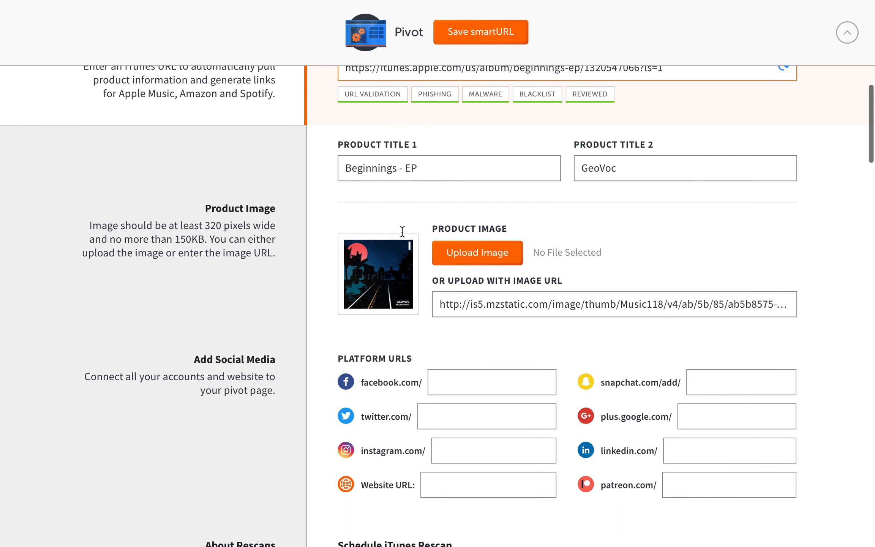
{"action": "scroll", "scroll_direction": "down", "scroll_amount": 3}
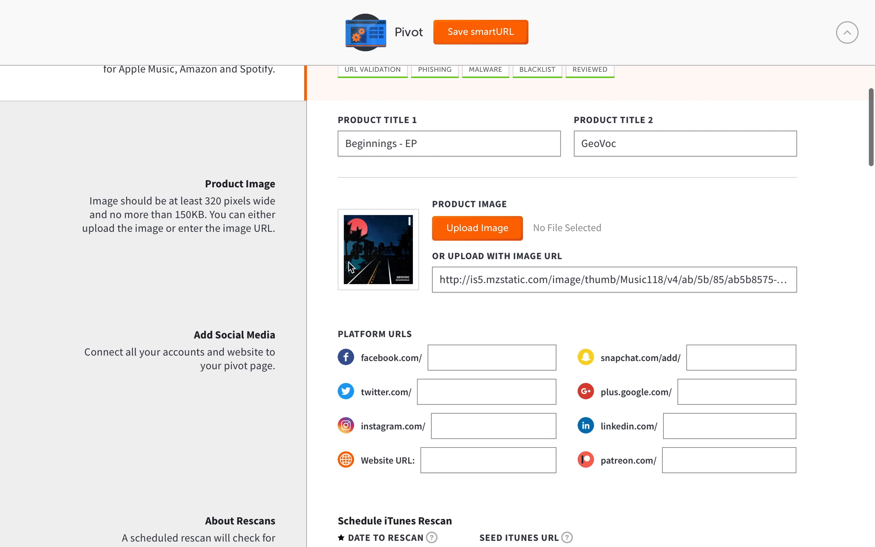
{"action": "mouse_move", "coordinate": [530, 223]}
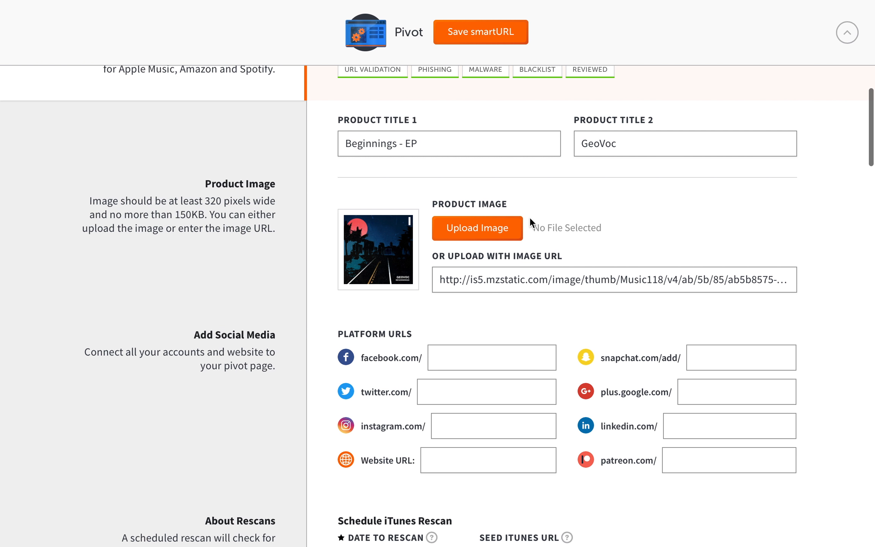
{"action": "scroll", "scroll_direction": "down", "scroll_amount": 3}
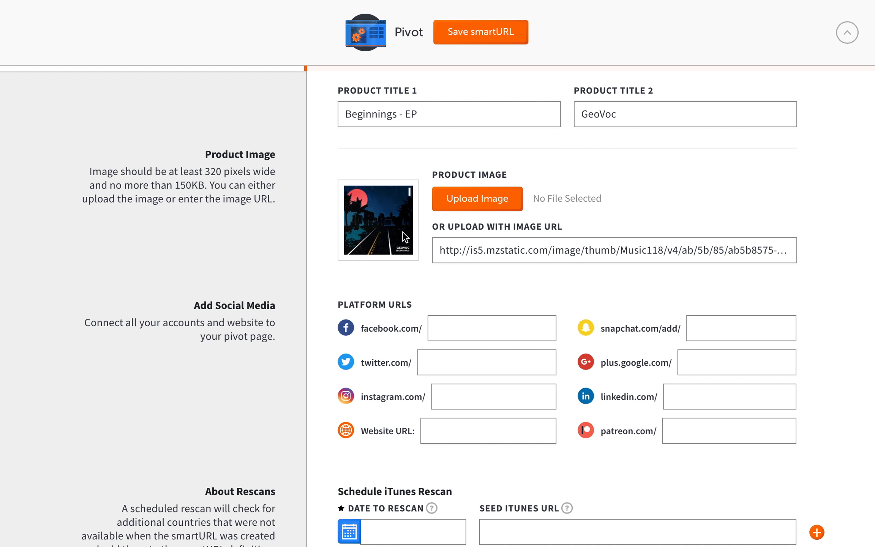
{"action": "scroll", "scroll_direction": "down", "scroll_amount": 3}
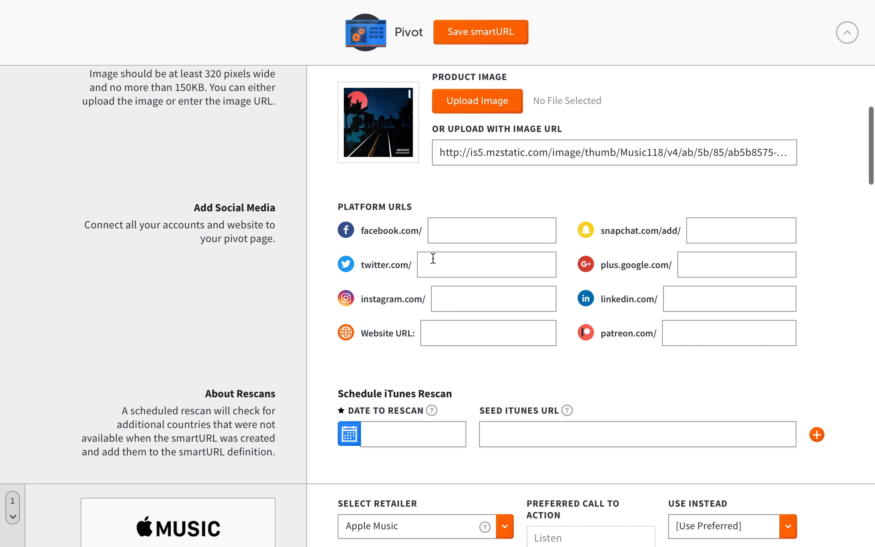
{"action": "mouse_move", "coordinate": [343, 255]}
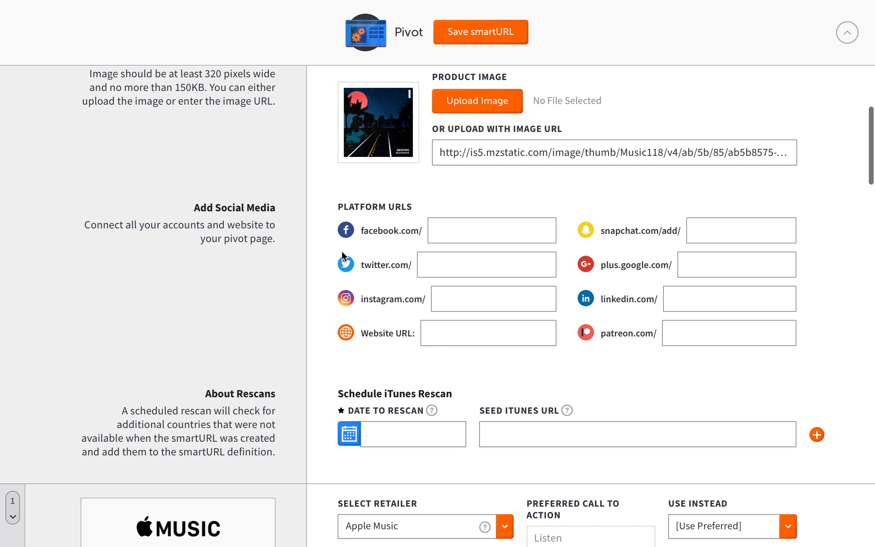
{"action": "mouse_move", "coordinate": [603, 201]}
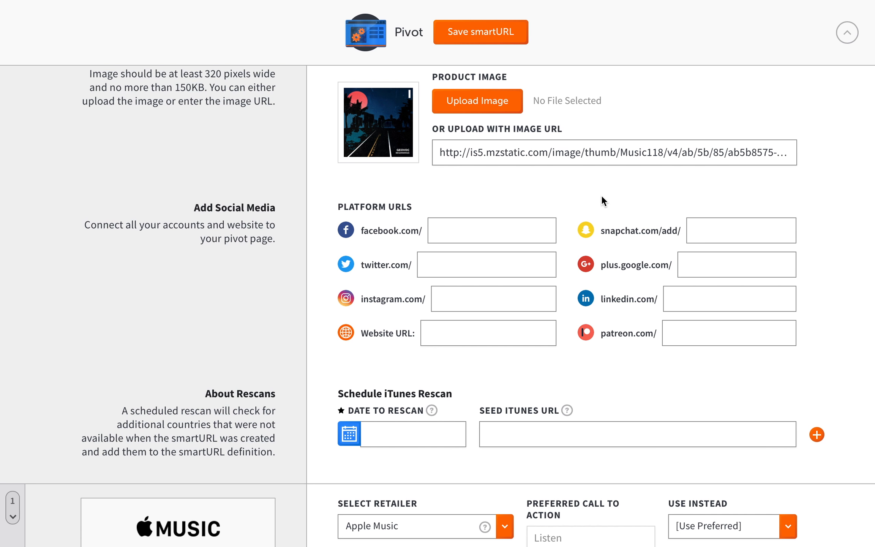
{"action": "mouse_move", "coordinate": [470, 252]}
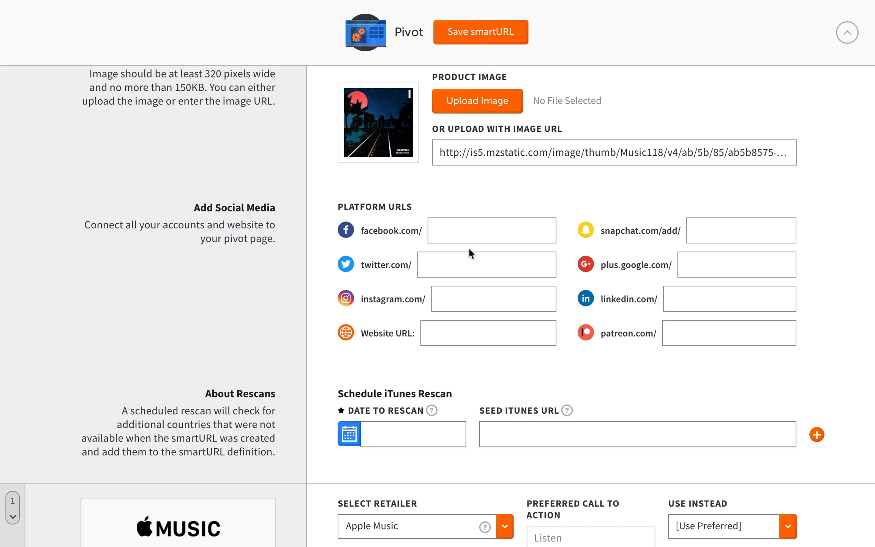
{"action": "mouse_move", "coordinate": [452, 336]}
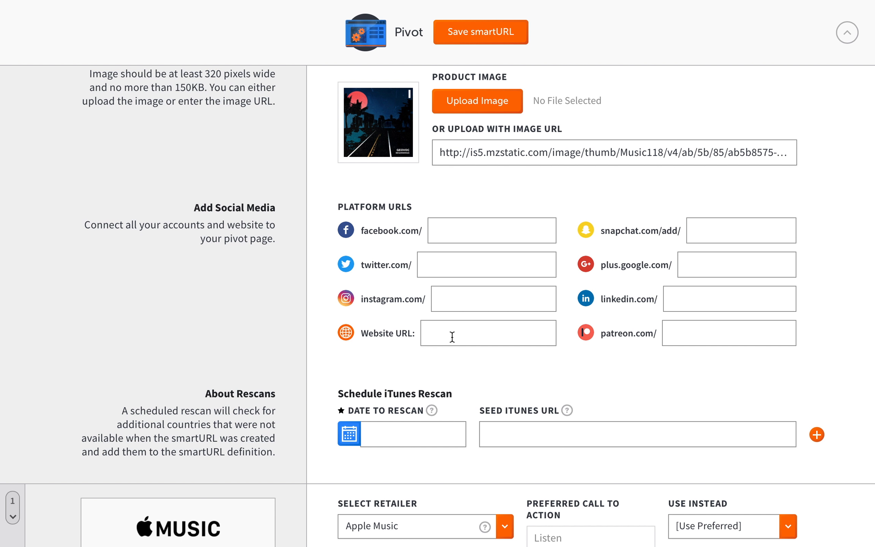
{"action": "mouse_move", "coordinate": [718, 329]}
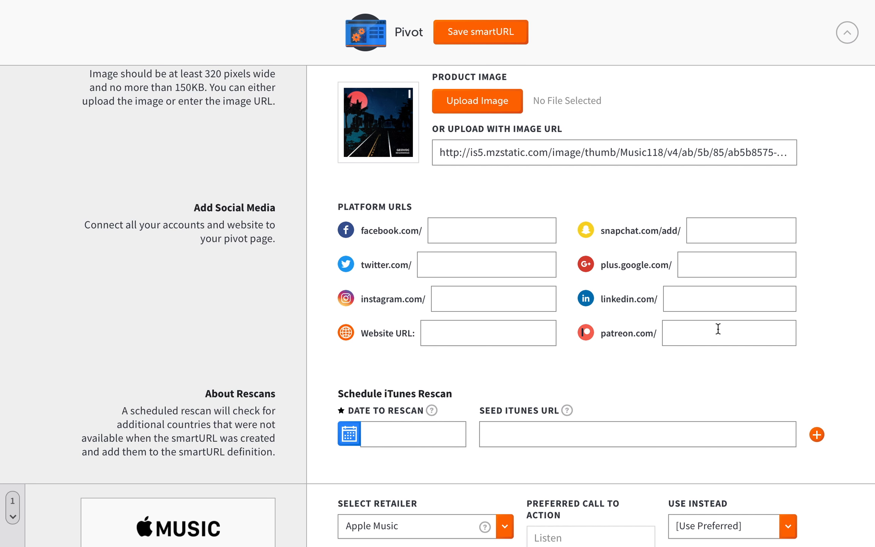
{"action": "scroll", "scroll_direction": "down", "scroll_amount": 3}
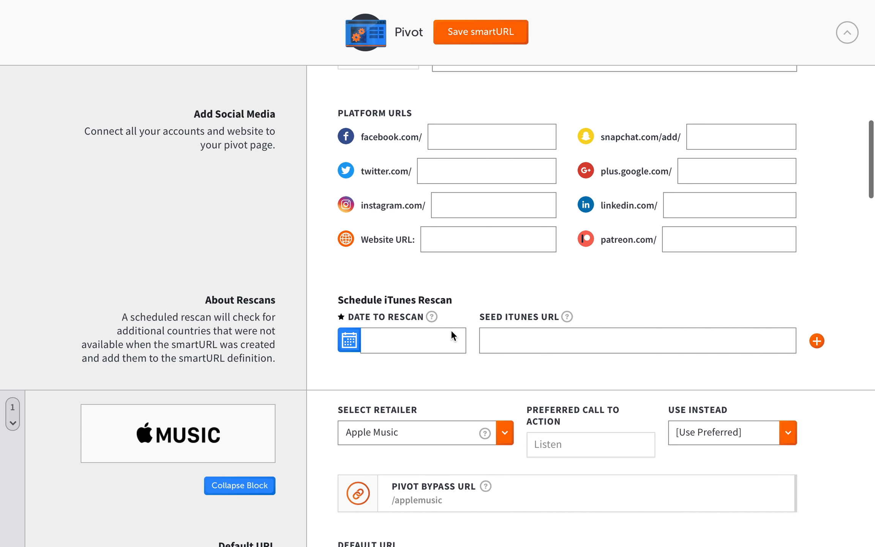
{"action": "scroll", "scroll_direction": "down", "scroll_amount": 3}
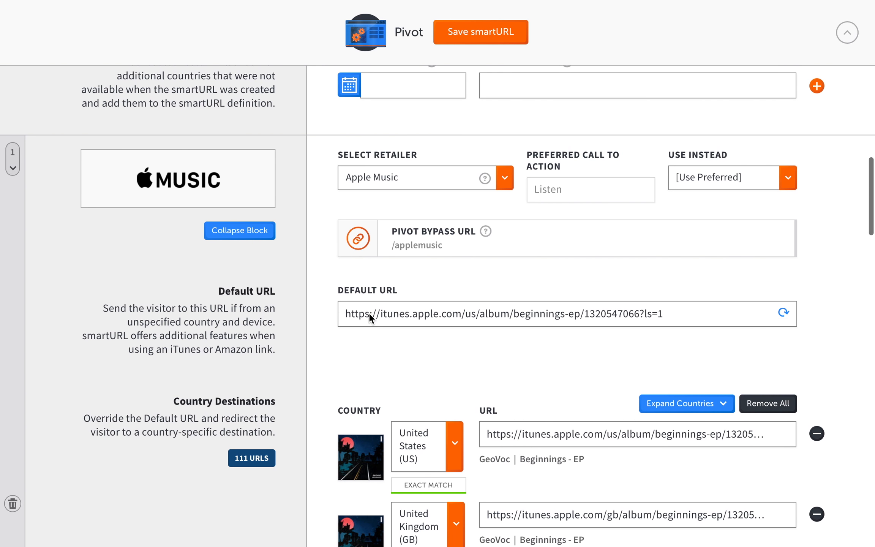
{"action": "scroll", "scroll_direction": "down", "scroll_amount": 3}
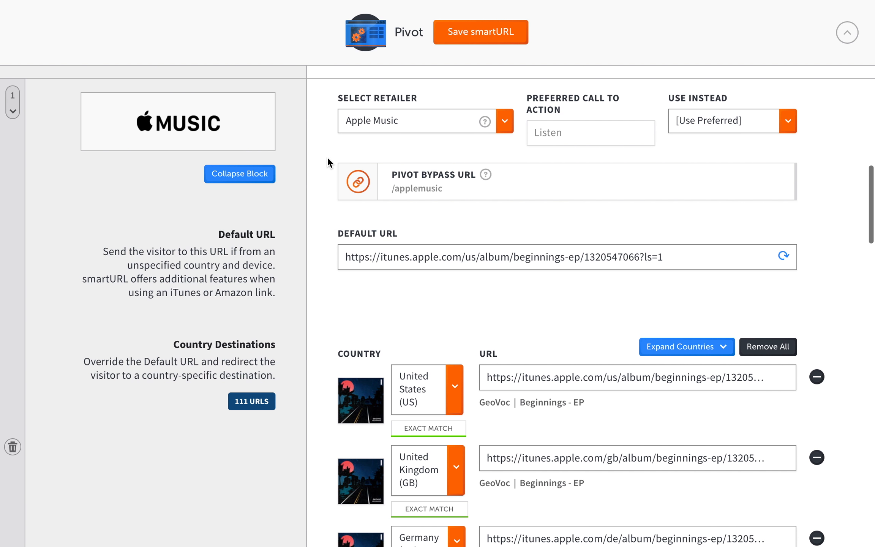
{"action": "mouse_move", "coordinate": [125, 125]}
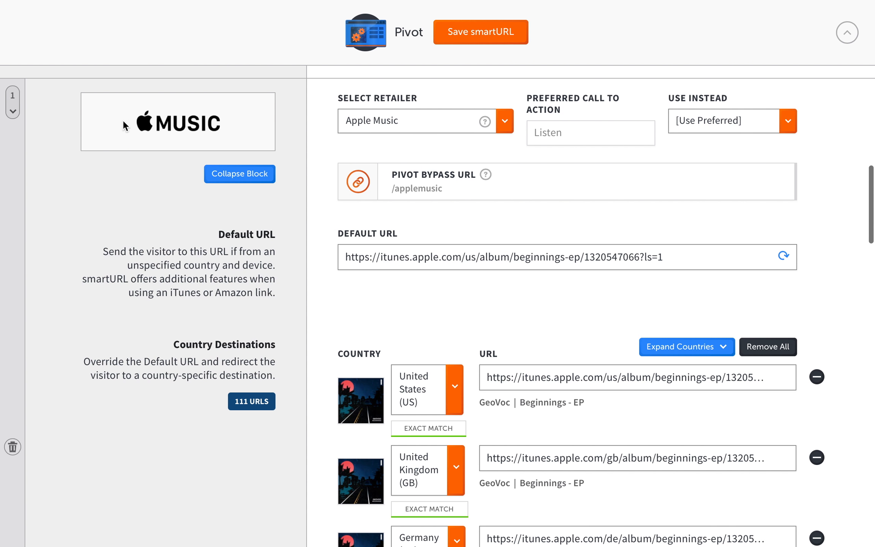
{"action": "scroll", "scroll_direction": "down", "scroll_amount": 3}
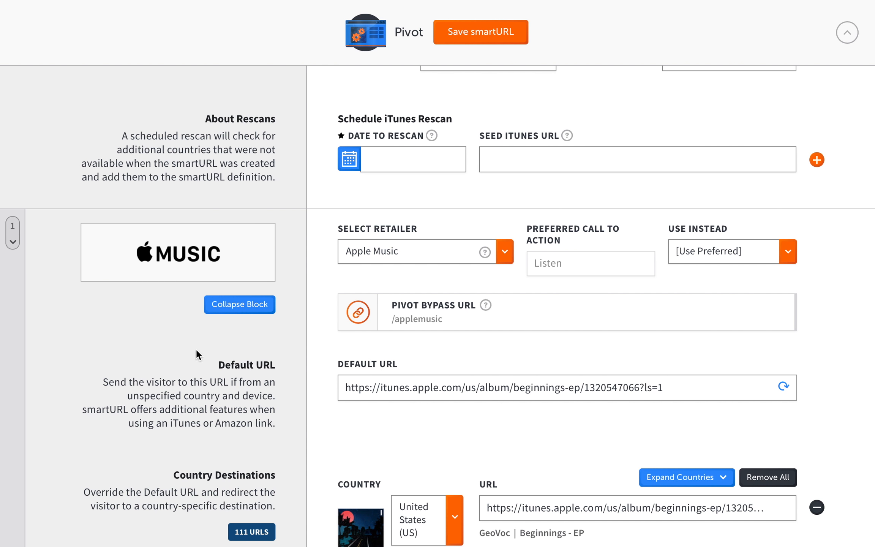
{"action": "scroll", "scroll_direction": "down", "scroll_amount": 3}
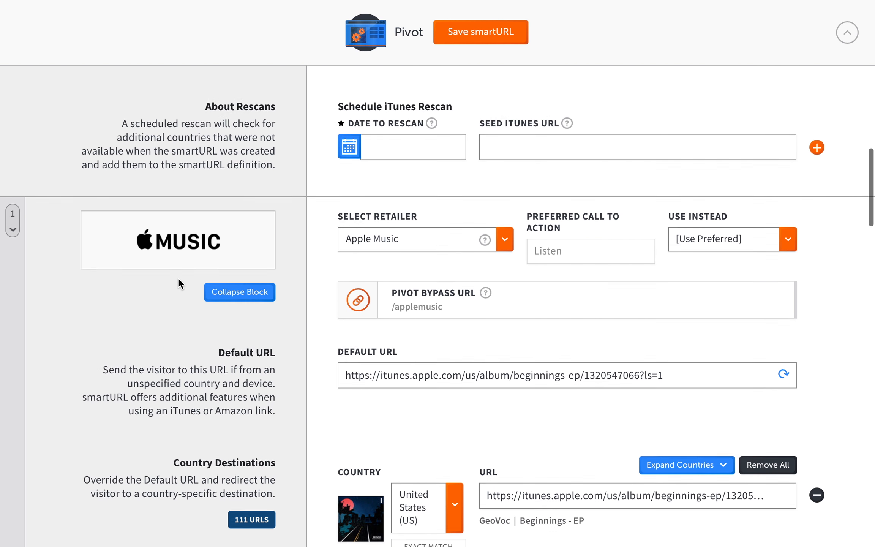
{"action": "scroll", "scroll_direction": "down", "scroll_amount": 3}
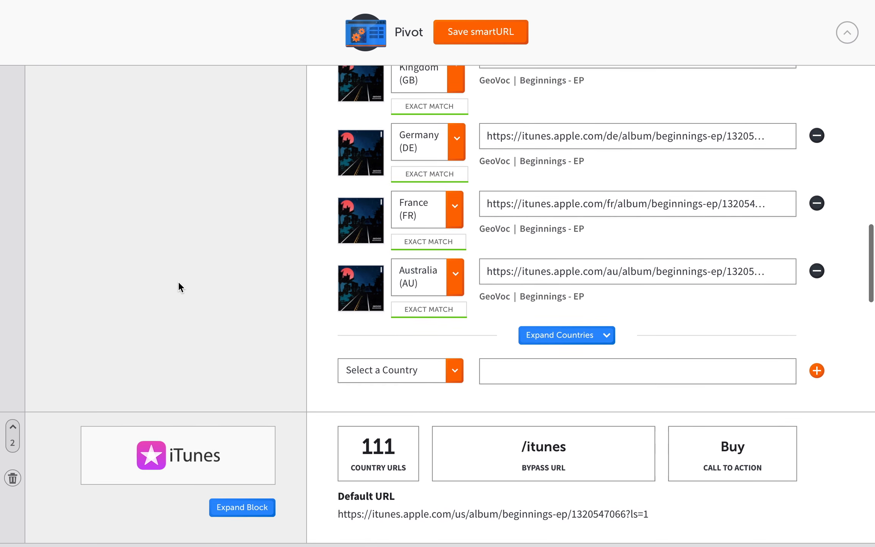
{"action": "scroll", "scroll_direction": "down", "scroll_amount": 3}
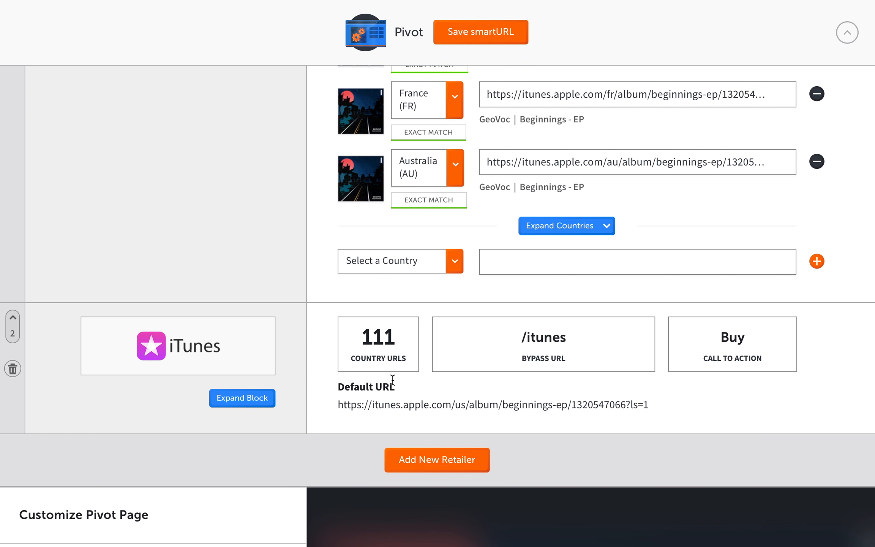
{"action": "scroll", "scroll_direction": "down", "scroll_amount": 3}
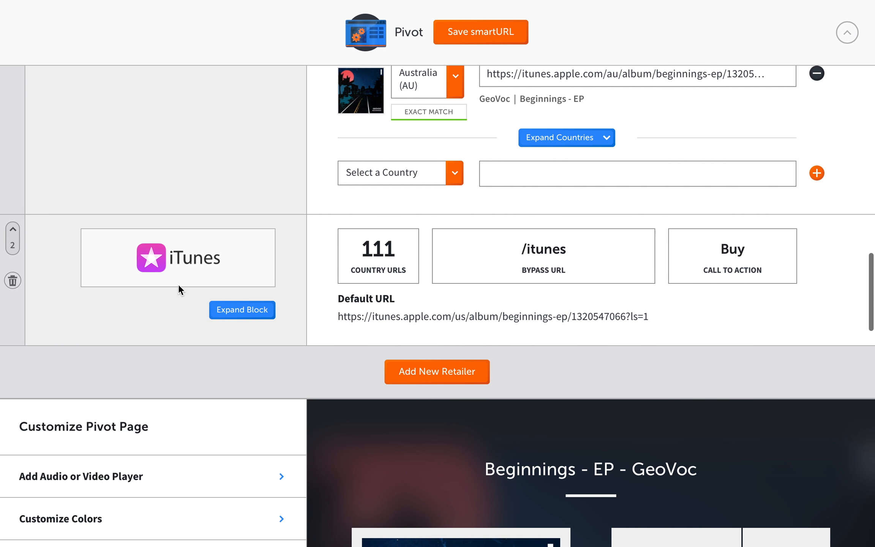
{"action": "left_click", "coordinate": [565, 137]}
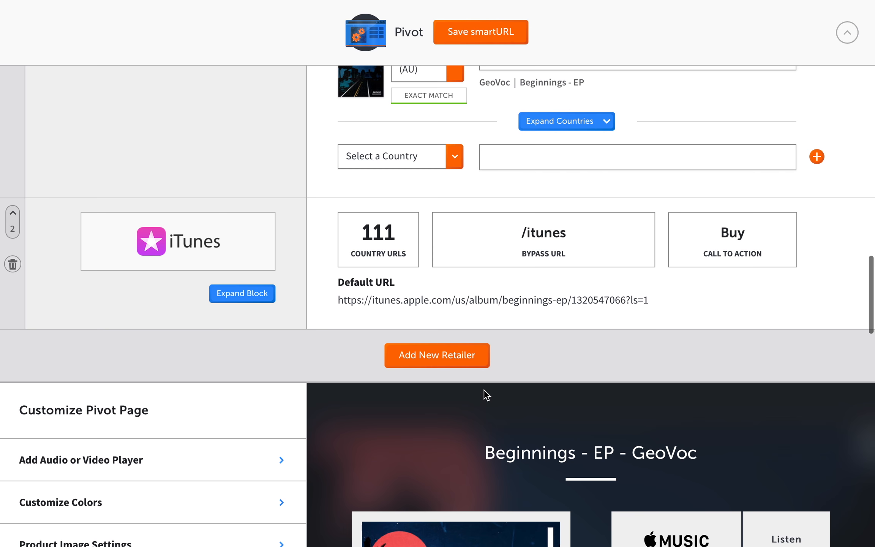
{"action": "mouse_move", "coordinate": [437, 356]}
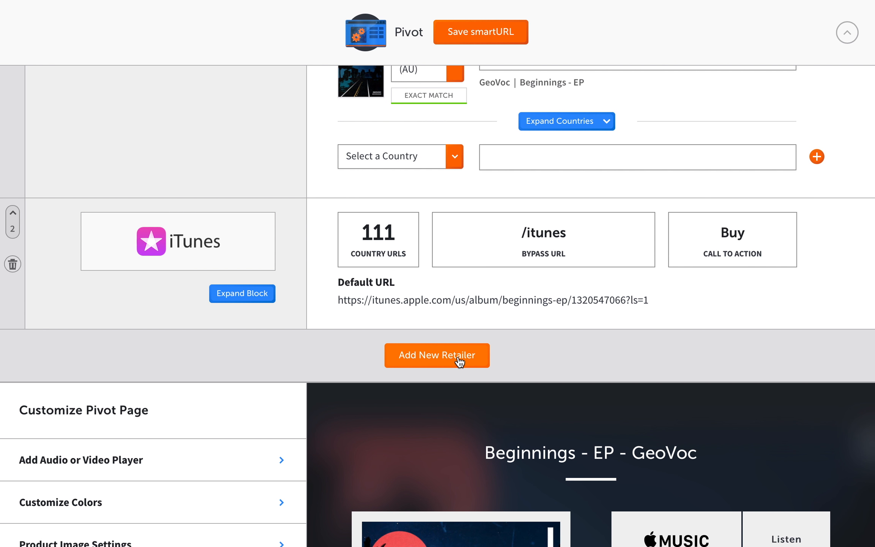
Step: Add a third retailer entry, then try and clear retailer searches 'g' and 'spo'
{"action": "left_click", "coordinate": [437, 355]}
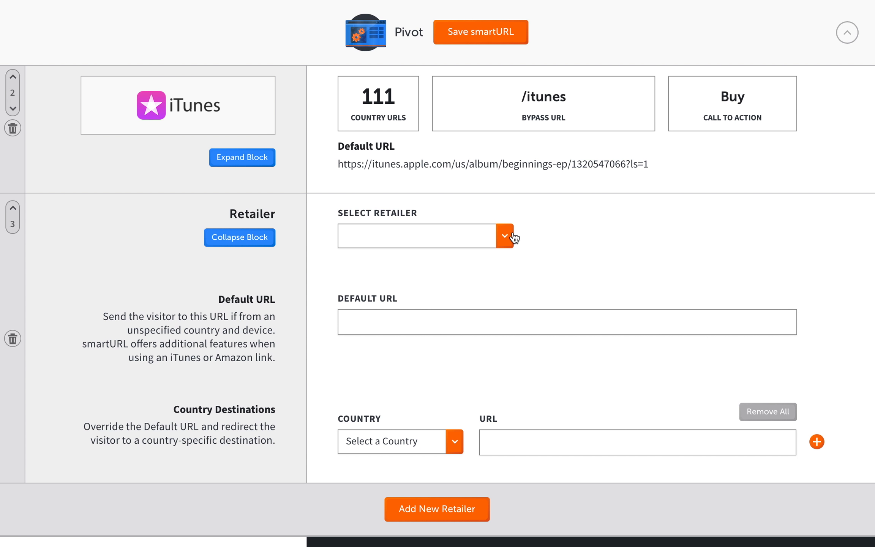
{"action": "mouse_move", "coordinate": [491, 238]}
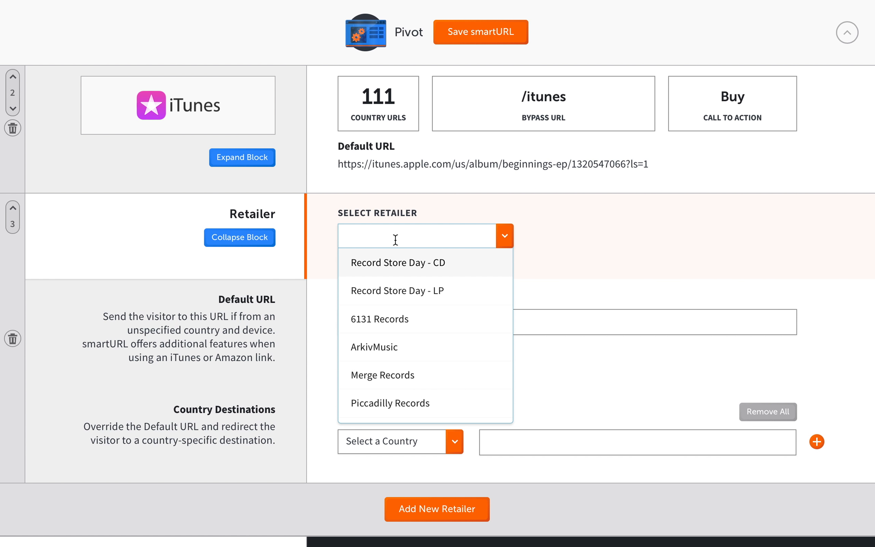
{"action": "type", "text": "g"}
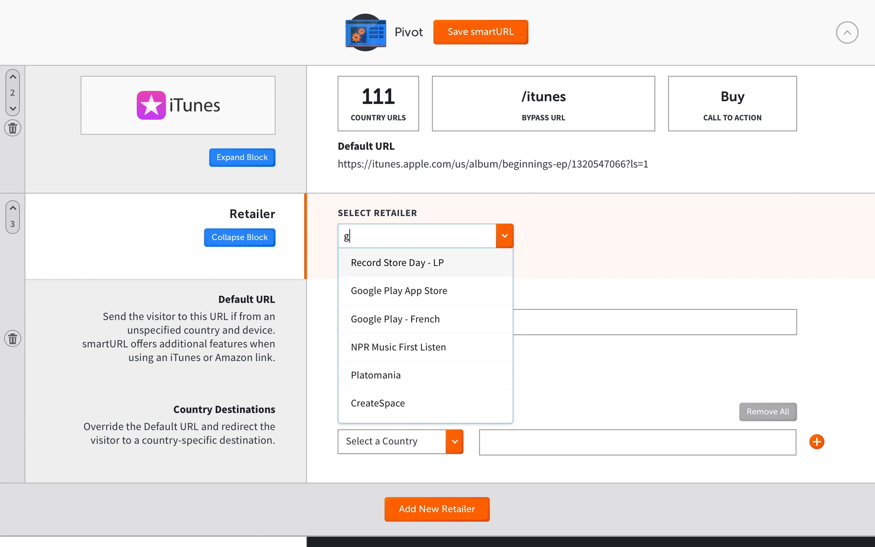
{"action": "key", "text": "backspace"}
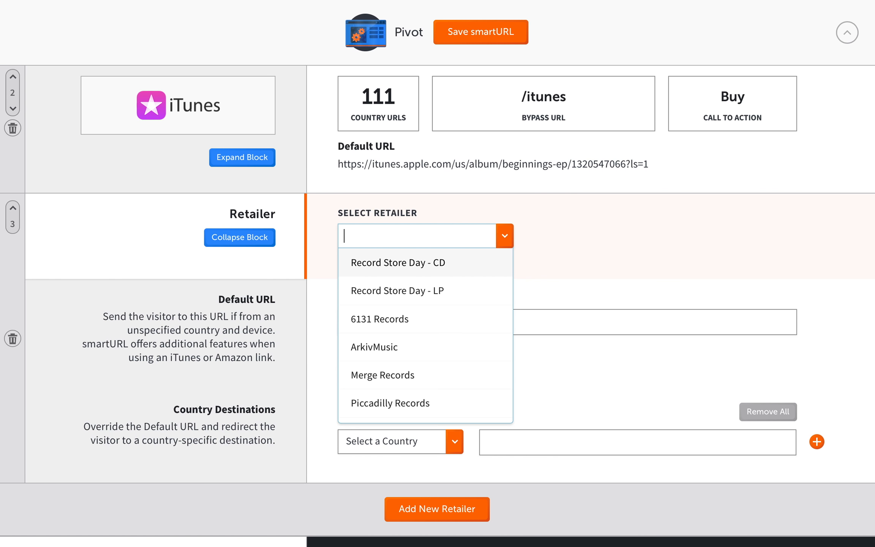
{"action": "type", "text": "spo"}
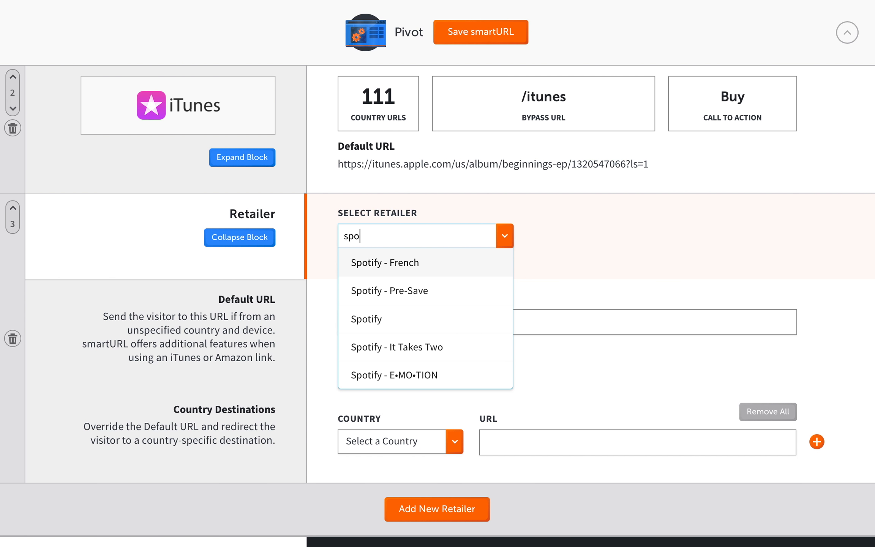
{"action": "key", "text": "BackSpace"}
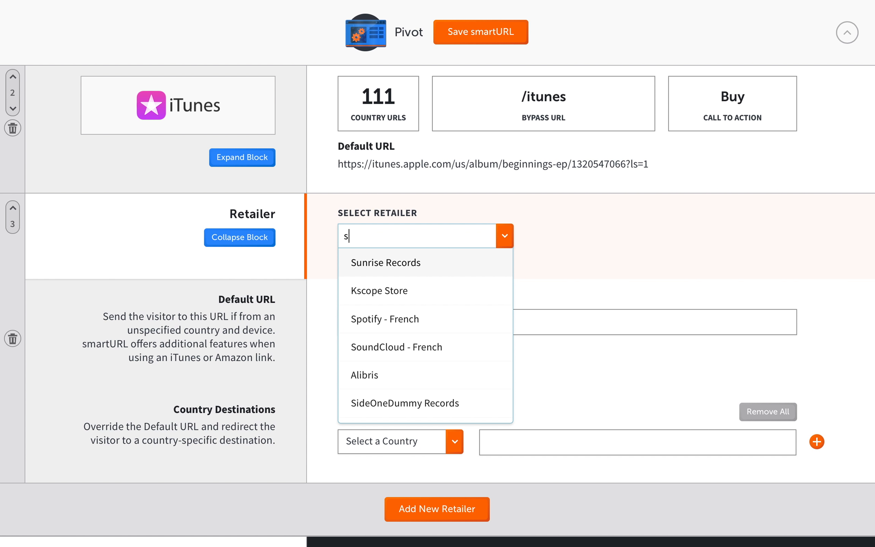
{"action": "key", "text": "backspace"}
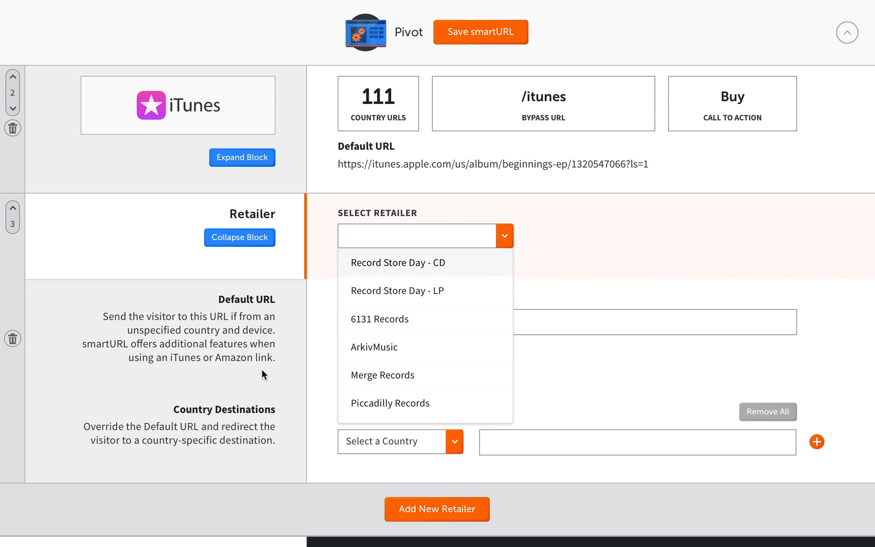
{"action": "scroll", "scroll_direction": "down", "scroll_amount": 3}
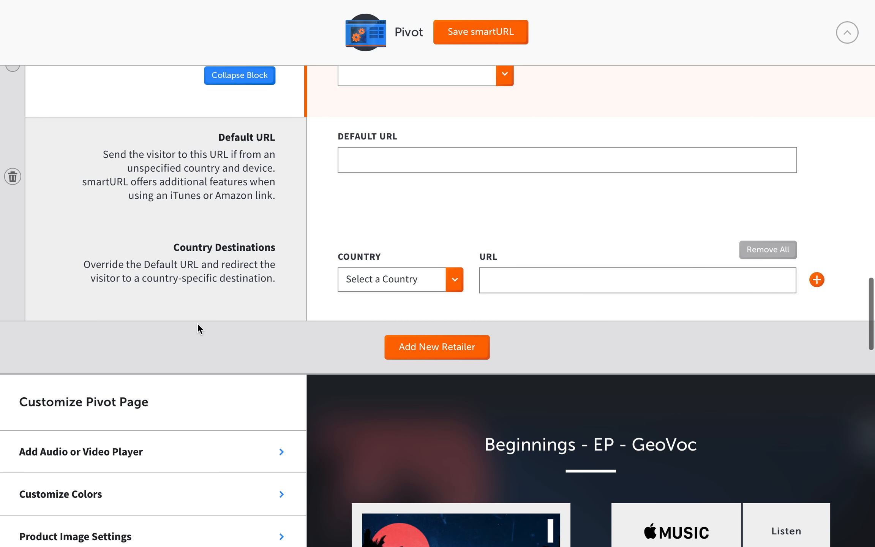
{"action": "scroll", "scroll_direction": "down", "scroll_amount": 3}
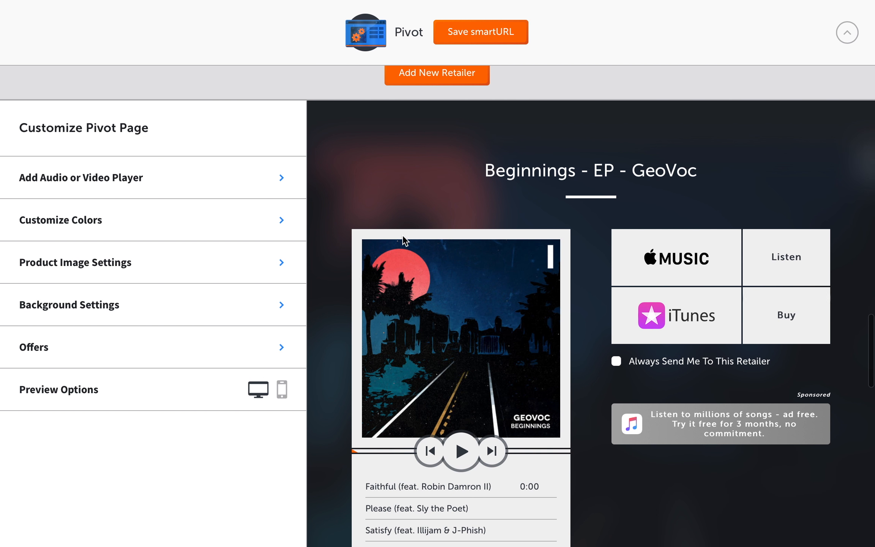
{"action": "scroll", "scroll_direction": "down", "scroll_amount": 3}
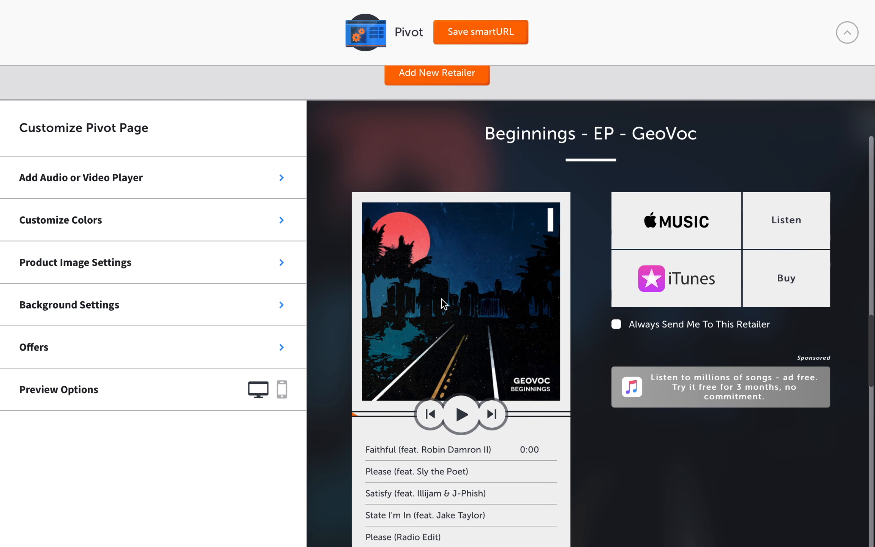
{"action": "scroll", "scroll_direction": "down", "scroll_amount": 3}
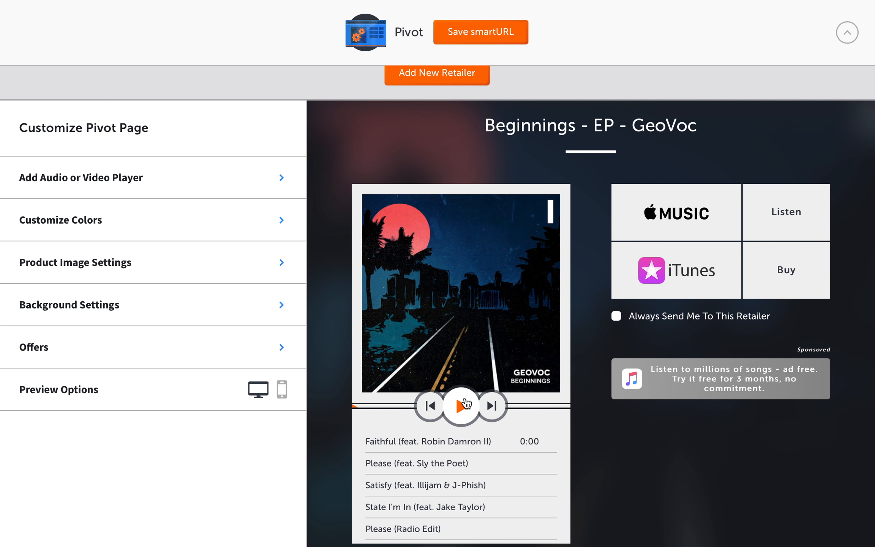
{"action": "mouse_move", "coordinate": [580, 358]}
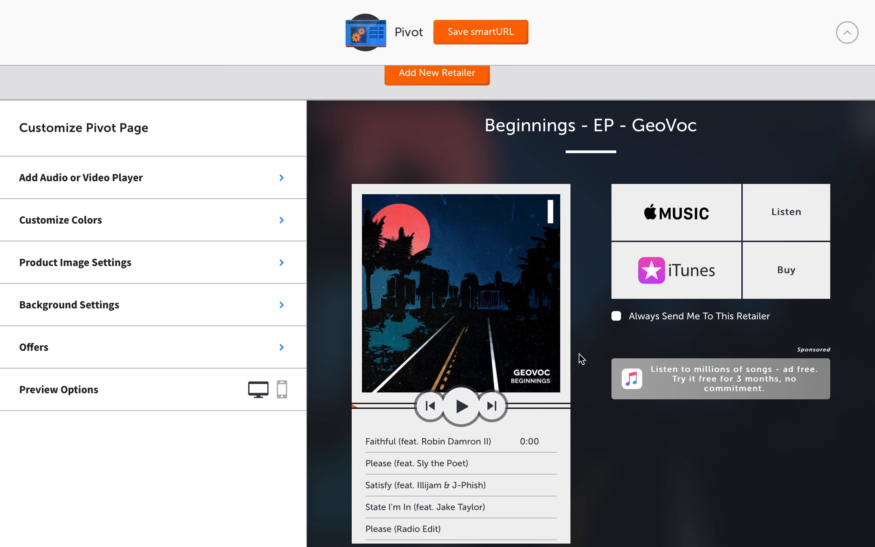
{"action": "mouse_move", "coordinate": [286, 182]}
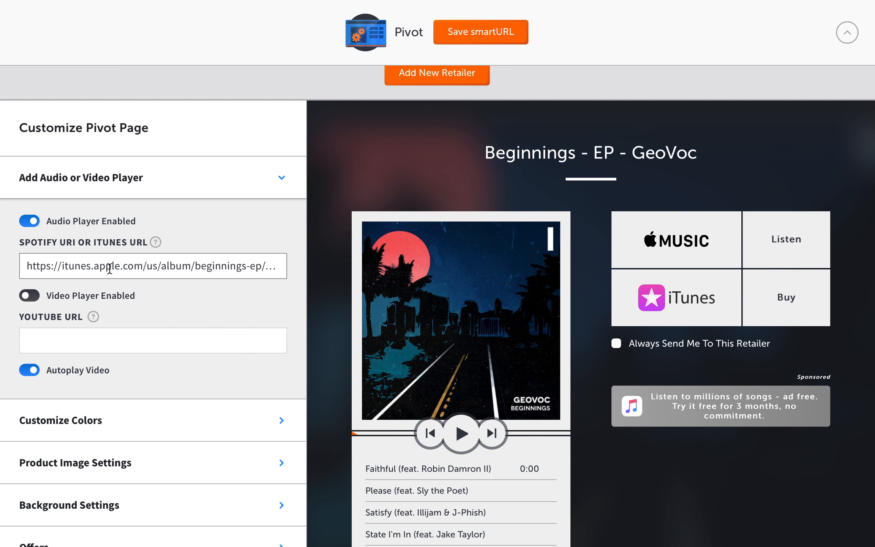
{"action": "mouse_move", "coordinate": [15, 290]}
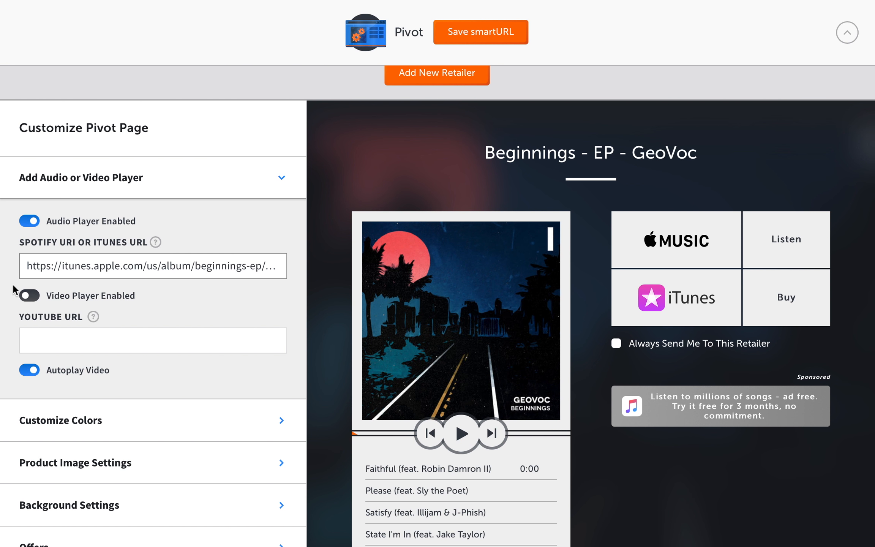
{"action": "mouse_move", "coordinate": [206, 289]}
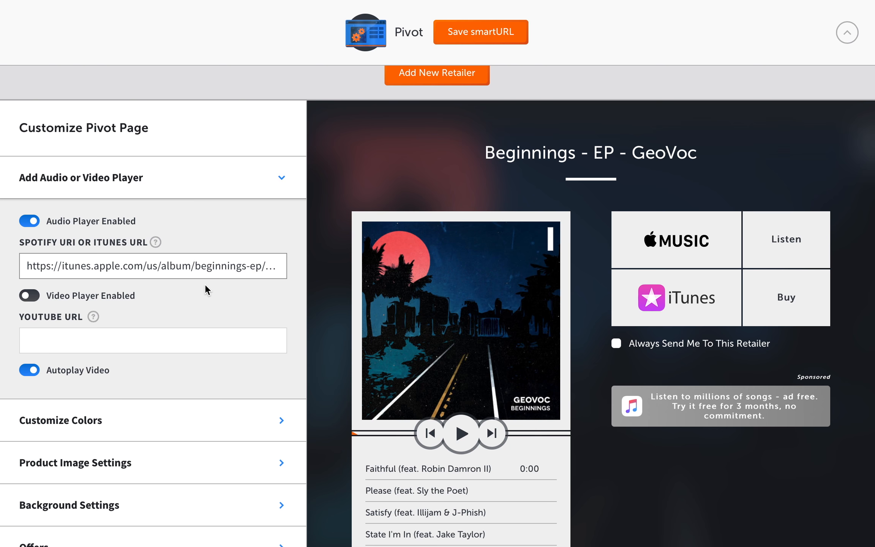
{"action": "mouse_move", "coordinate": [296, 299]}
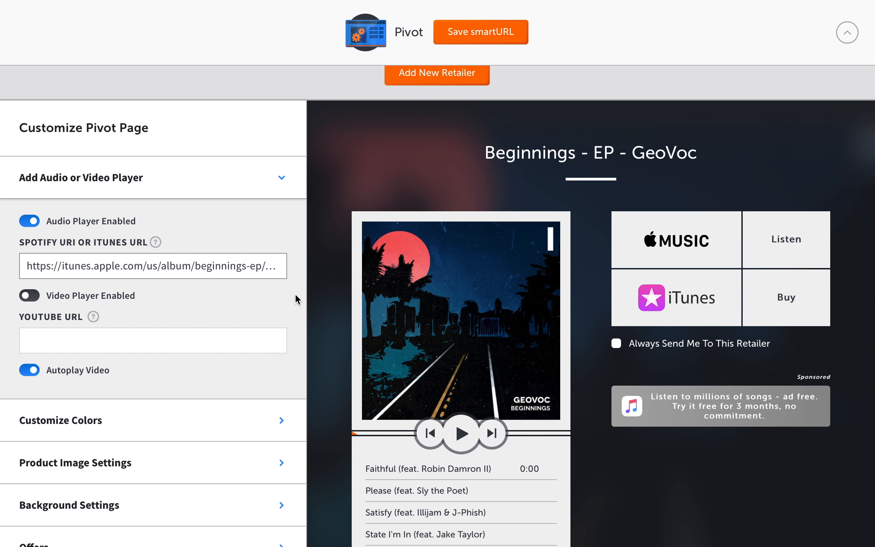
{"action": "mouse_move", "coordinate": [39, 341]}
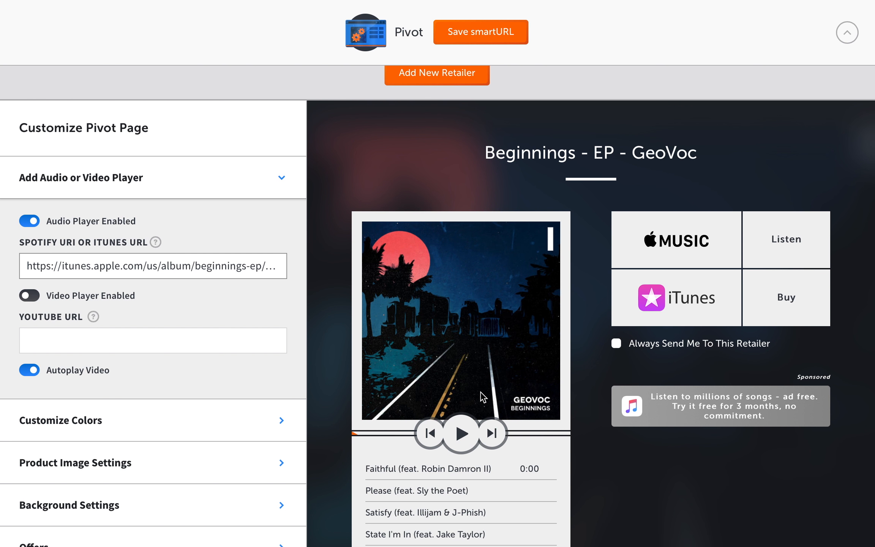
{"action": "mouse_move", "coordinate": [161, 341]}
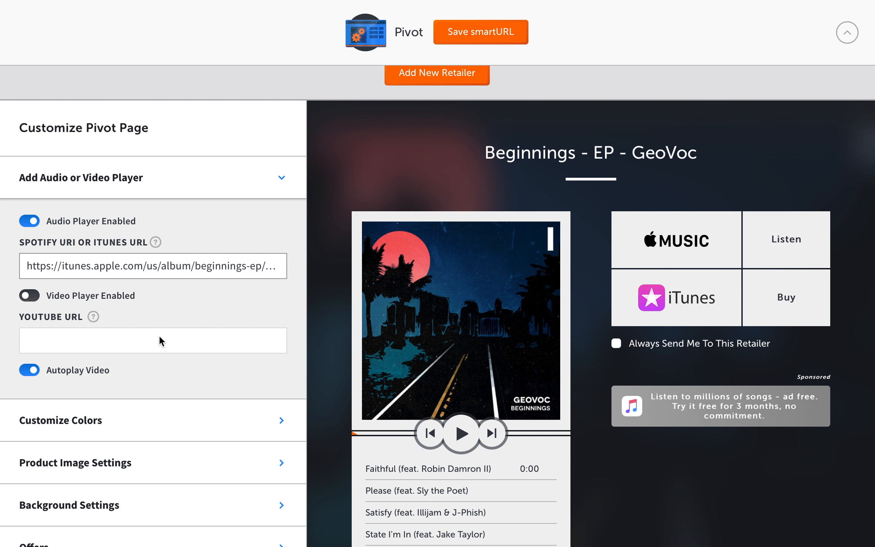
{"action": "mouse_move", "coordinate": [148, 319]}
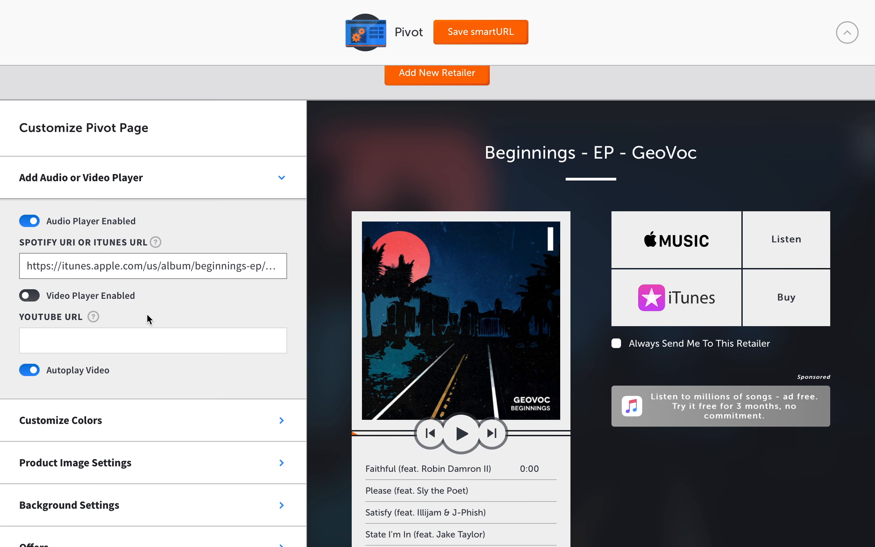
{"action": "mouse_move", "coordinate": [93, 345]}
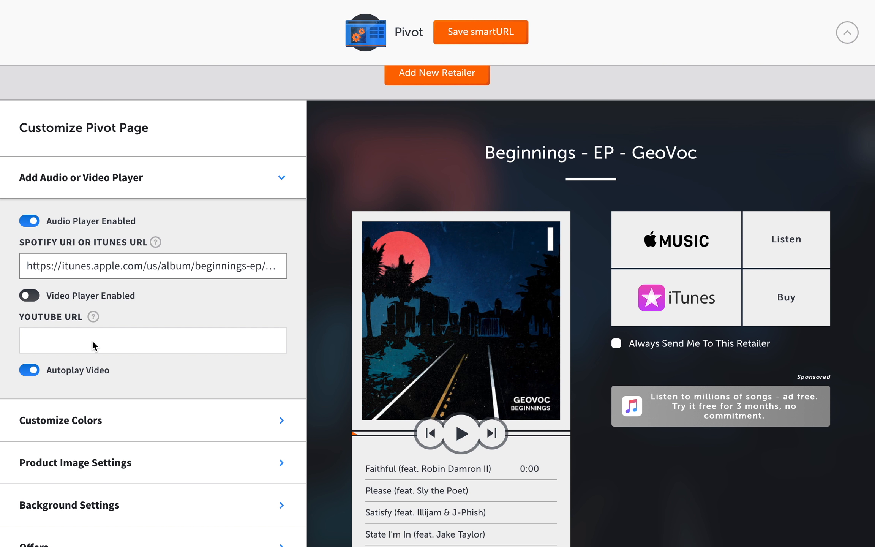
{"action": "mouse_move", "coordinate": [157, 369]}
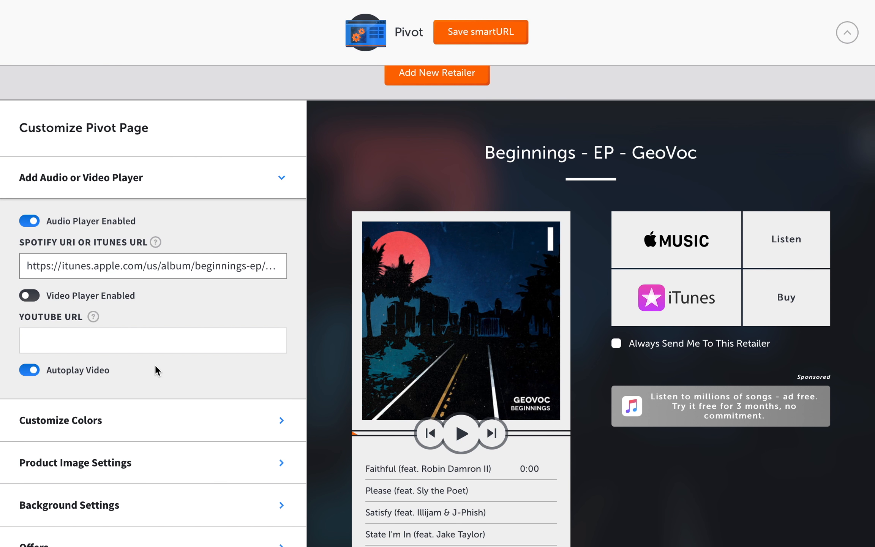
Step: Scroll through the audio player settings showing the EP's iTunes URL enabled, video off
{"action": "scroll", "scroll_direction": "down", "scroll_amount": 3}
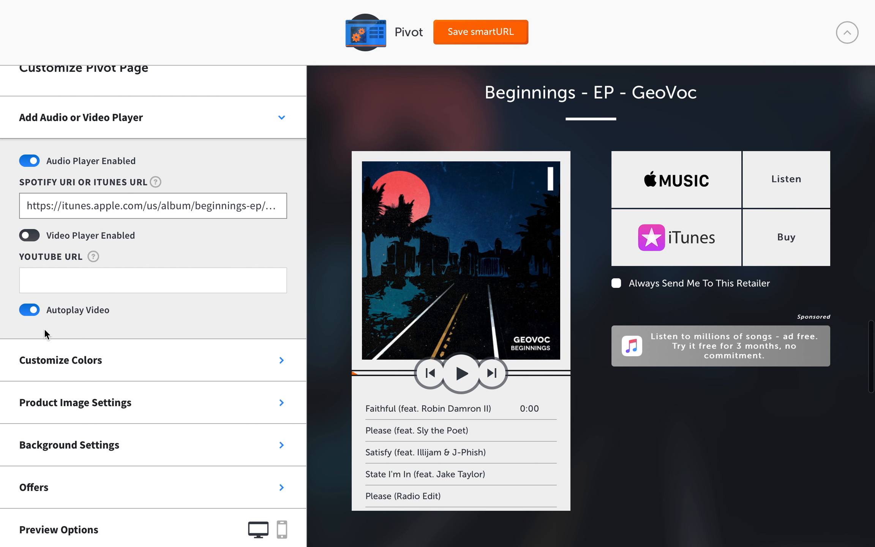
{"action": "mouse_move", "coordinate": [284, 366]}
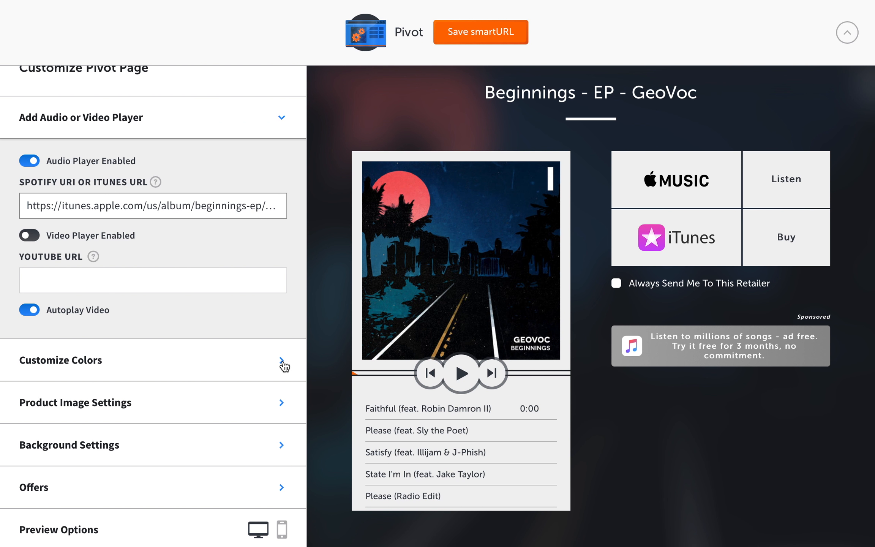
Step: Expand Customize Colors to show header text, spot, text and content background colours
{"action": "left_click", "coordinate": [60, 359]}
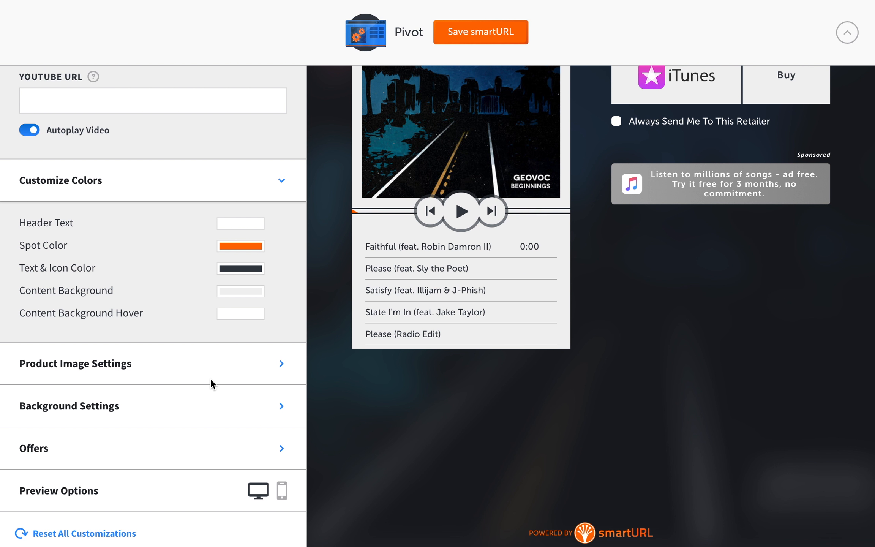
{"action": "mouse_move", "coordinate": [281, 371]}
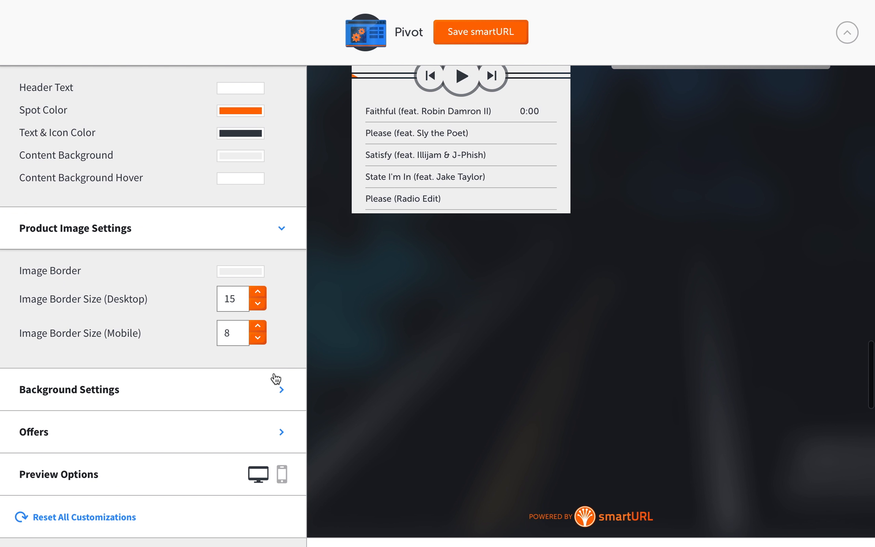
{"action": "mouse_move", "coordinate": [211, 281]}
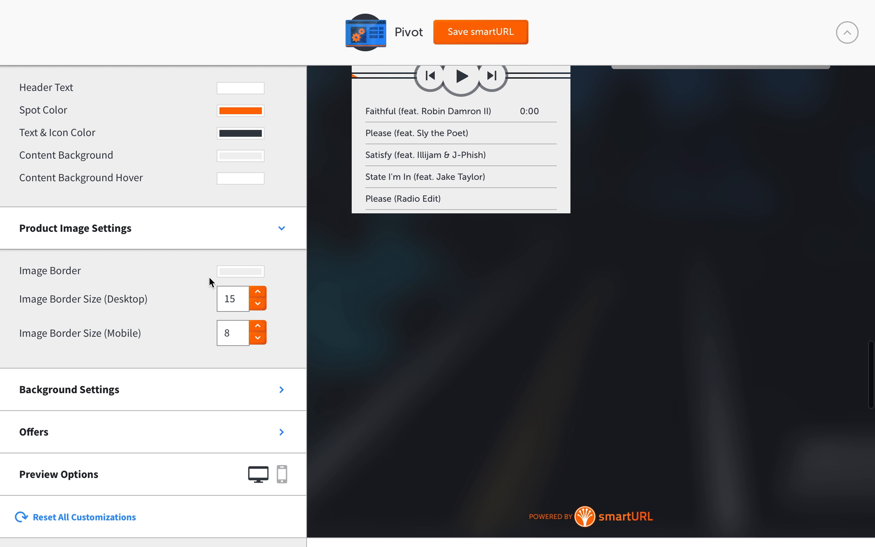
{"action": "mouse_move", "coordinate": [287, 280]}
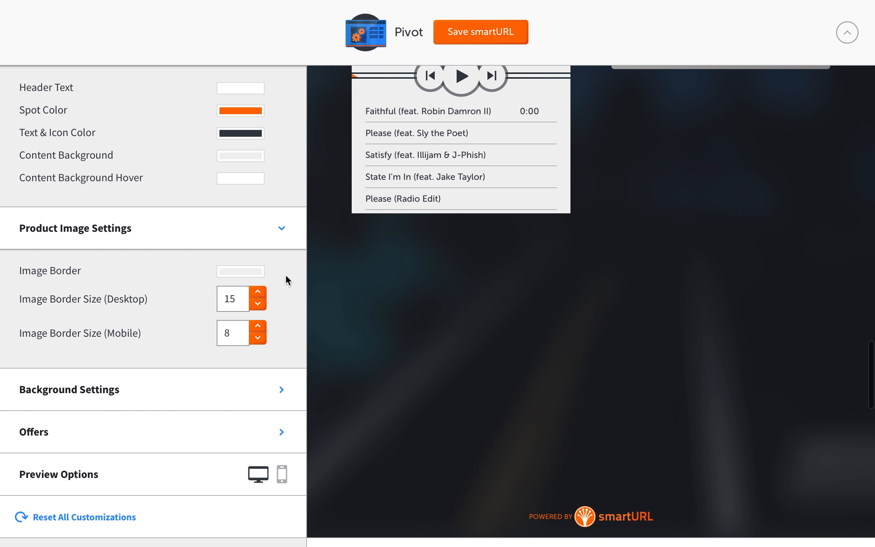
{"action": "mouse_move", "coordinate": [133, 360]}
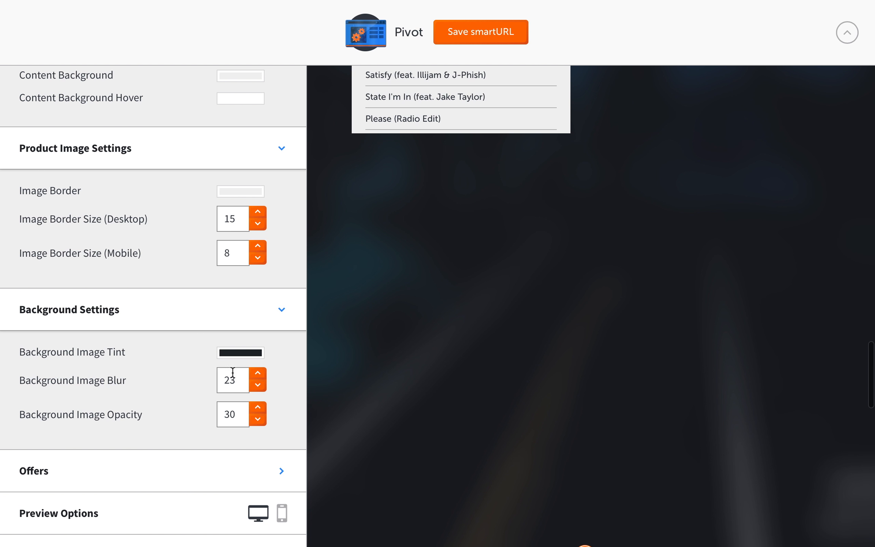
Step: Expand the Offers section, showing the offer toggle off with Apple Music selected
{"action": "scroll", "scroll_direction": "down", "scroll_amount": 3}
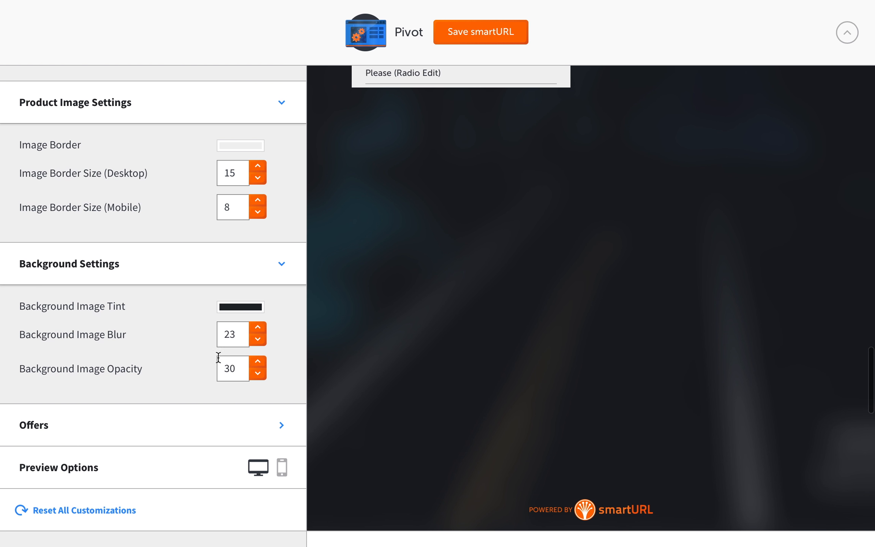
{"action": "scroll", "scroll_direction": "down", "scroll_amount": 3}
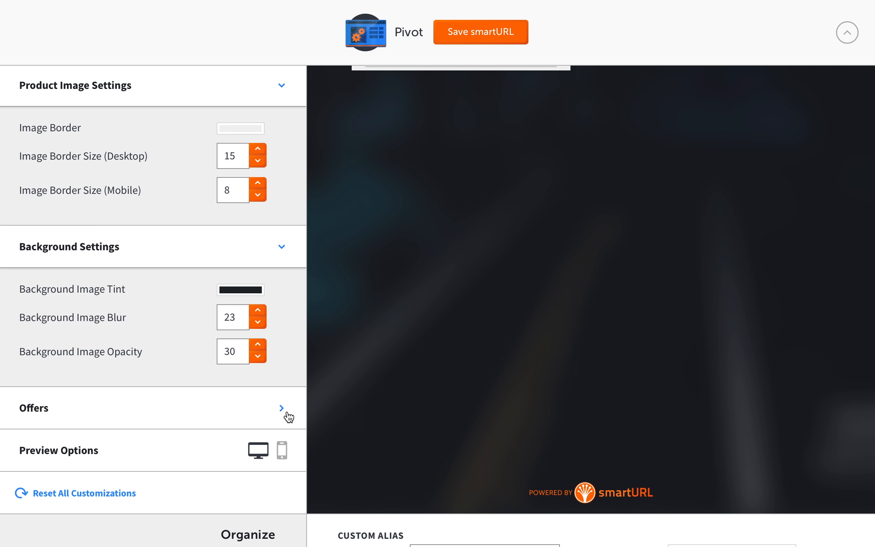
{"action": "left_click", "coordinate": [281, 408]}
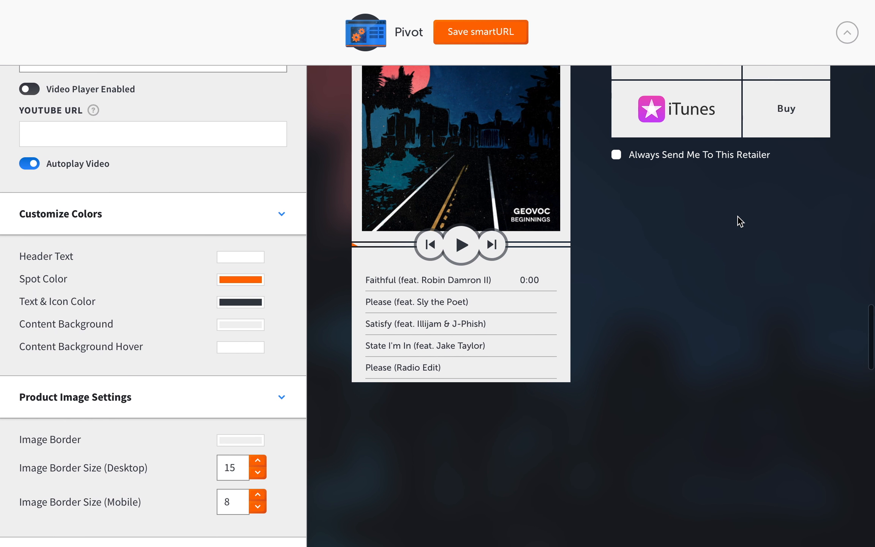
{"action": "scroll", "scroll_direction": "down", "scroll_amount": 3}
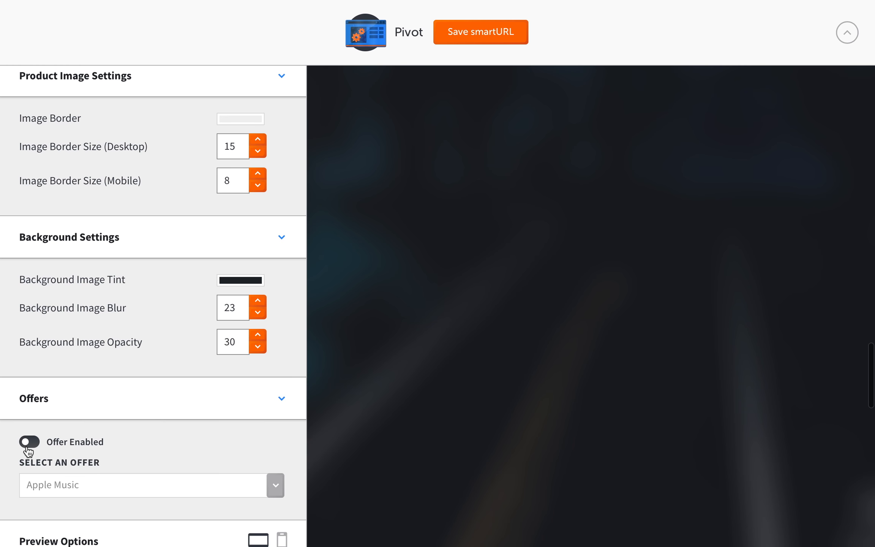
Step: Turn on the Offer Enabled switch with Apple Music as the offer
{"action": "left_click", "coordinate": [29, 442]}
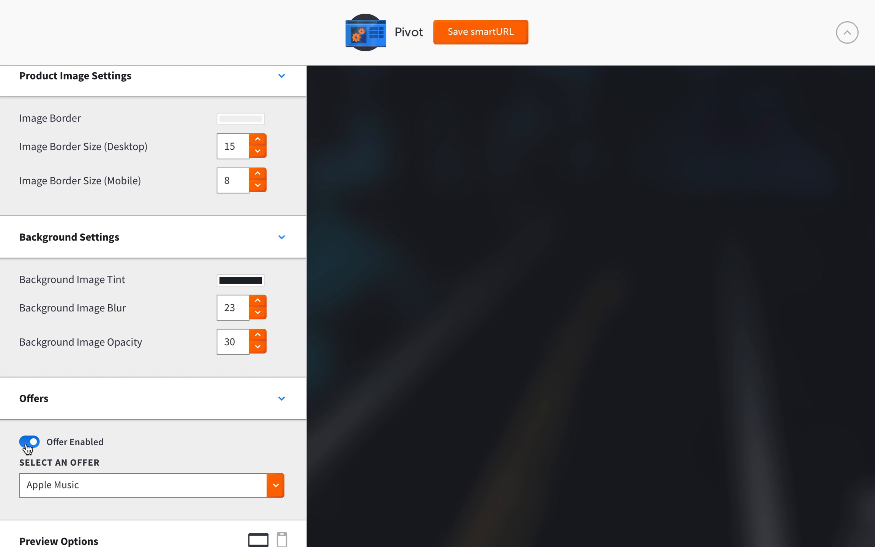
{"action": "scroll", "scroll_direction": "down", "scroll_amount": 3}
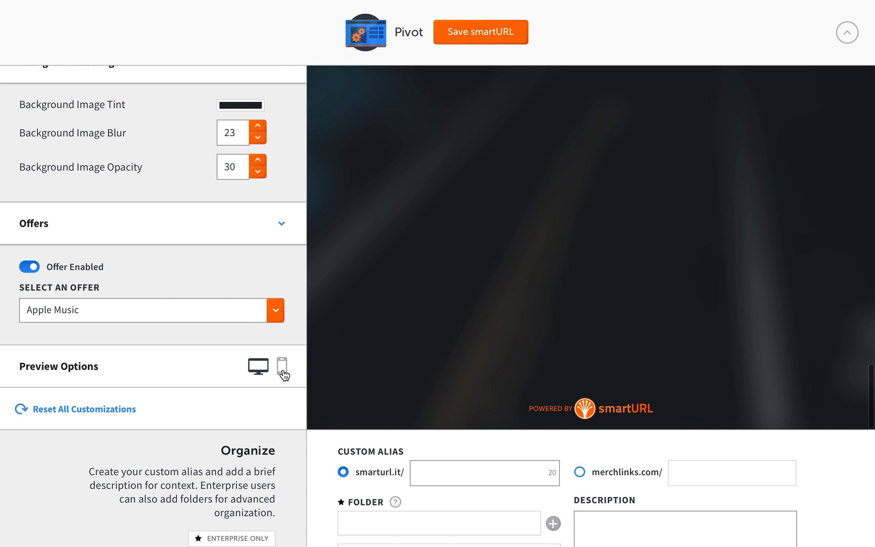
Step: Preview the page in mobile layout and scroll down to the Organize section
{"action": "left_click", "coordinate": [282, 367]}
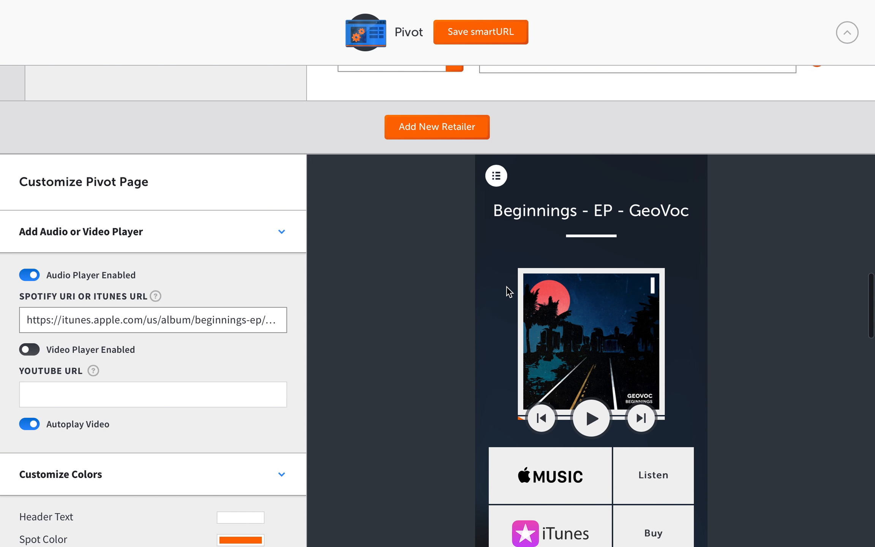
{"action": "scroll", "scroll_direction": "down", "scroll_amount": 3}
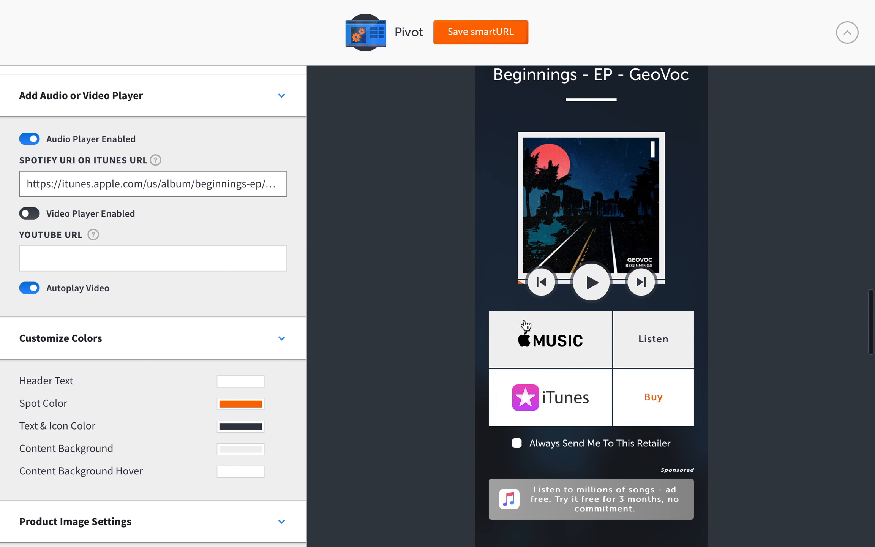
{"action": "scroll", "scroll_direction": "down", "scroll_amount": 3}
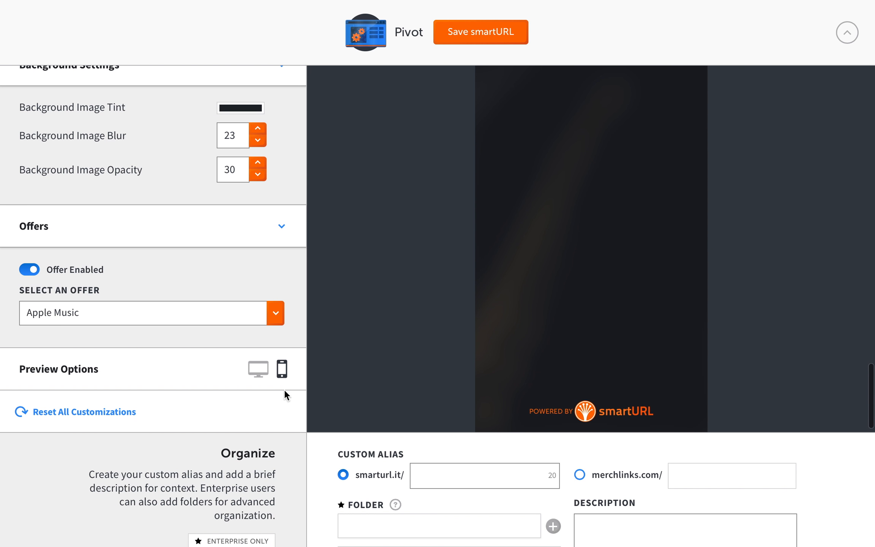
{"action": "scroll", "scroll_direction": "down", "scroll_amount": 3}
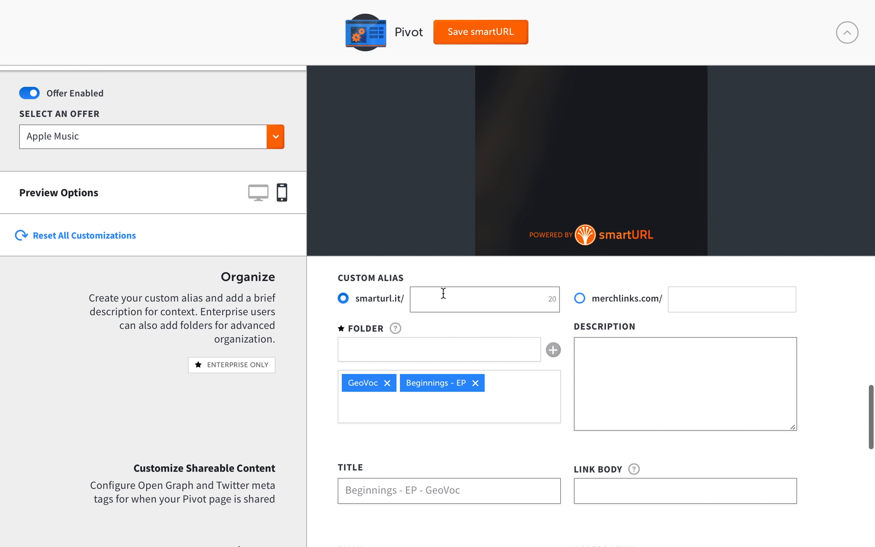
{"action": "mouse_move", "coordinate": [437, 309]}
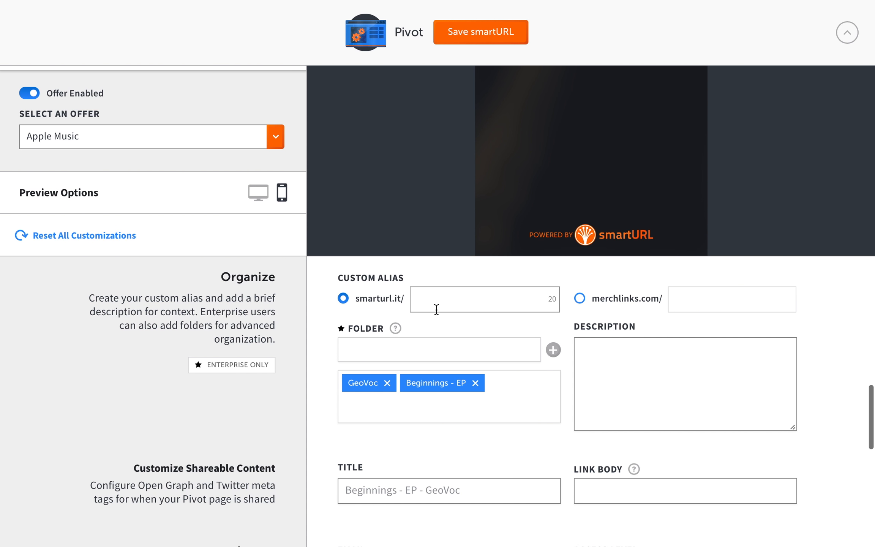
{"action": "left_click", "coordinate": [480, 299]}
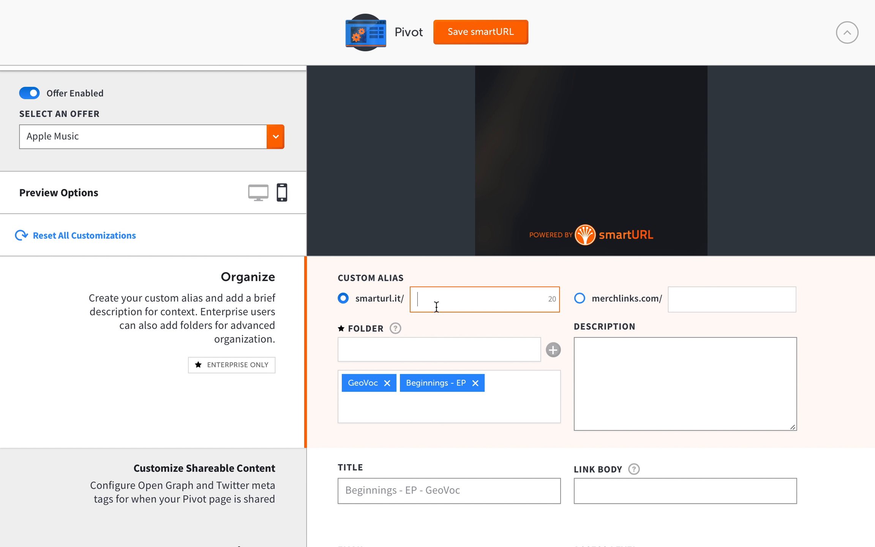
{"action": "scroll", "scroll_direction": "down", "scroll_amount": 3}
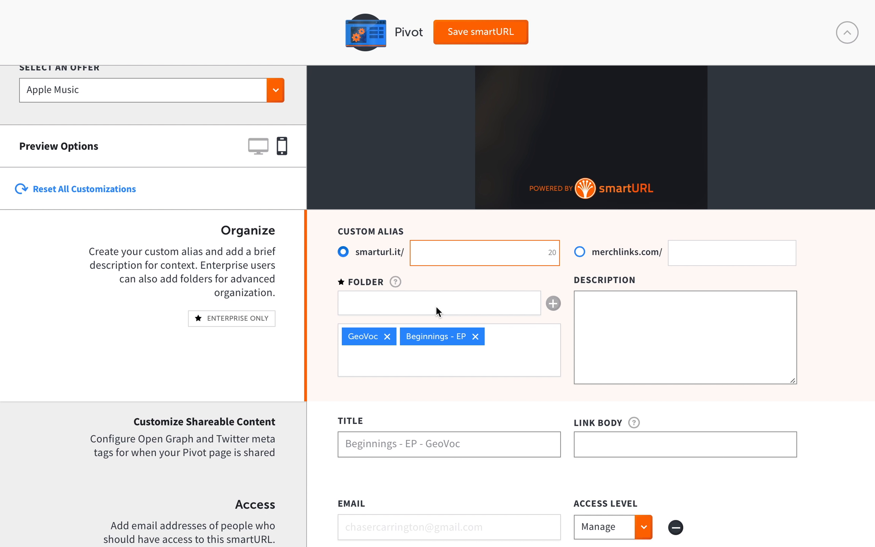
{"action": "scroll", "scroll_direction": "down", "scroll_amount": 3}
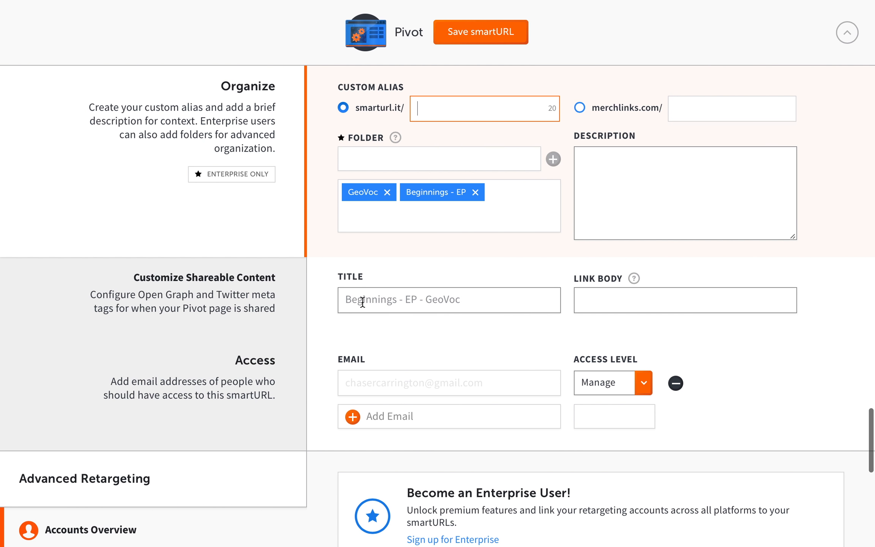
{"action": "left_click", "coordinate": [449, 299]}
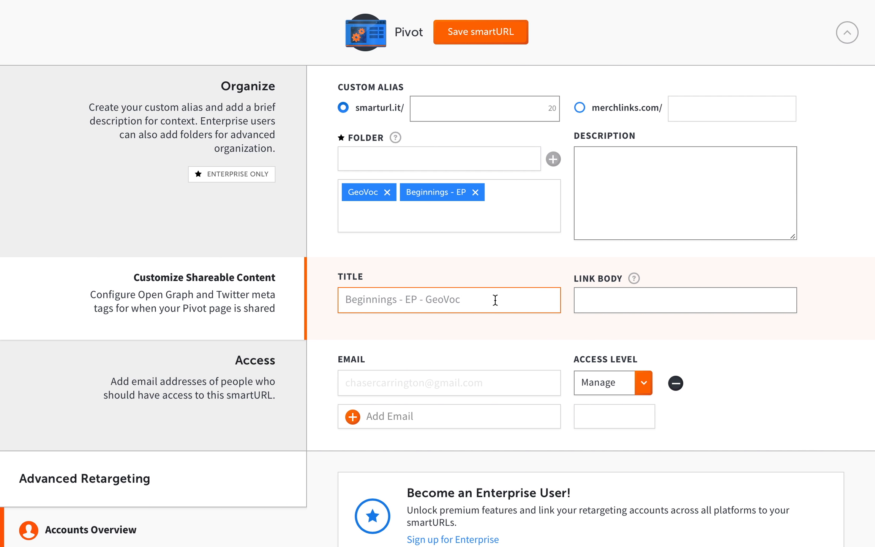
{"action": "mouse_move", "coordinate": [491, 300]}
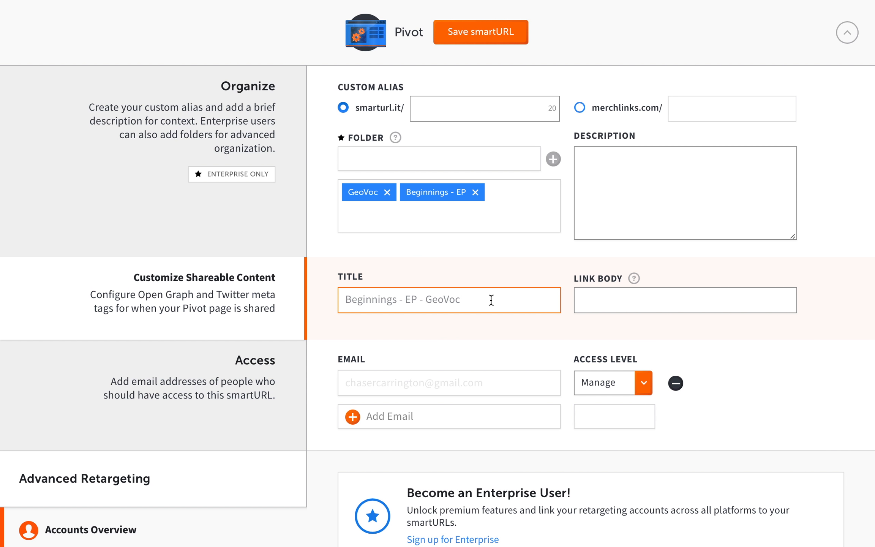
{"action": "mouse_move", "coordinate": [242, 308]}
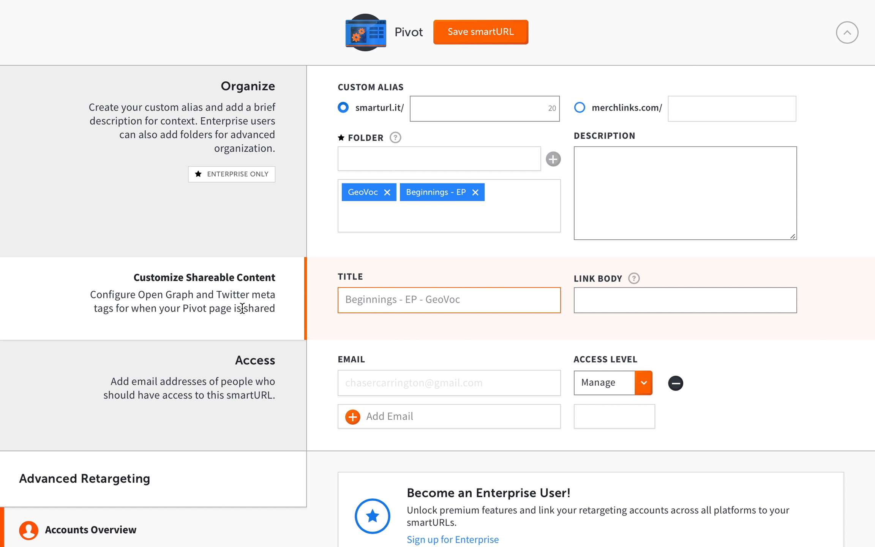
{"action": "mouse_move", "coordinate": [148, 273]}
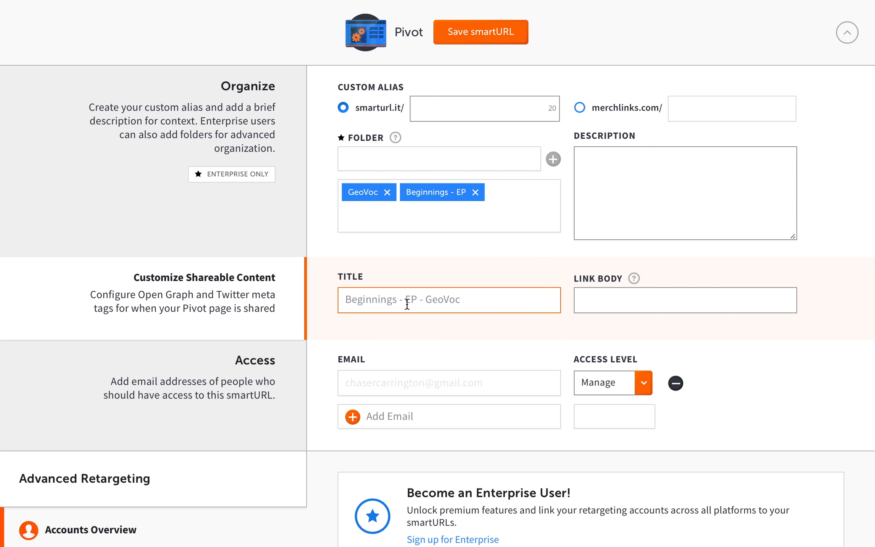
{"action": "mouse_move", "coordinate": [403, 294]}
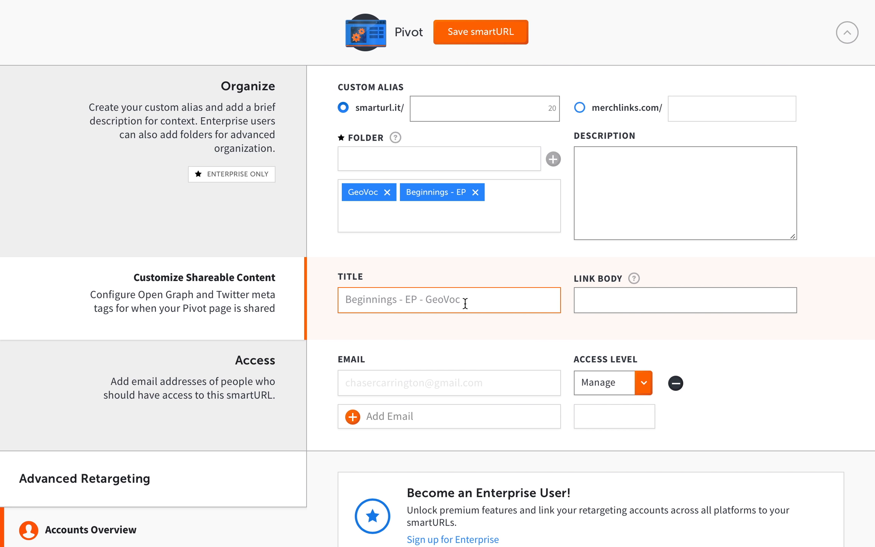
{"action": "mouse_move", "coordinate": [381, 307]}
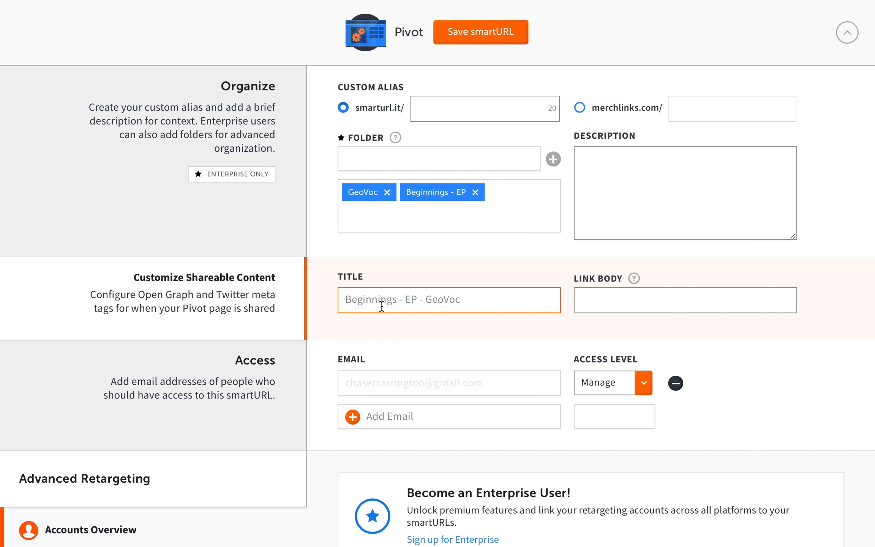
{"action": "mouse_move", "coordinate": [549, 289]}
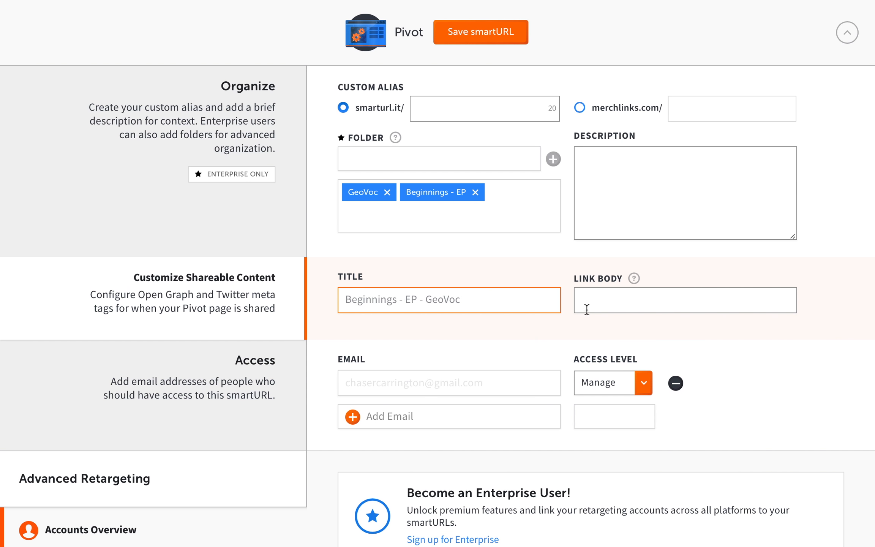
{"action": "left_click", "coordinate": [685, 299]}
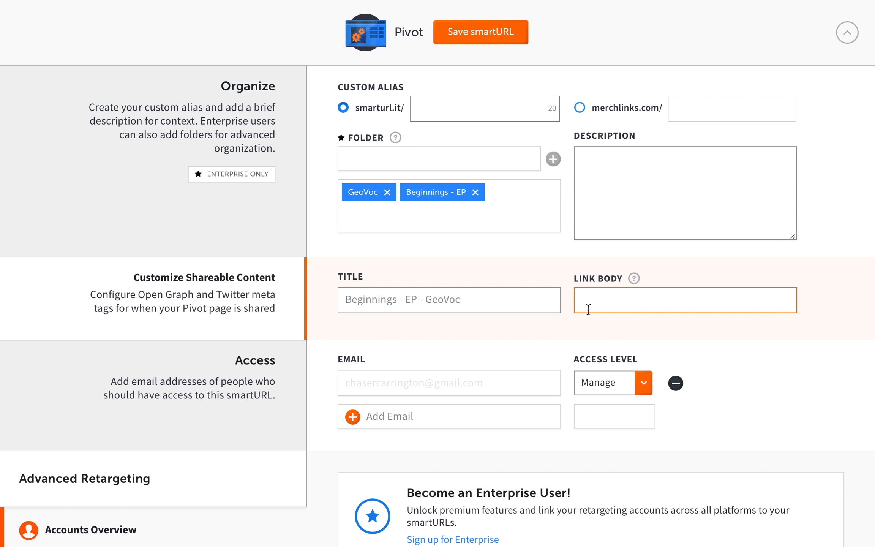
{"action": "scroll", "scroll_direction": "down", "scroll_amount": 3}
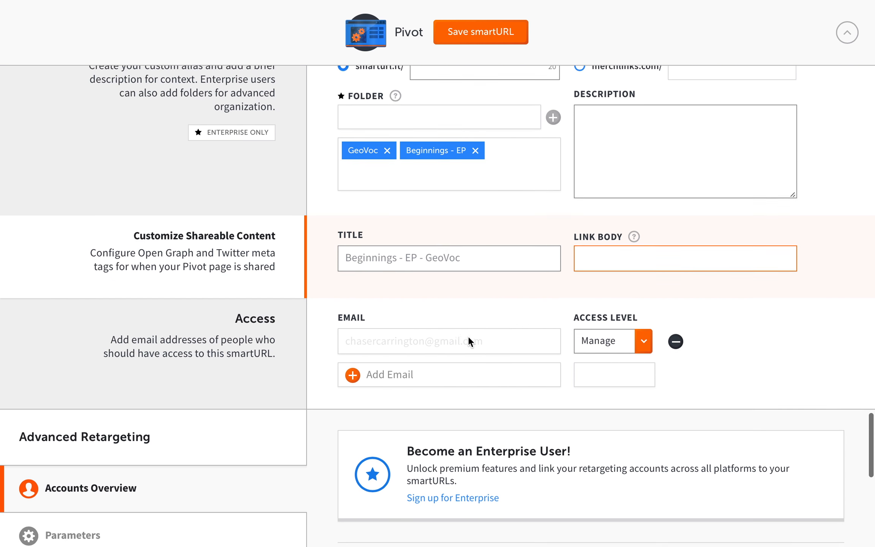
{"action": "scroll", "scroll_direction": "down", "scroll_amount": 3}
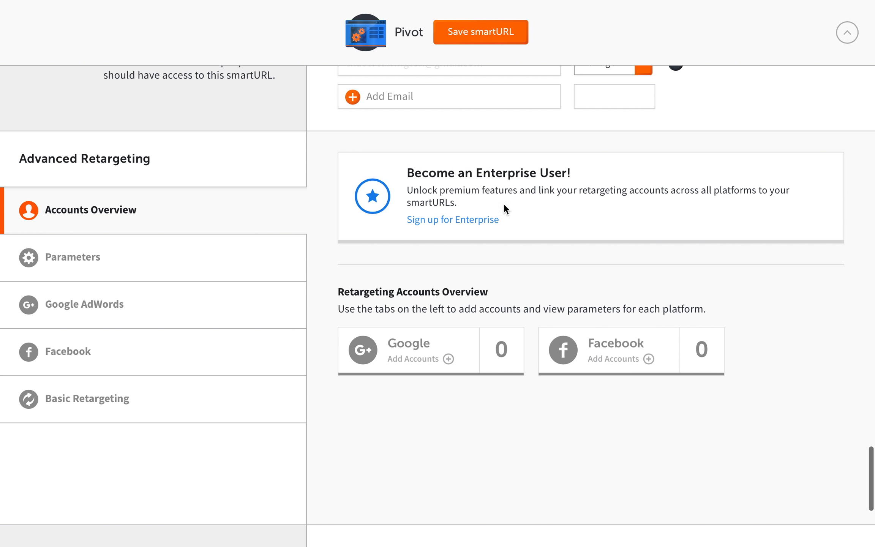
{"action": "mouse_move", "coordinate": [504, 304]}
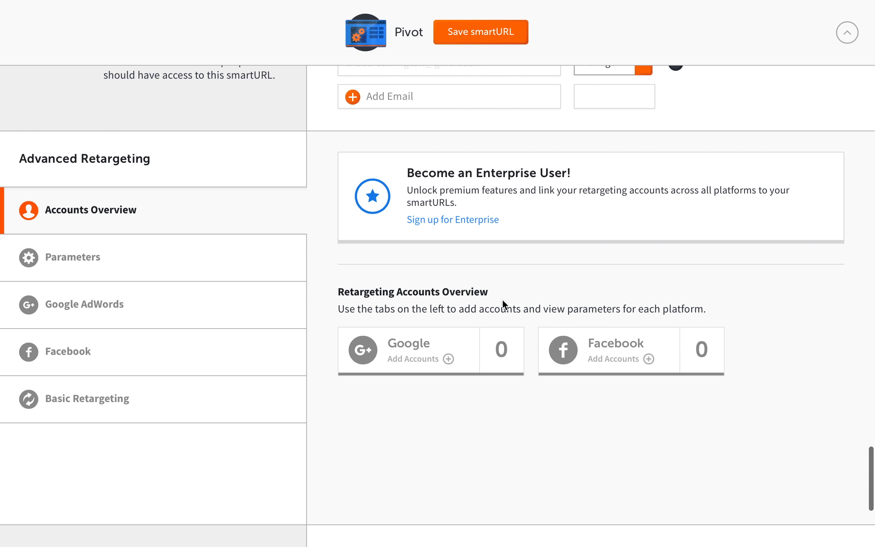
{"action": "scroll", "scroll_direction": "down", "scroll_amount": 3}
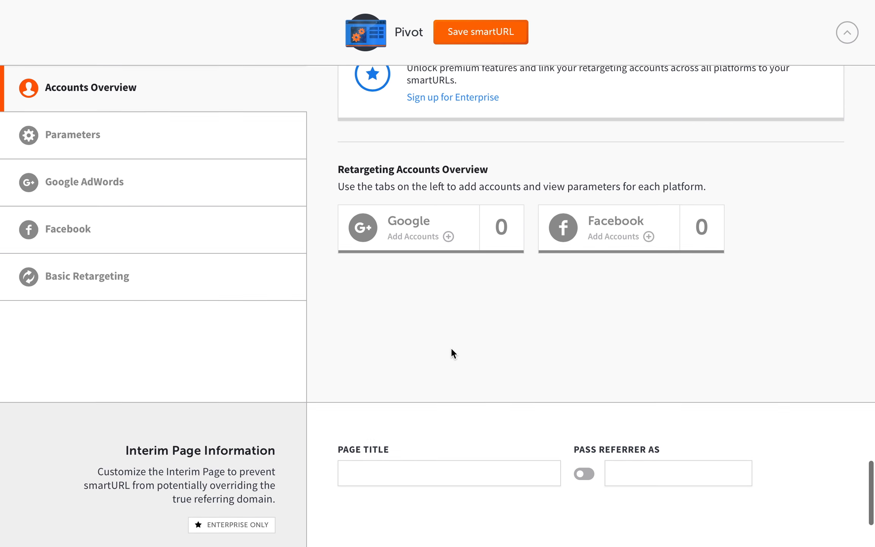
{"action": "scroll", "scroll_direction": "down", "scroll_amount": 3}
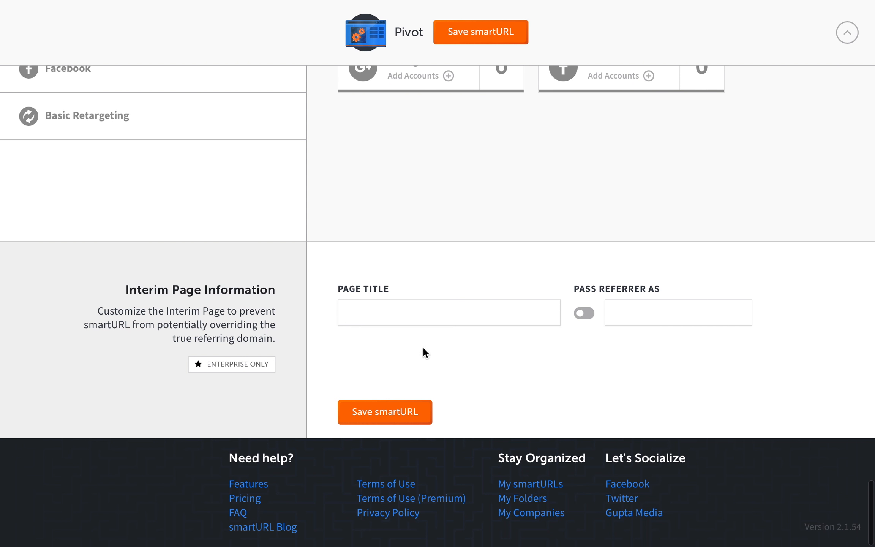
{"action": "mouse_move", "coordinate": [361, 367]}
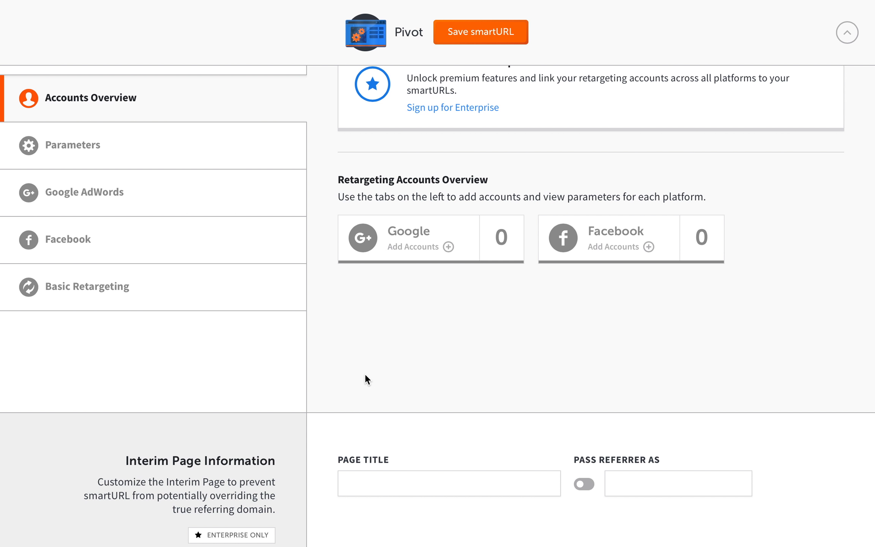
{"action": "mouse_move", "coordinate": [479, 32]}
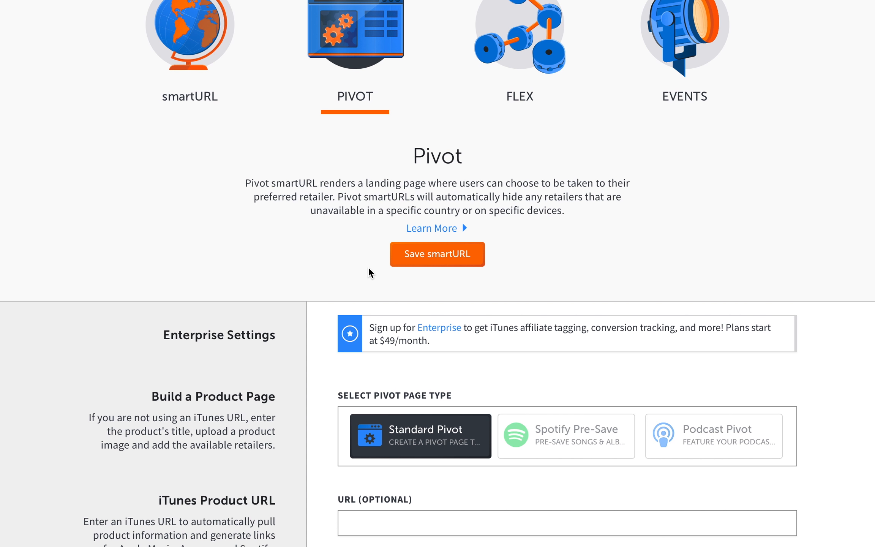
Step: Choose the Podcast Pivot page type and search Apple Podcasts for 'amplifier4jc'
{"action": "scroll", "scroll_direction": "down", "scroll_amount": 3}
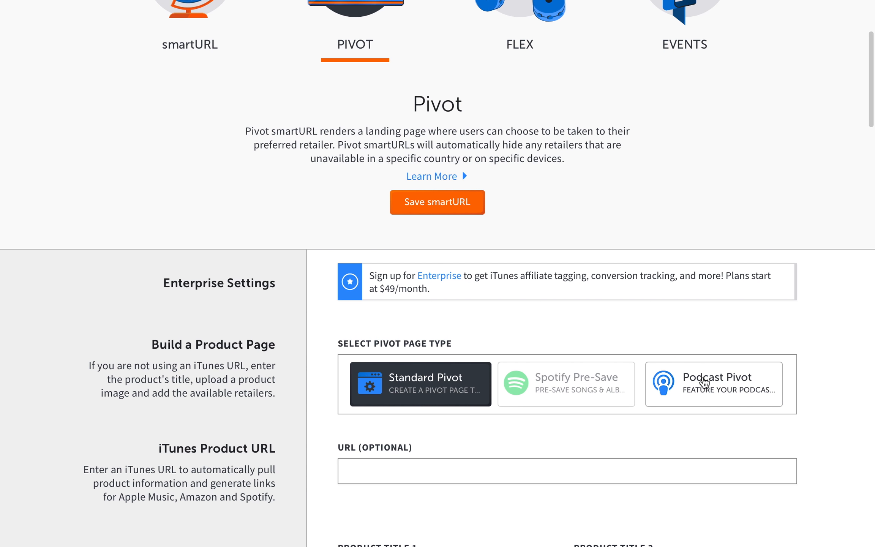
{"action": "left_click", "coordinate": [714, 384]}
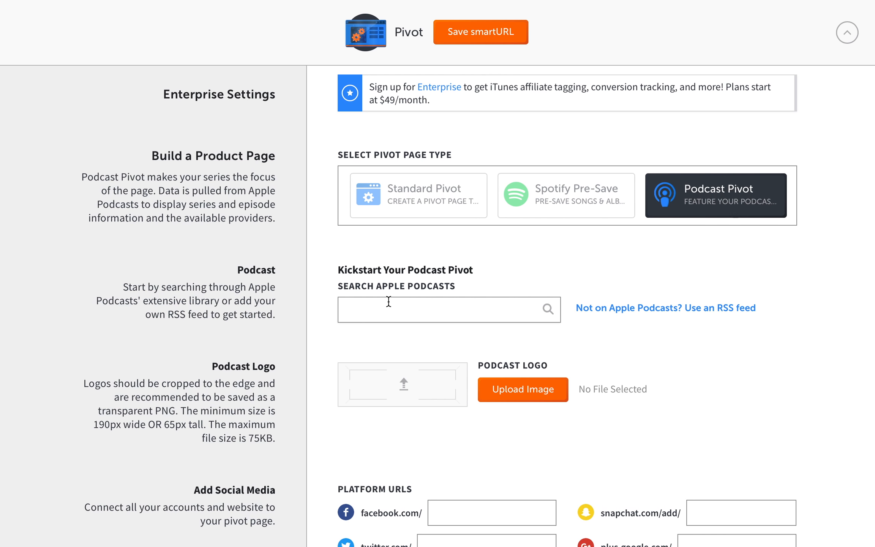
{"action": "scroll", "scroll_direction": "down", "scroll_amount": 3}
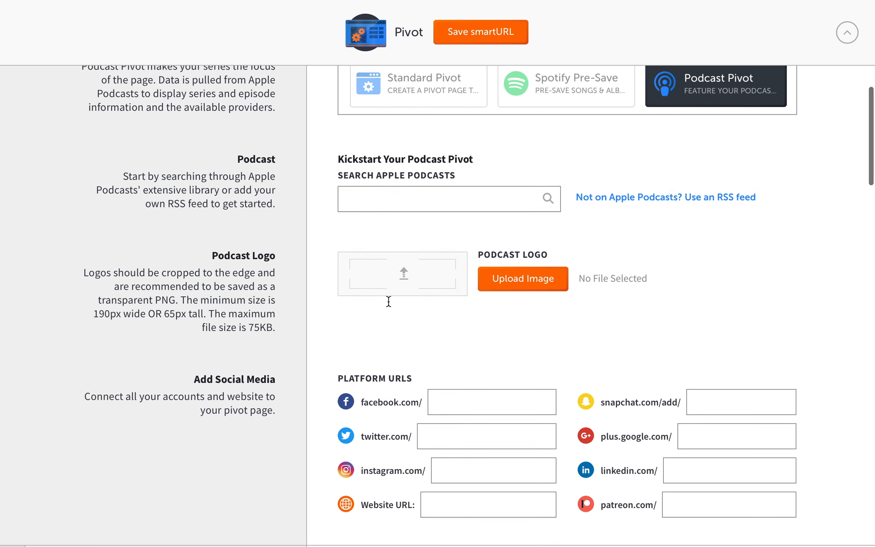
{"action": "scroll", "scroll_direction": "down", "scroll_amount": 3}
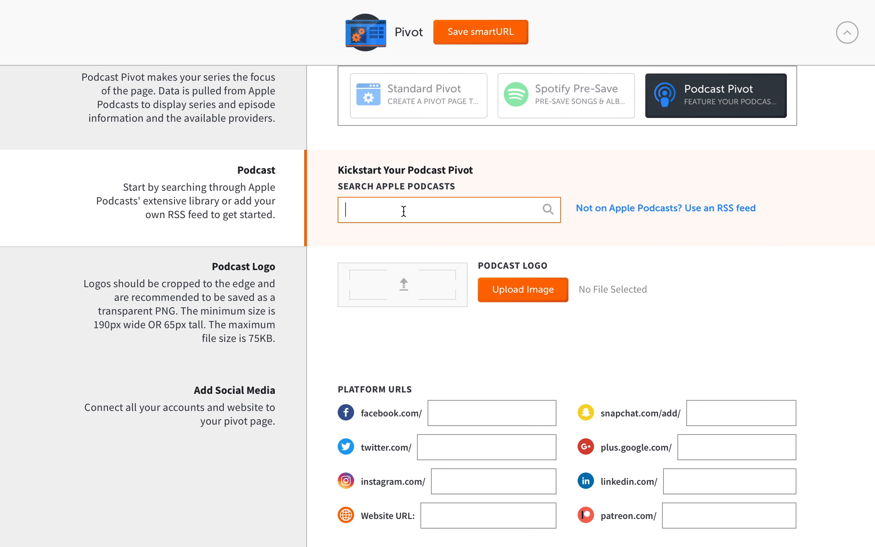
{"action": "type", "text": "amplifier4jc"}
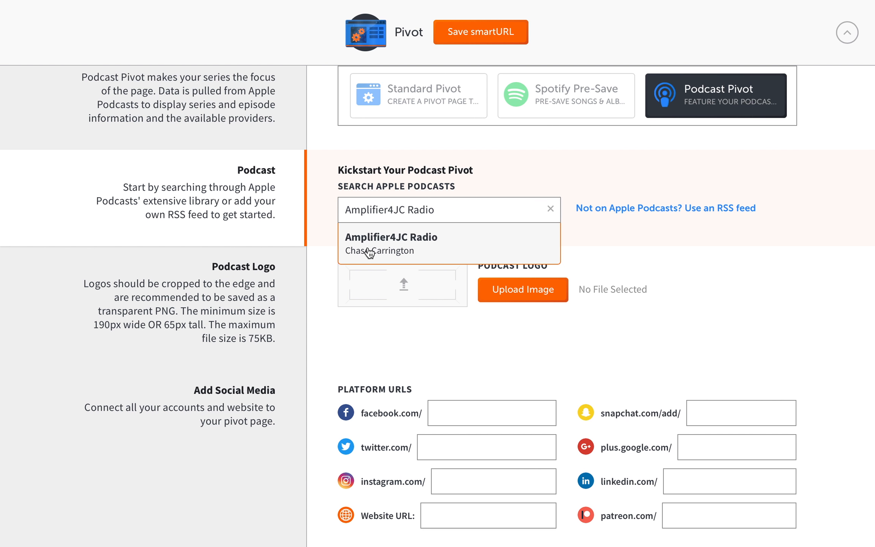
Step: Select Amplifier4JC Radio from the results, then start and cancel a call to action
{"action": "left_click", "coordinate": [391, 243]}
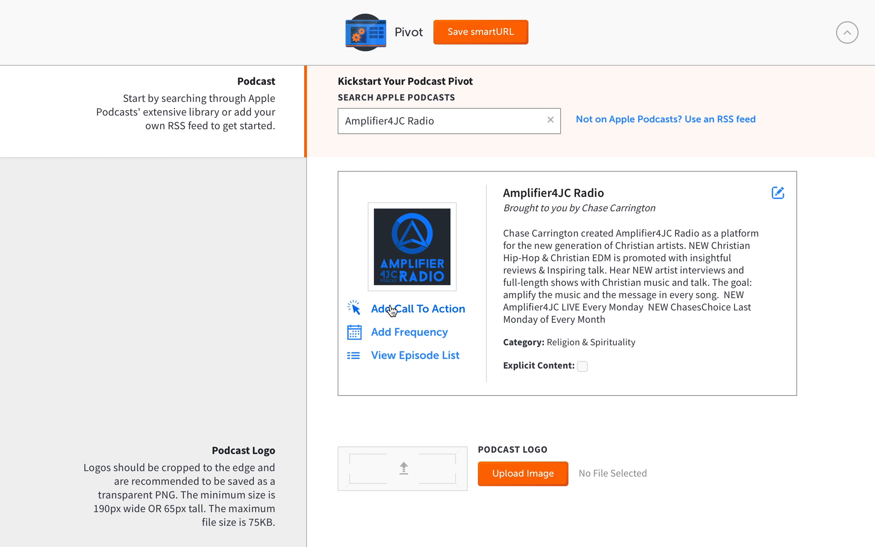
{"action": "left_click", "coordinate": [417, 308]}
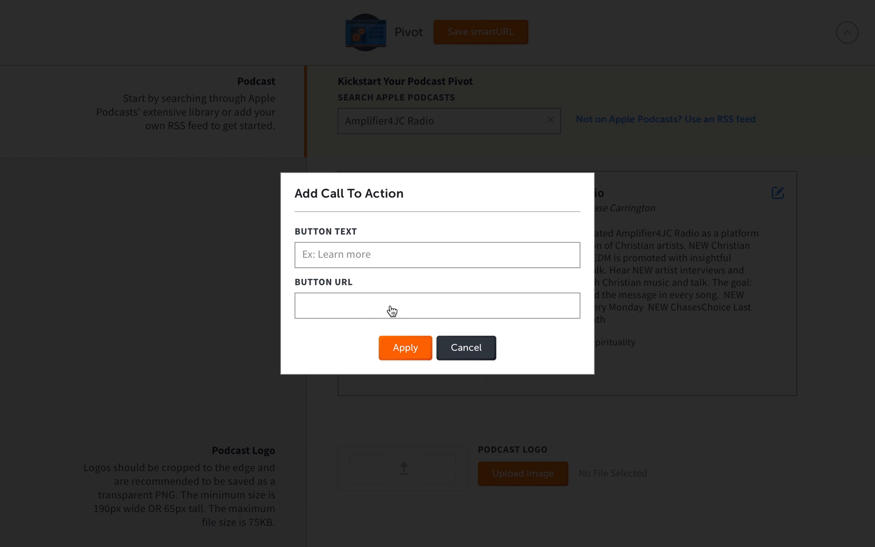
{"action": "left_click", "coordinate": [437, 255]}
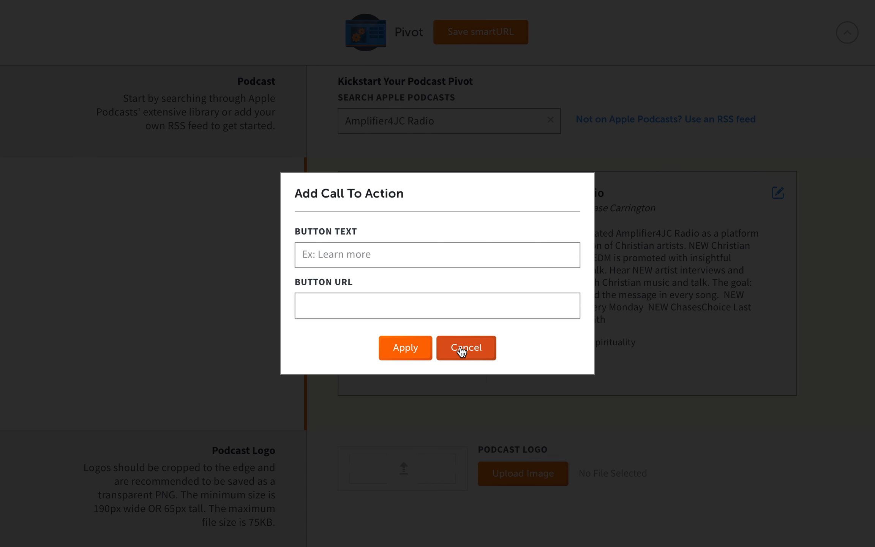
{"action": "left_click", "coordinate": [466, 347]}
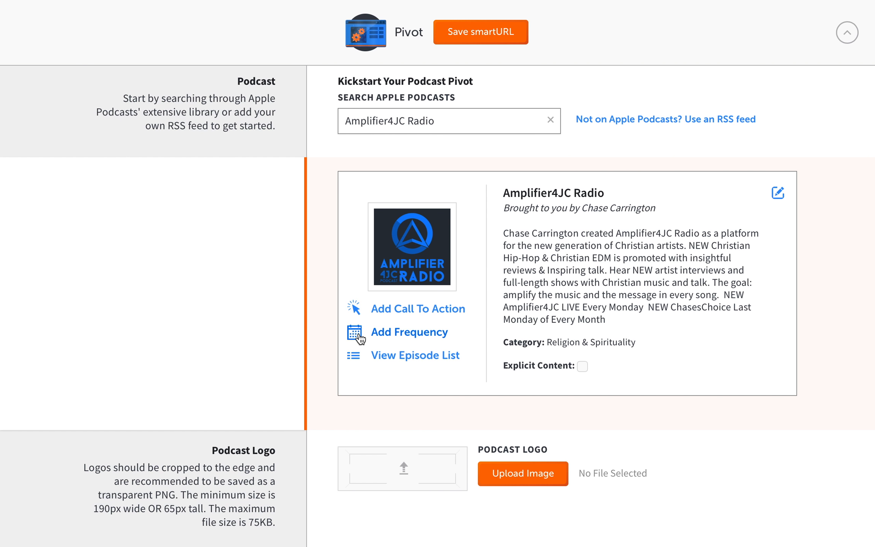
{"action": "left_click", "coordinate": [409, 332]}
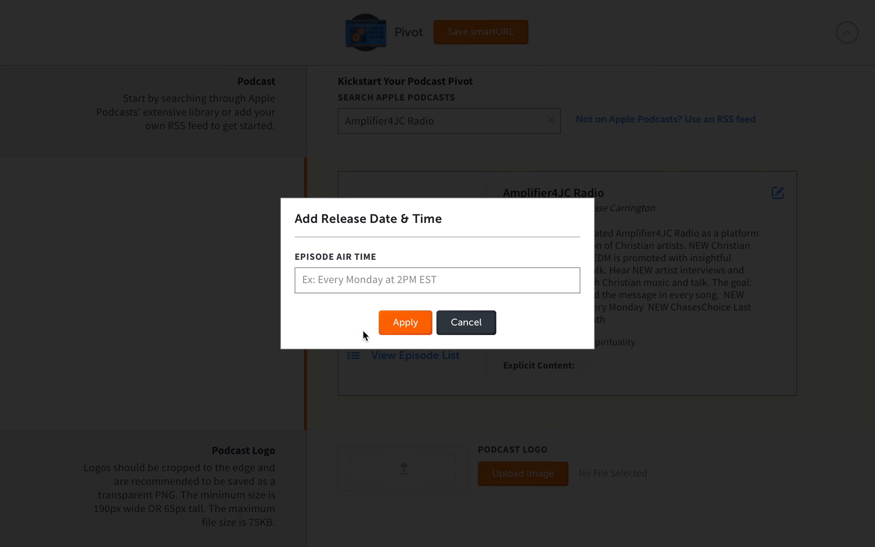
{"action": "mouse_move", "coordinate": [362, 280]}
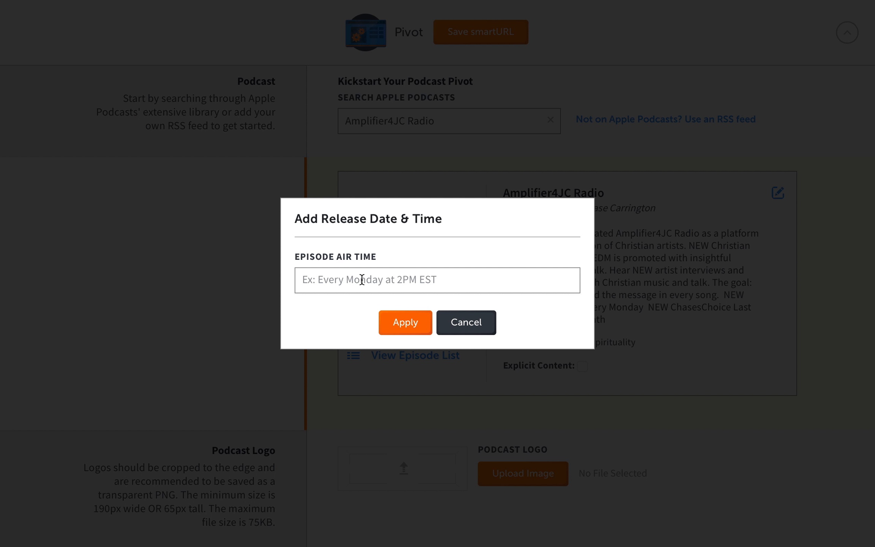
Step: Cancel the Add Release Date & Time dialog without entering an air time
{"action": "left_click", "coordinate": [465, 322]}
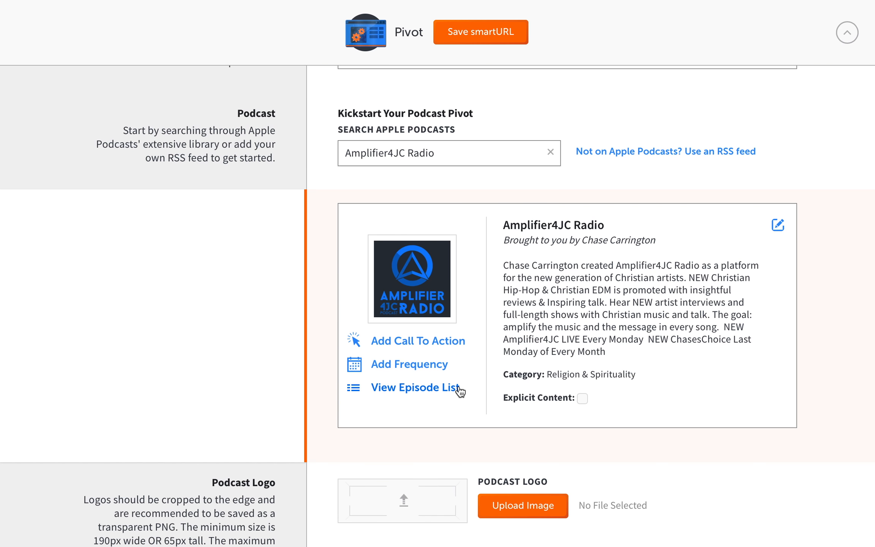
{"action": "mouse_move", "coordinate": [450, 394]}
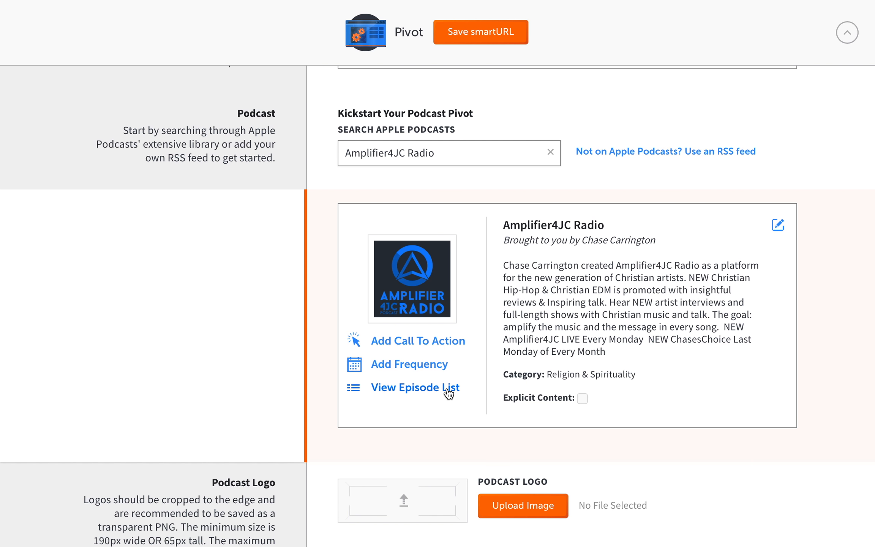
{"action": "left_click", "coordinate": [415, 387]}
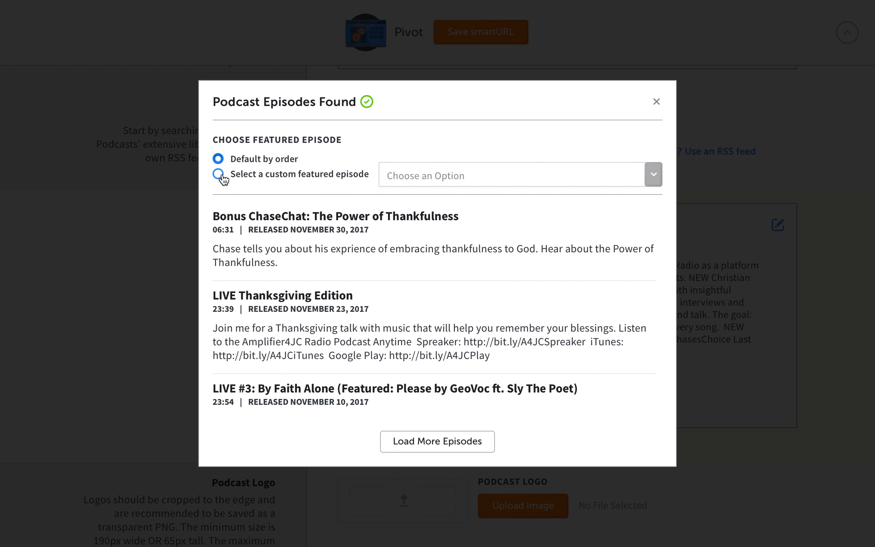
{"action": "left_click", "coordinate": [218, 174]}
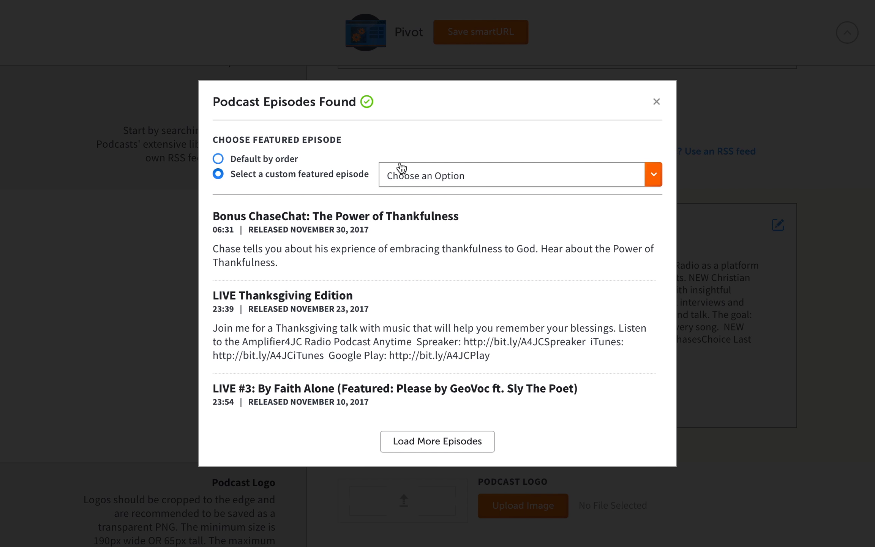
{"action": "mouse_move", "coordinate": [444, 155]}
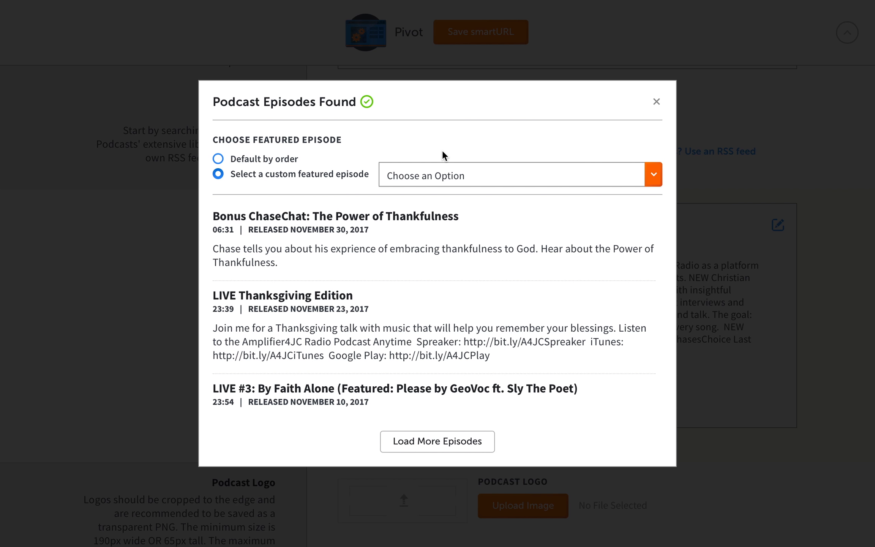
{"action": "mouse_move", "coordinate": [665, 99]}
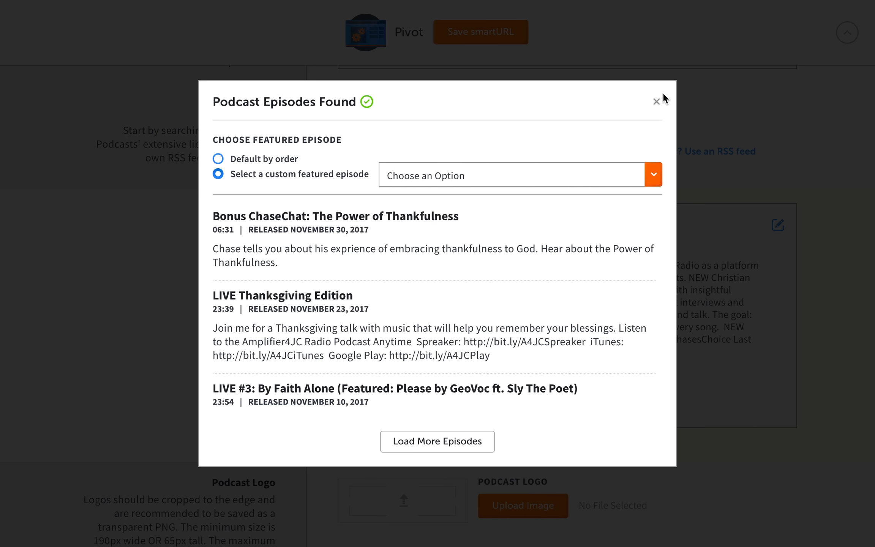
{"action": "left_click", "coordinate": [656, 101]}
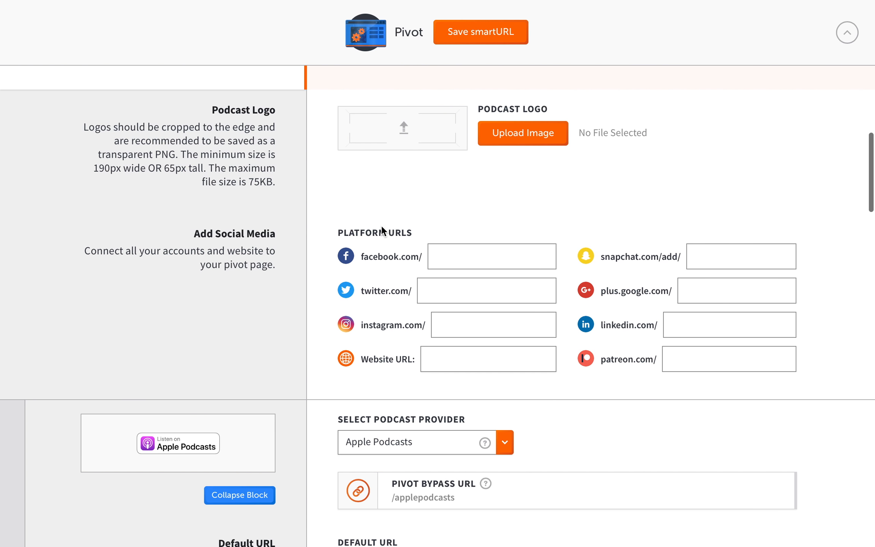
{"action": "mouse_move", "coordinate": [577, 294]}
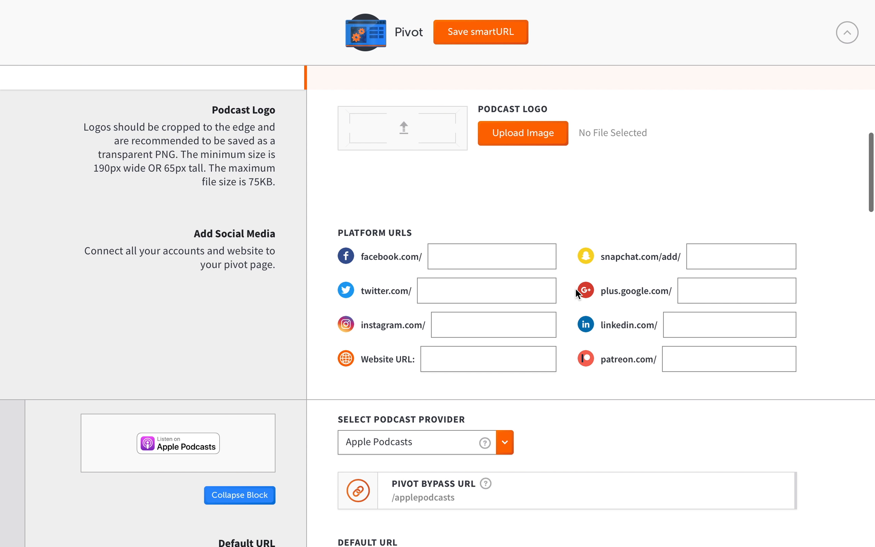
{"action": "scroll", "scroll_direction": "down", "scroll_amount": 3}
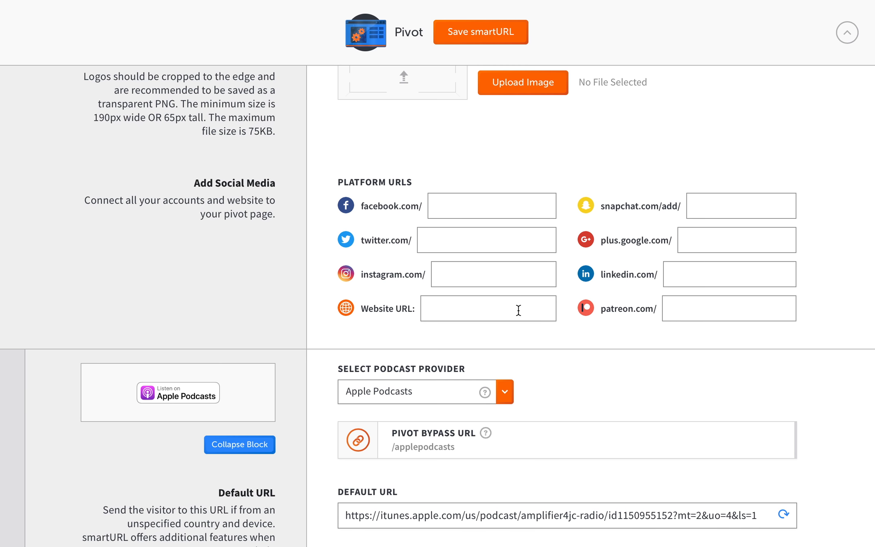
{"action": "mouse_move", "coordinate": [720, 250]}
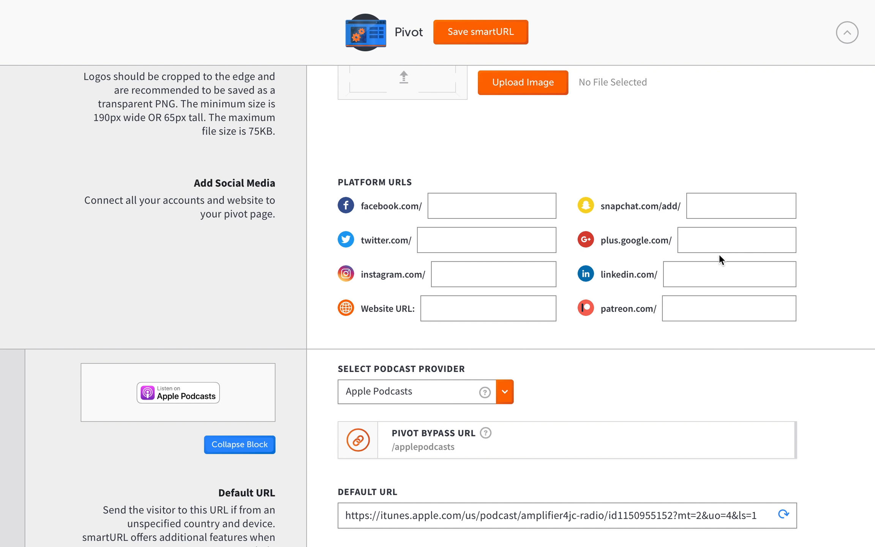
{"action": "mouse_move", "coordinate": [695, 262]}
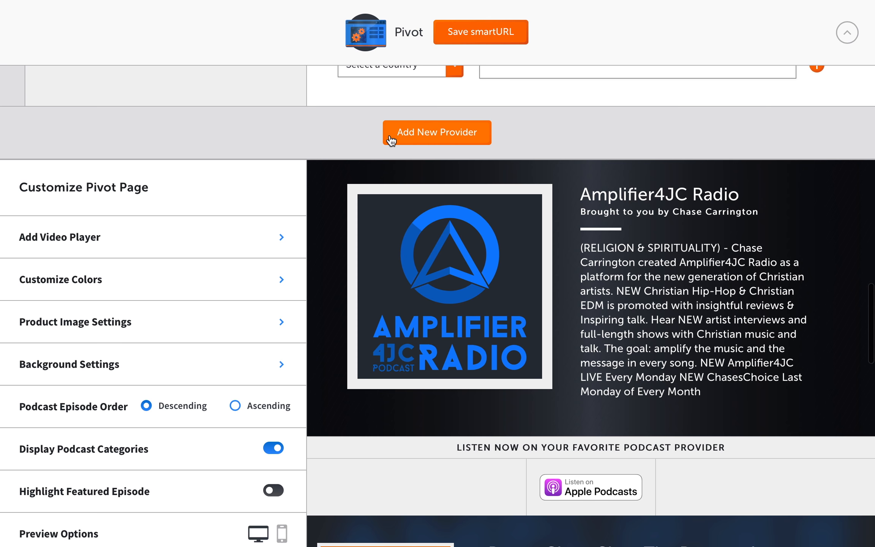
{"action": "mouse_move", "coordinate": [224, 258]}
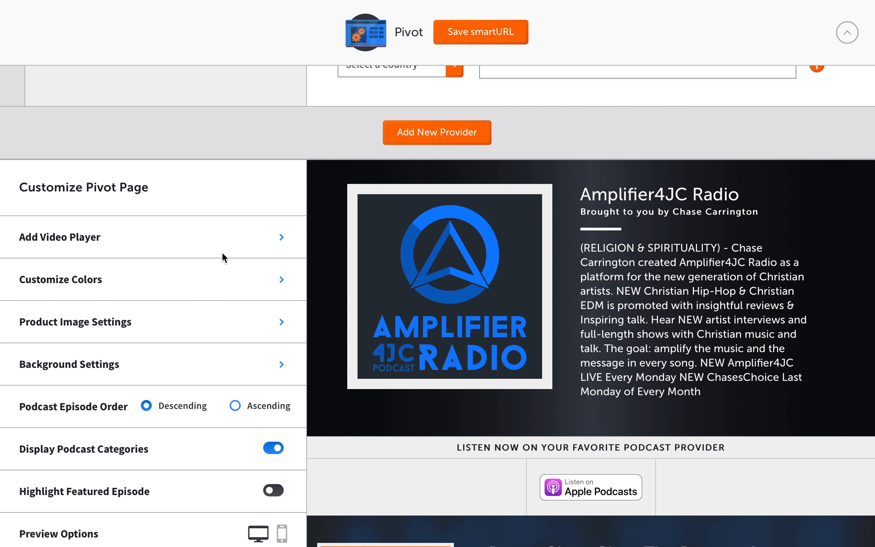
Step: Enable Highlight Featured Episode and confirm the preview leads with Bonus ChaseChat: The Power of Thankfulness
{"action": "scroll", "scroll_direction": "down", "scroll_amount": 3}
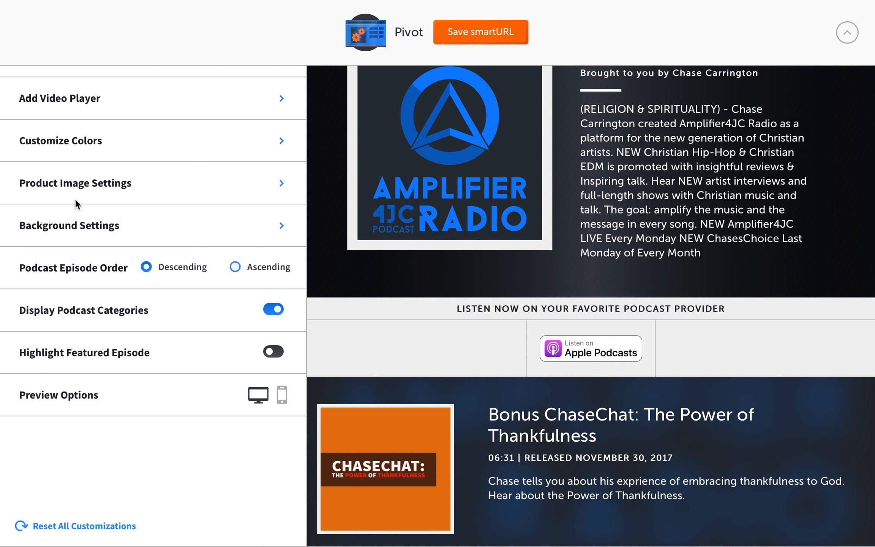
{"action": "mouse_move", "coordinate": [186, 313]}
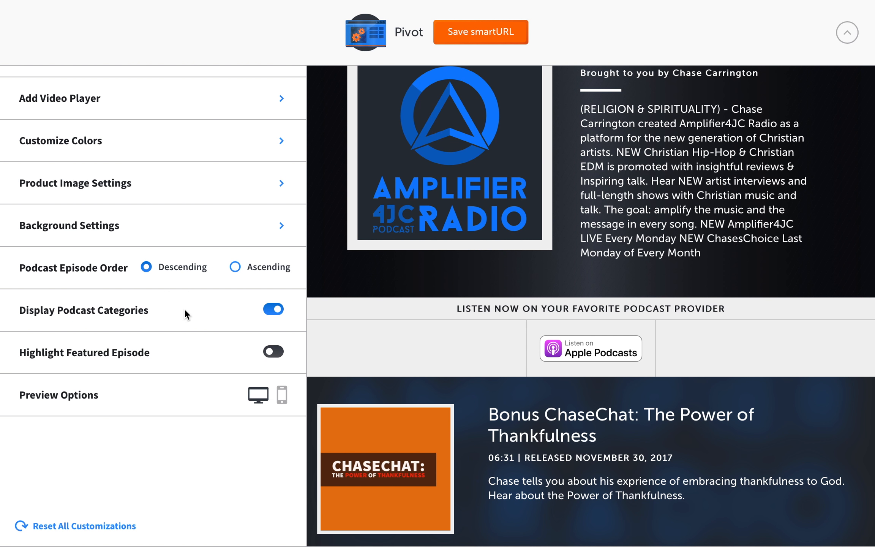
{"action": "mouse_move", "coordinate": [102, 372]}
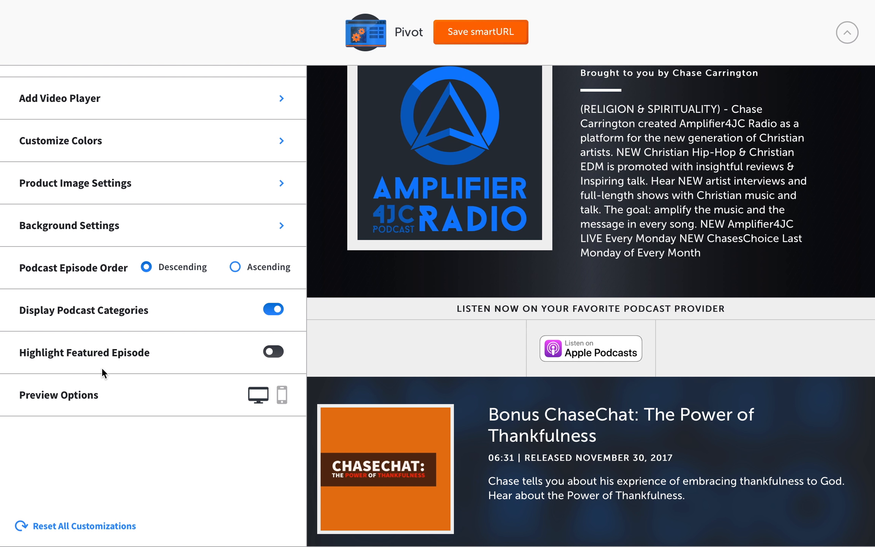
{"action": "mouse_move", "coordinate": [190, 352]}
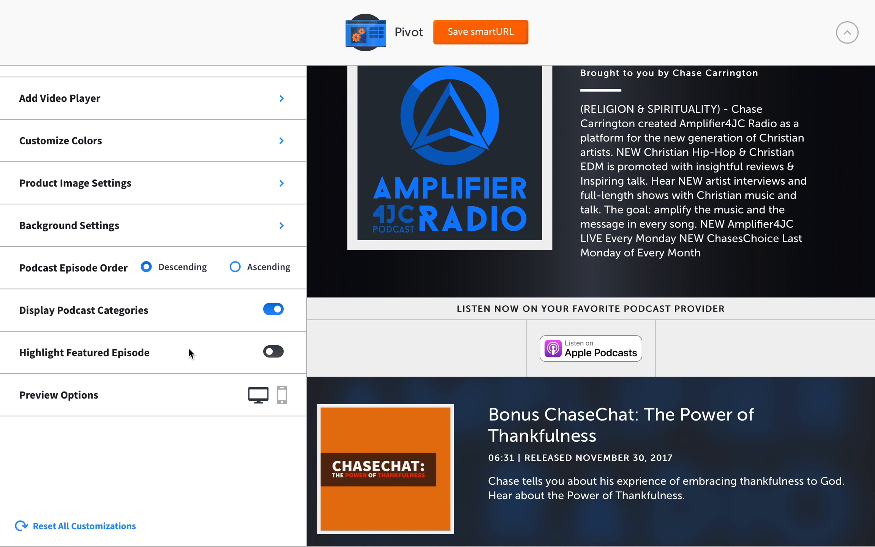
{"action": "mouse_move", "coordinate": [291, 346]}
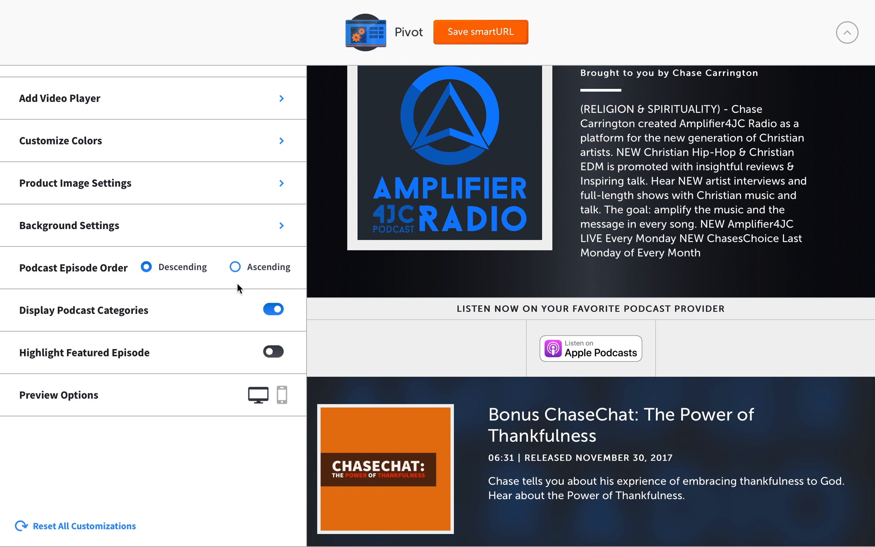
{"action": "left_click", "coordinate": [273, 352]}
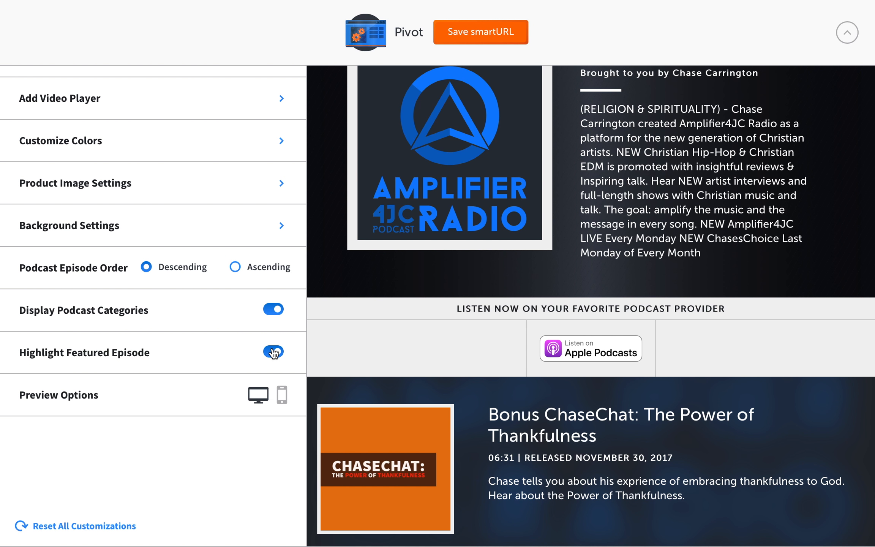
{"action": "left_click", "coordinate": [273, 351]}
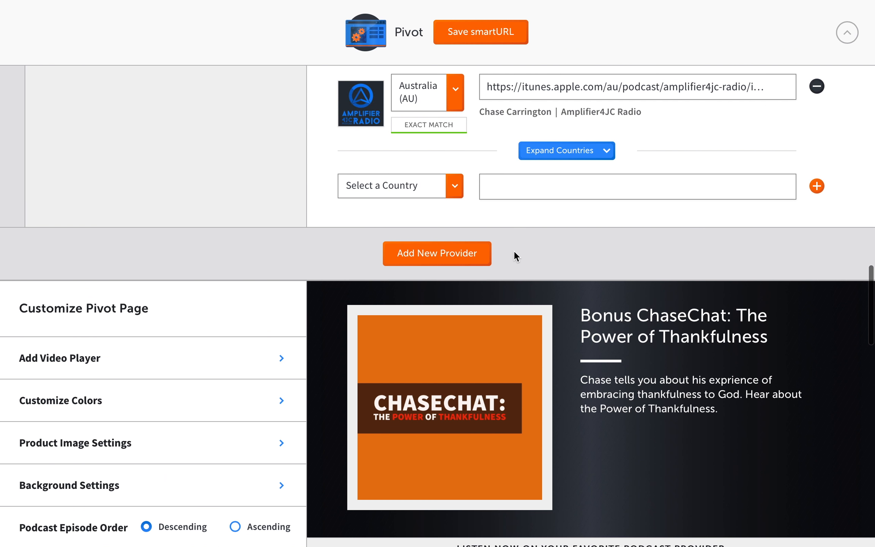
{"action": "scroll", "scroll_direction": "down", "scroll_amount": 3}
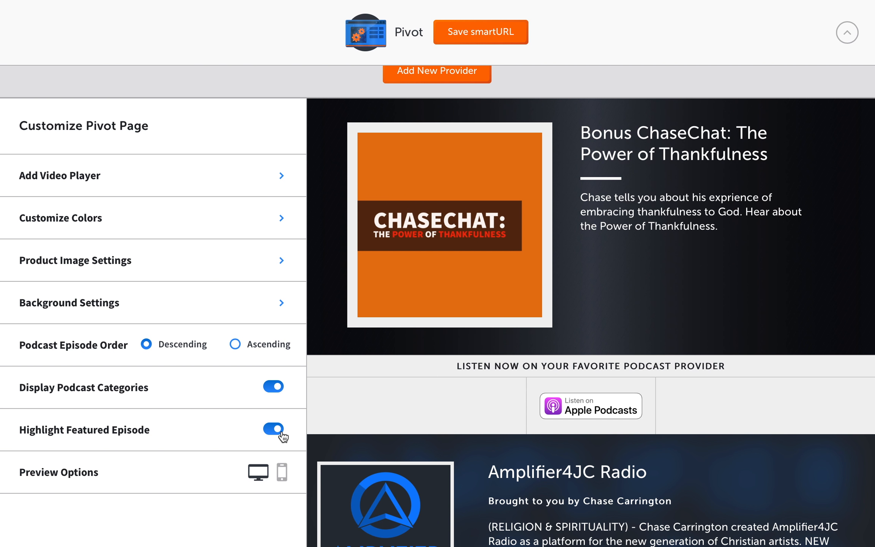
{"action": "mouse_move", "coordinate": [604, 149]}
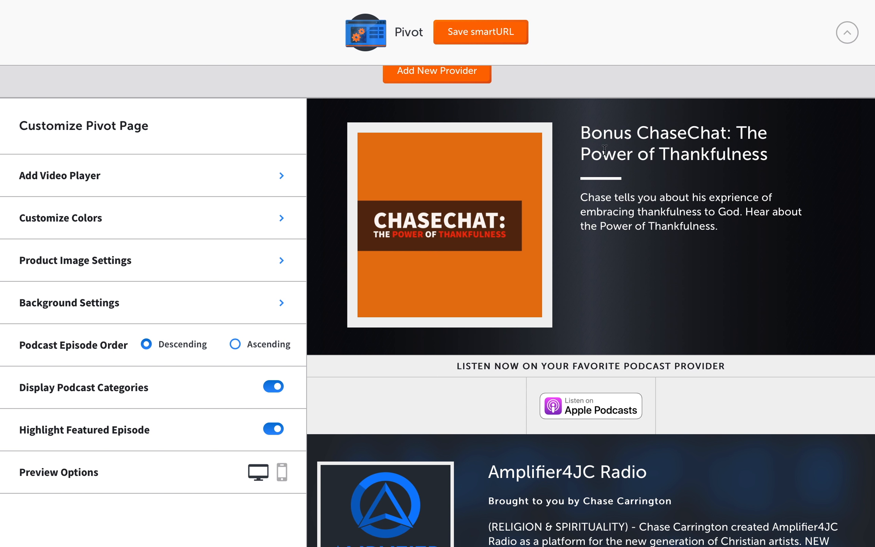
{"action": "mouse_move", "coordinate": [521, 364]}
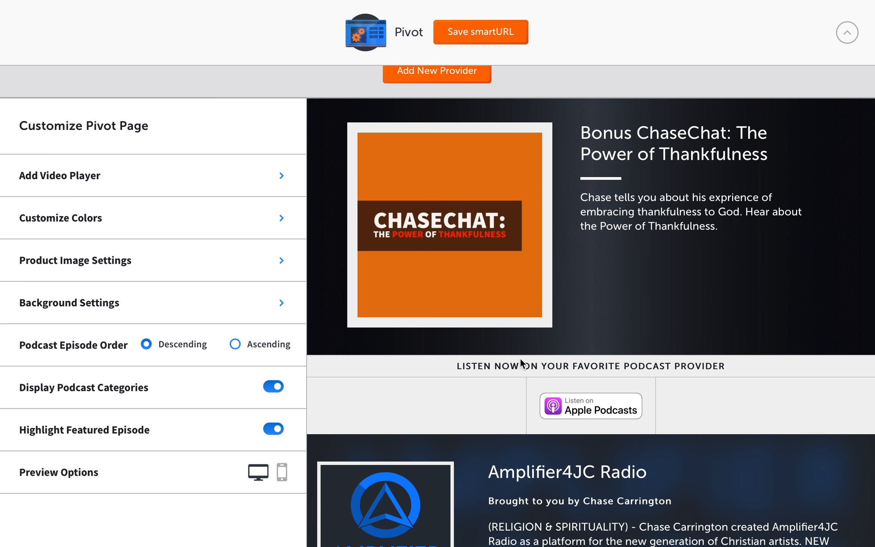
{"action": "scroll", "scroll_direction": "down", "scroll_amount": 3}
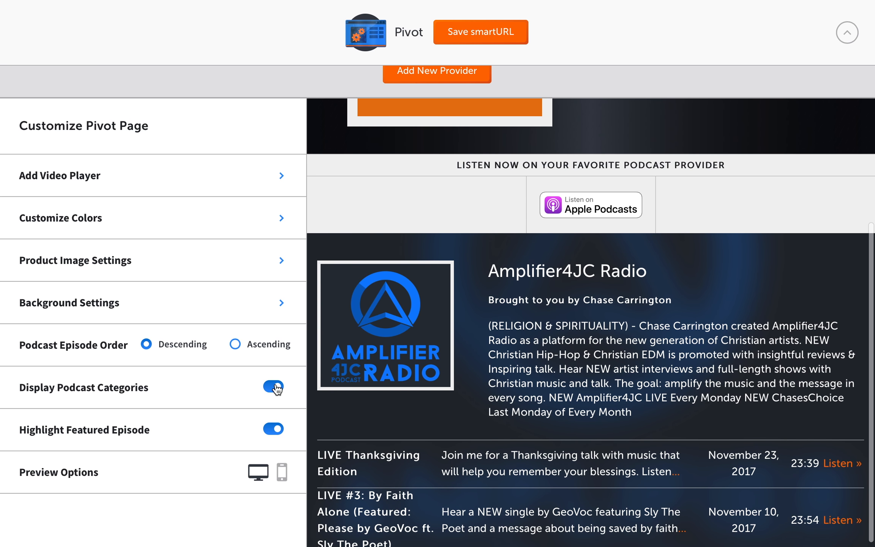